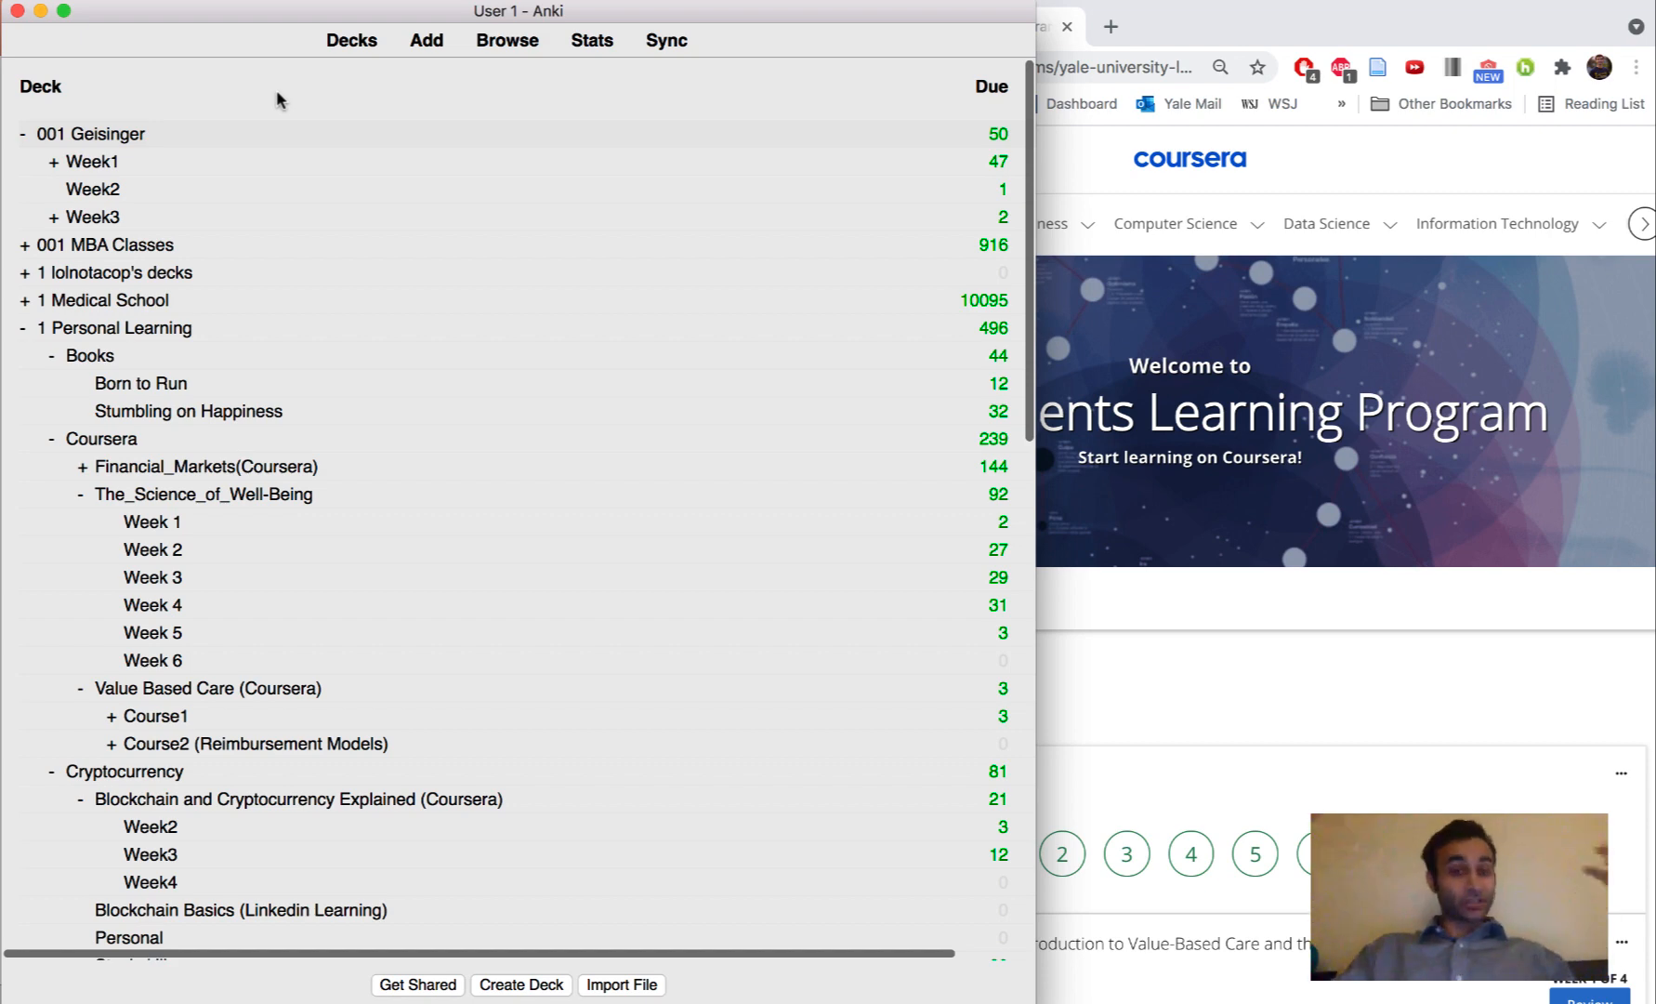
- Scroll Coursera to the completed courses and open the Week 2 deck overview in Anki
scroll("down", 3)
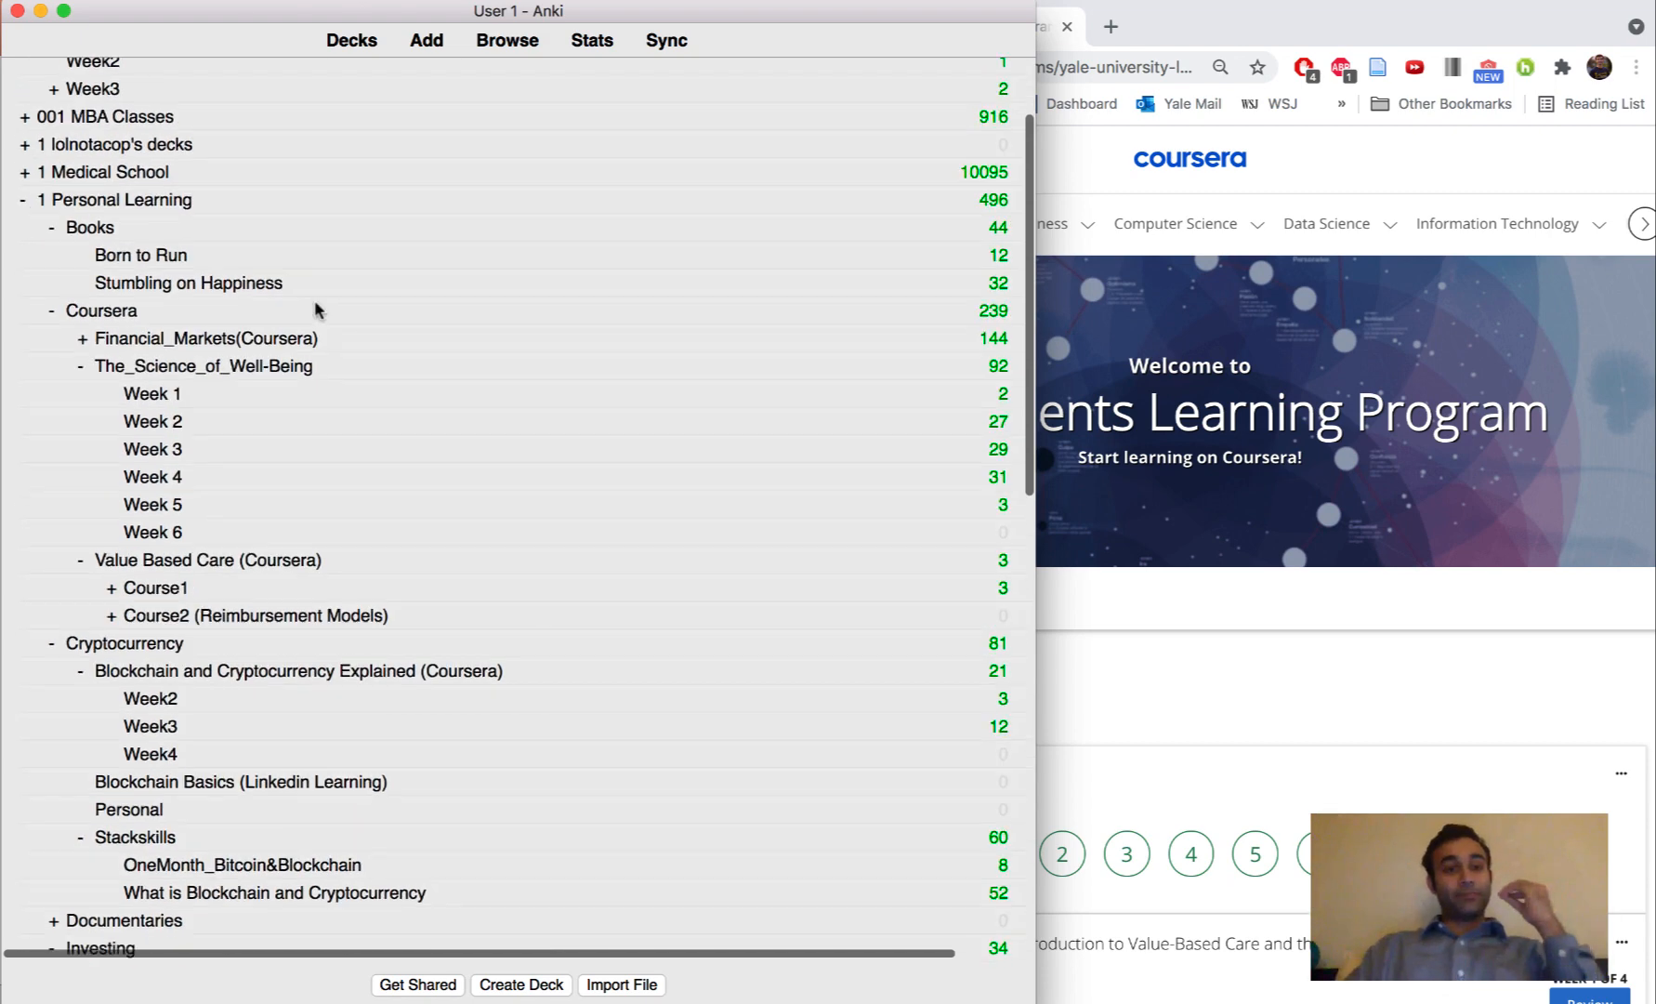
scroll("down", 3)
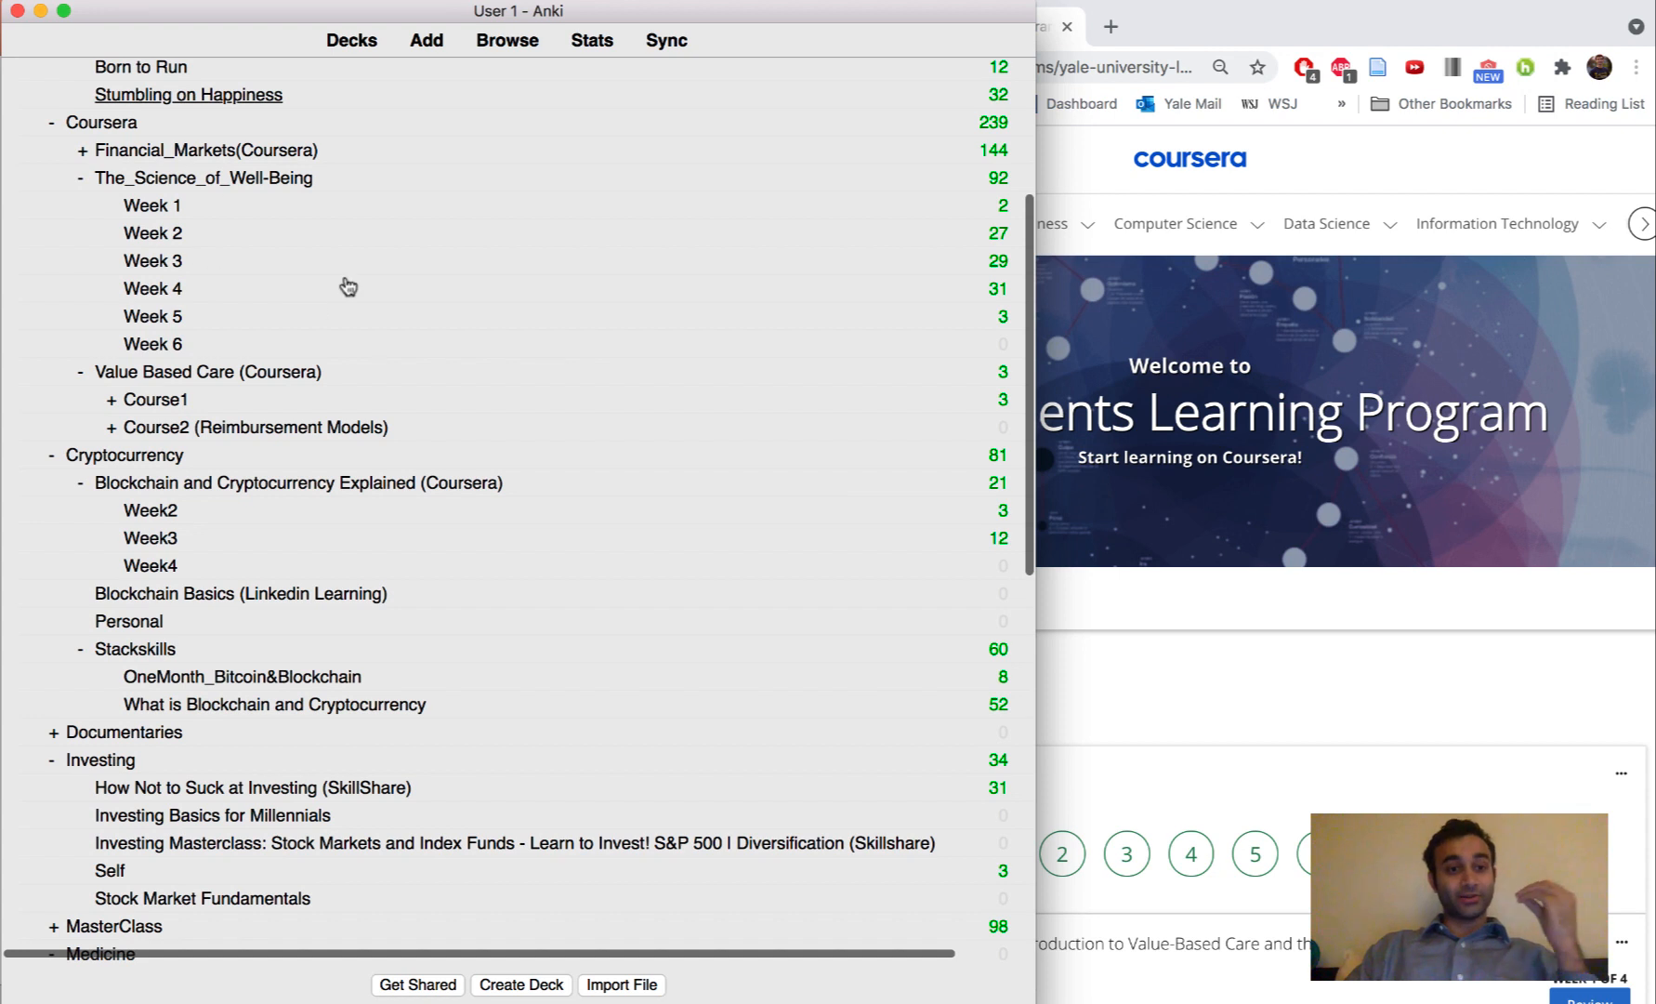
mouse_move(142, 496)
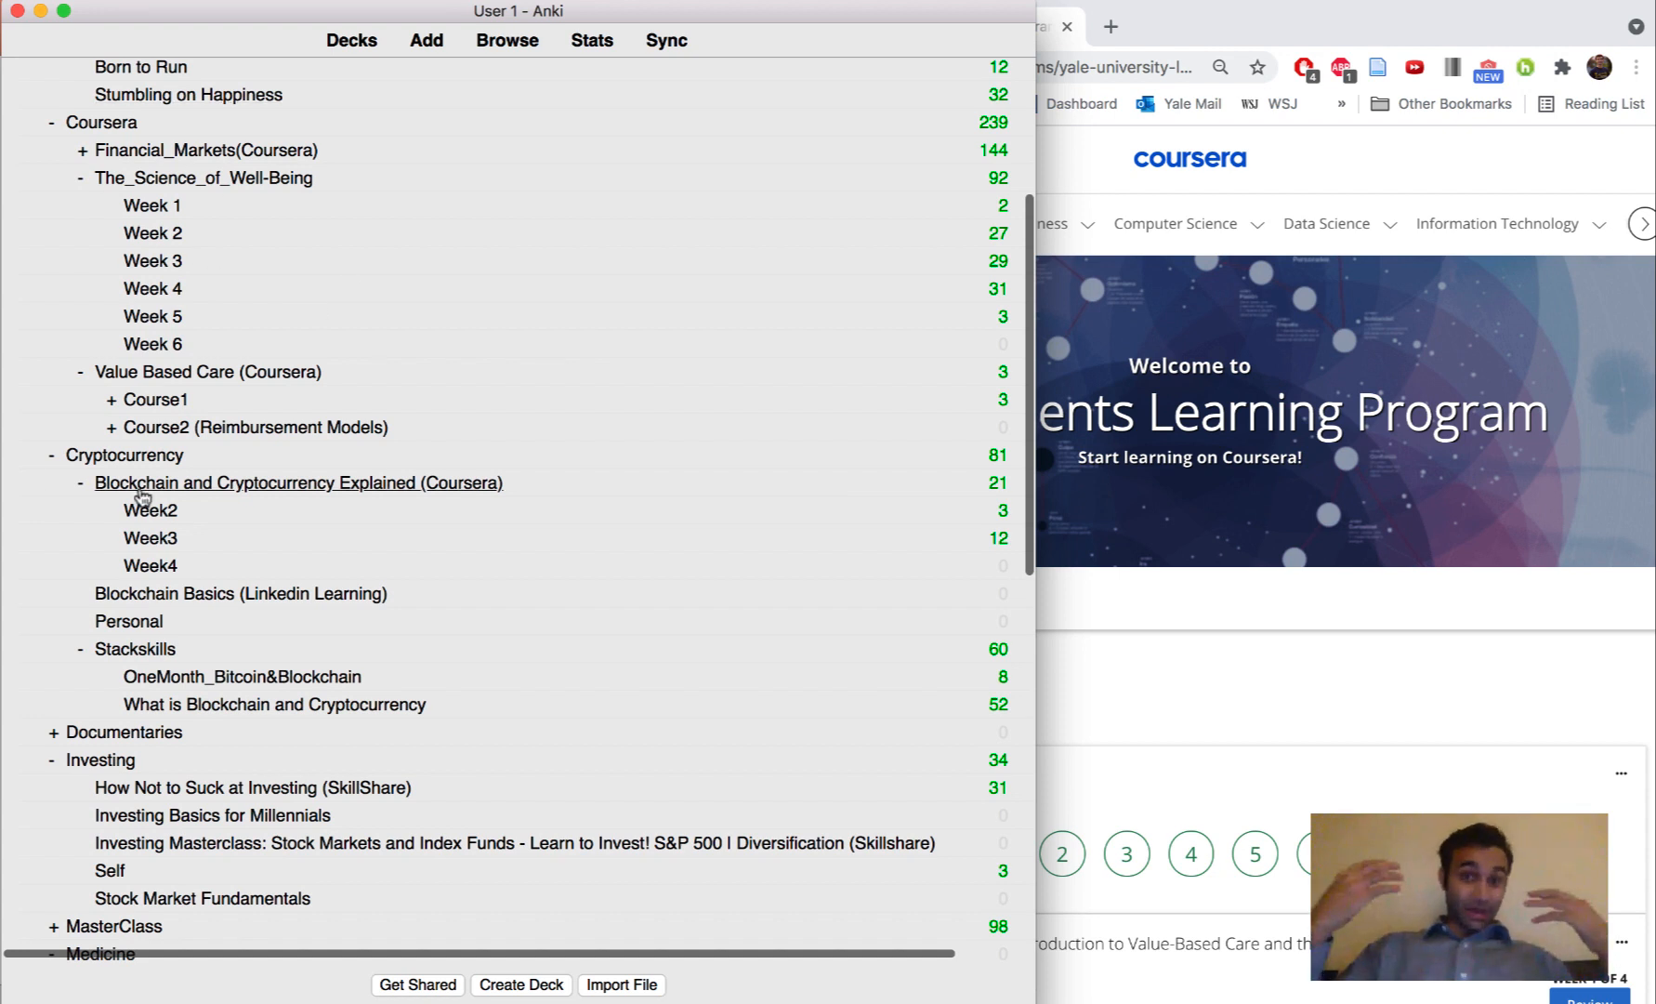
mouse_move(153, 206)
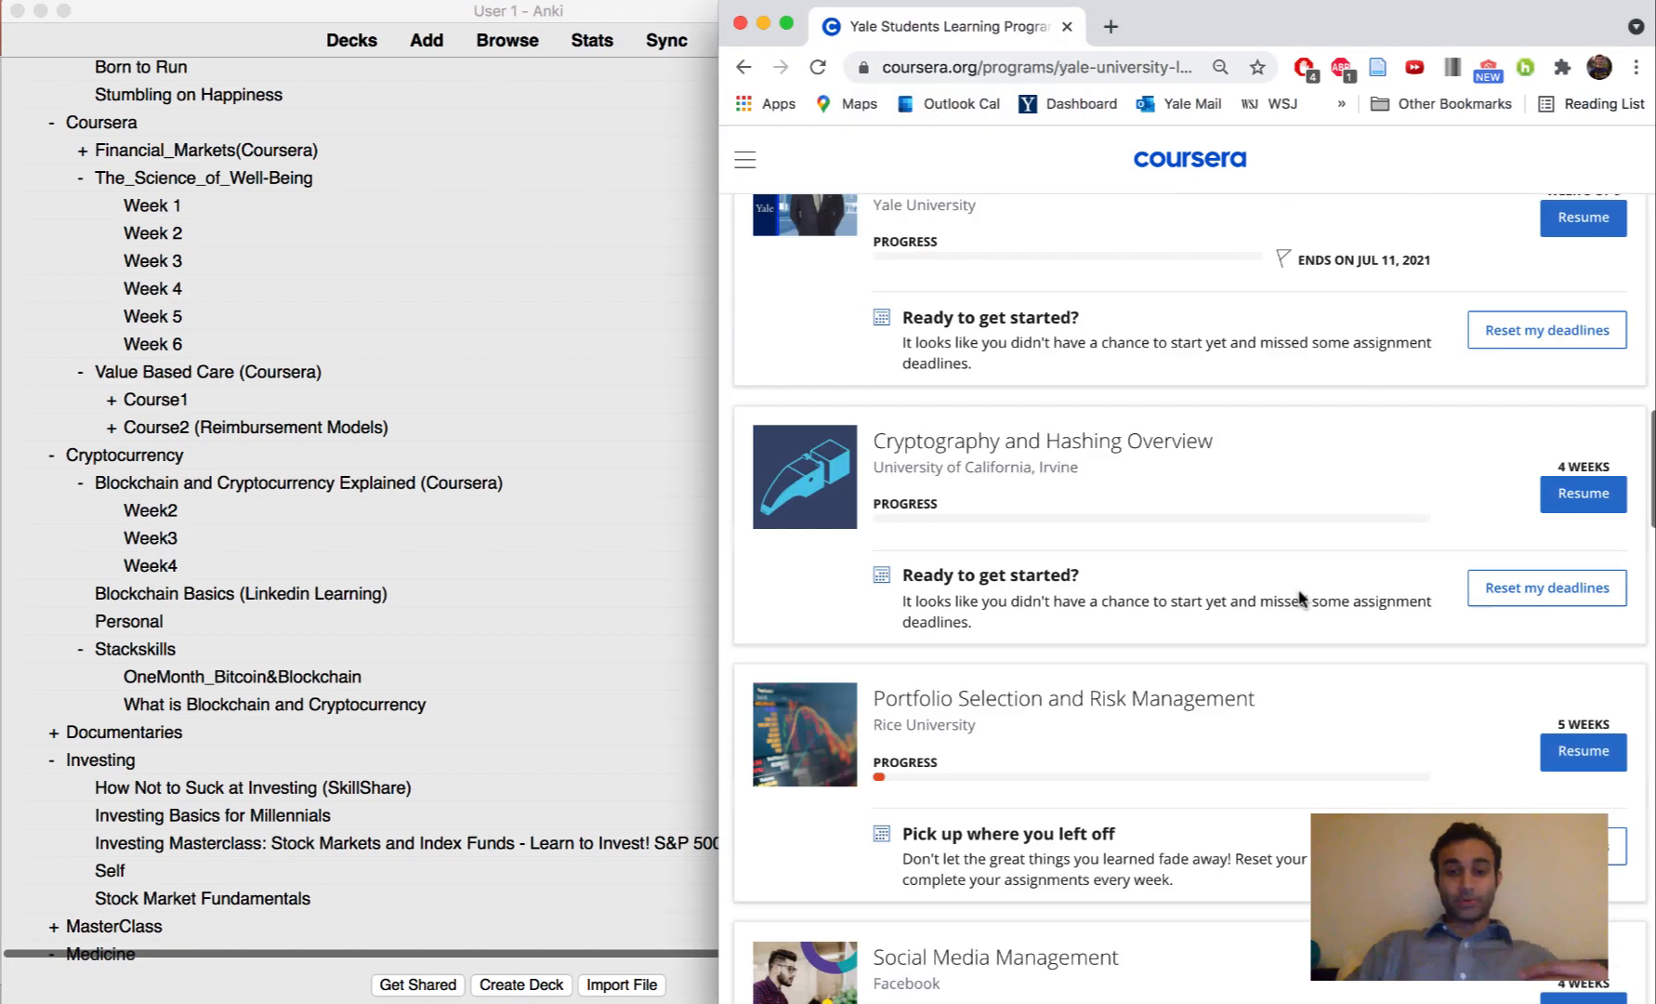
scroll("down", 3)
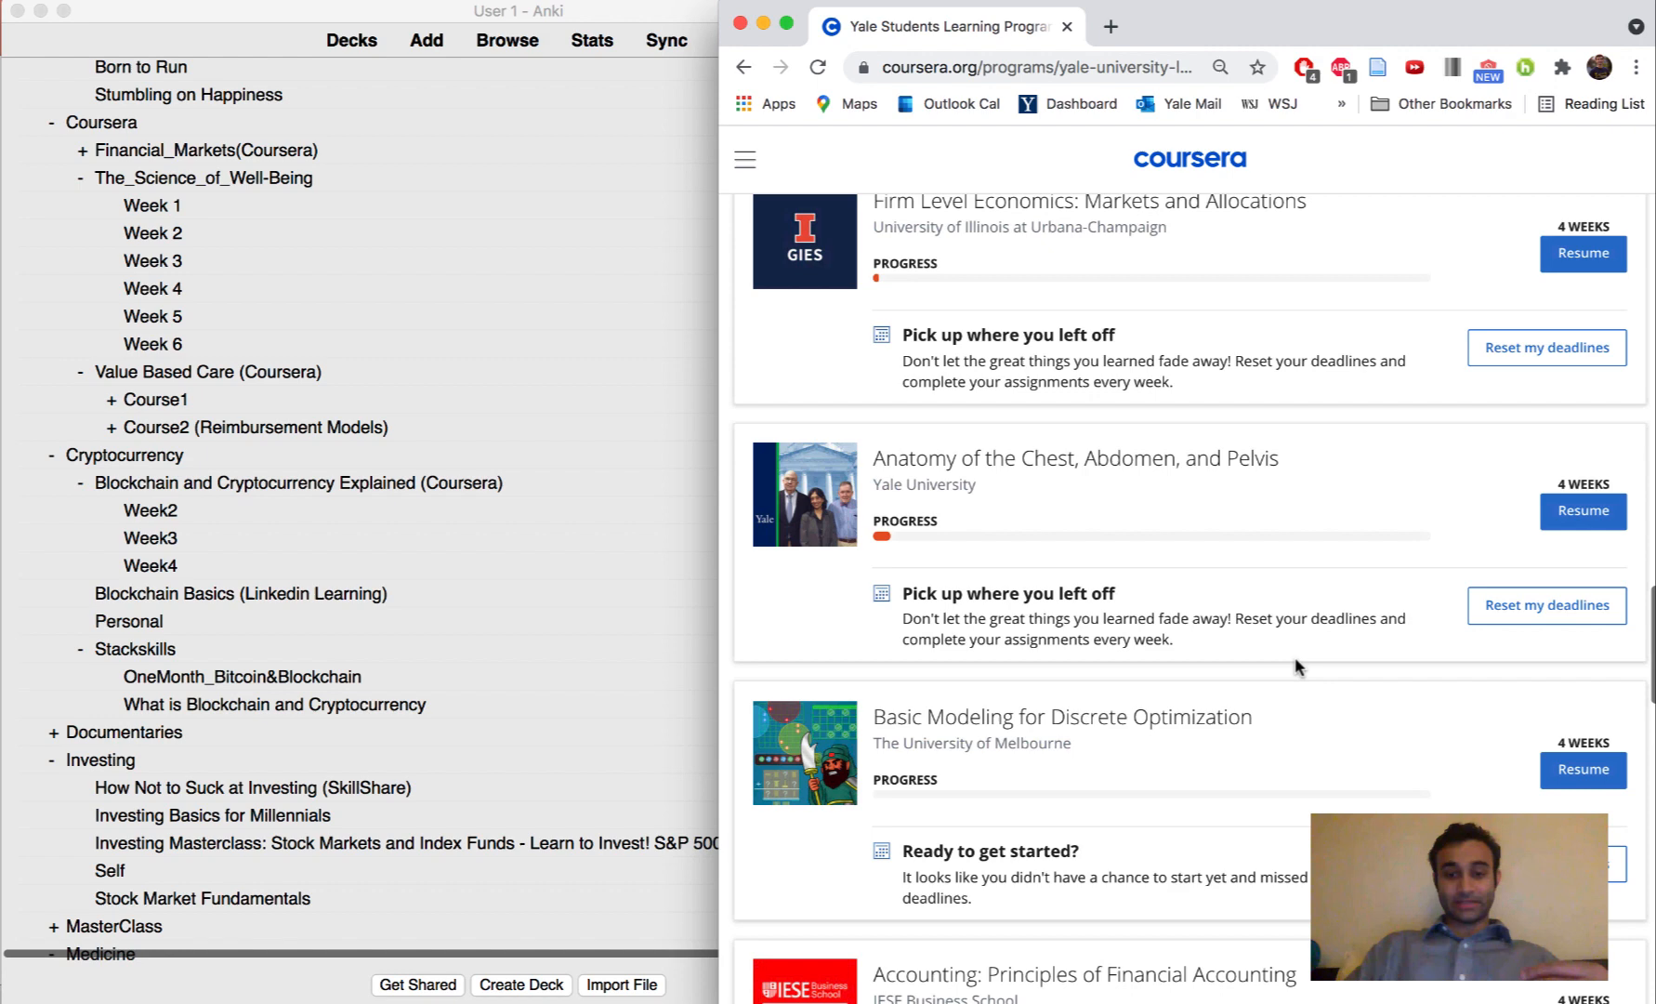
scroll("down", 3)
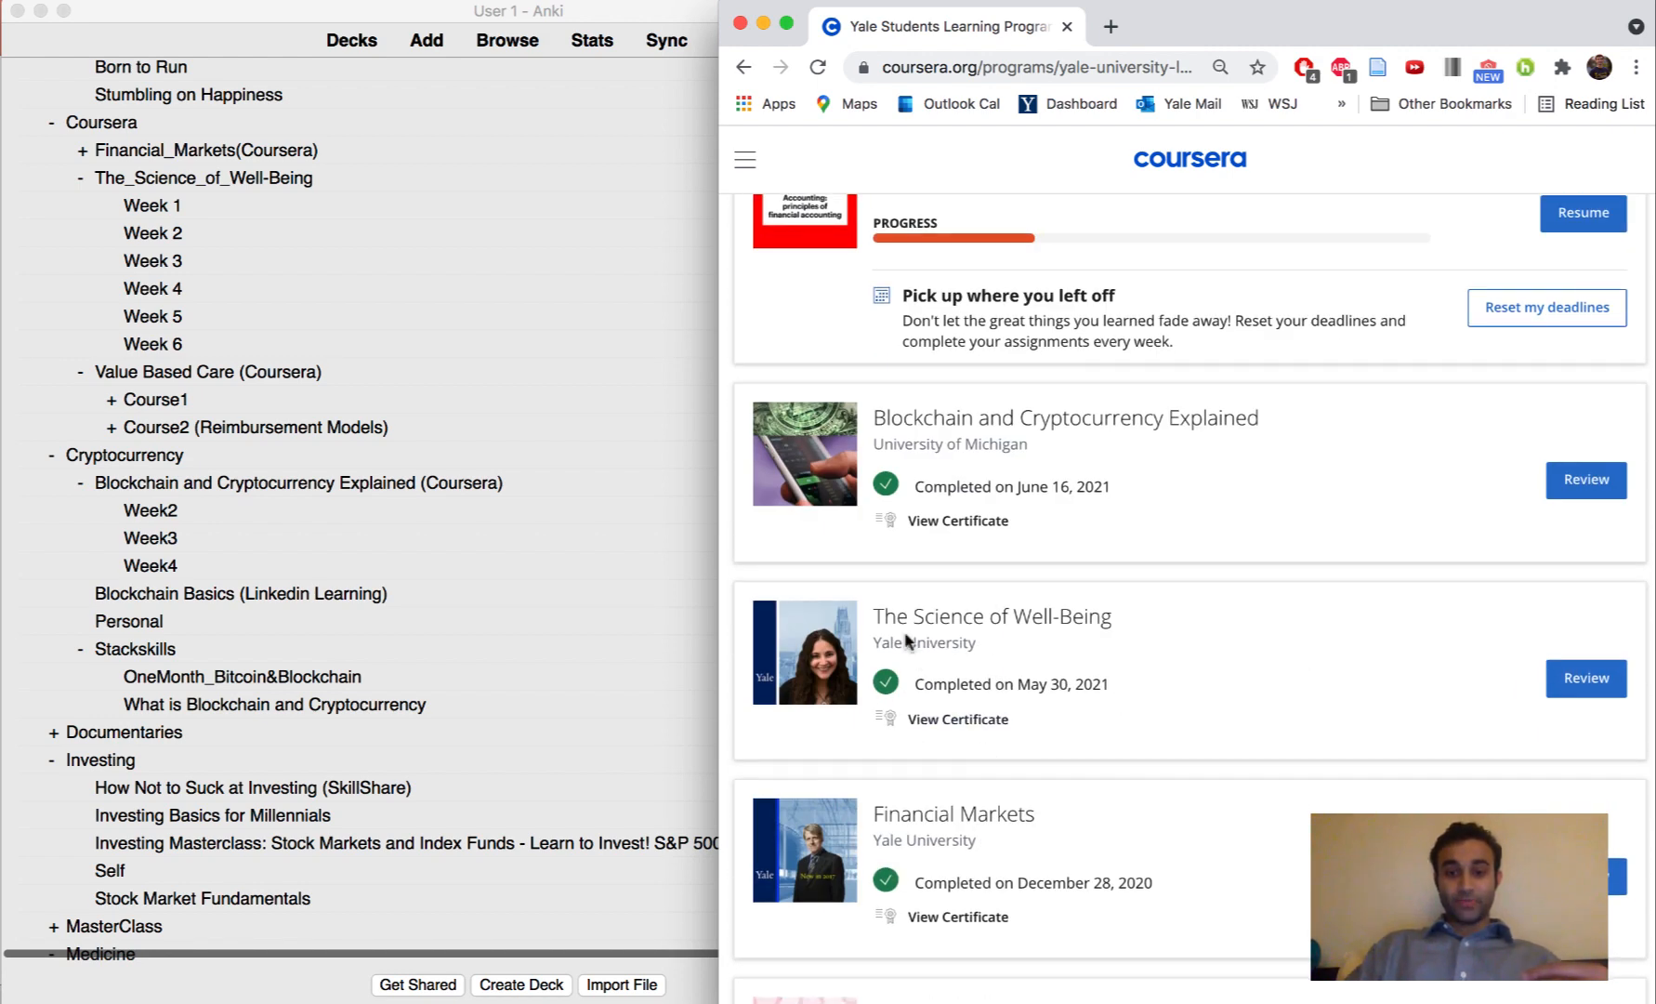
mouse_move(884, 684)
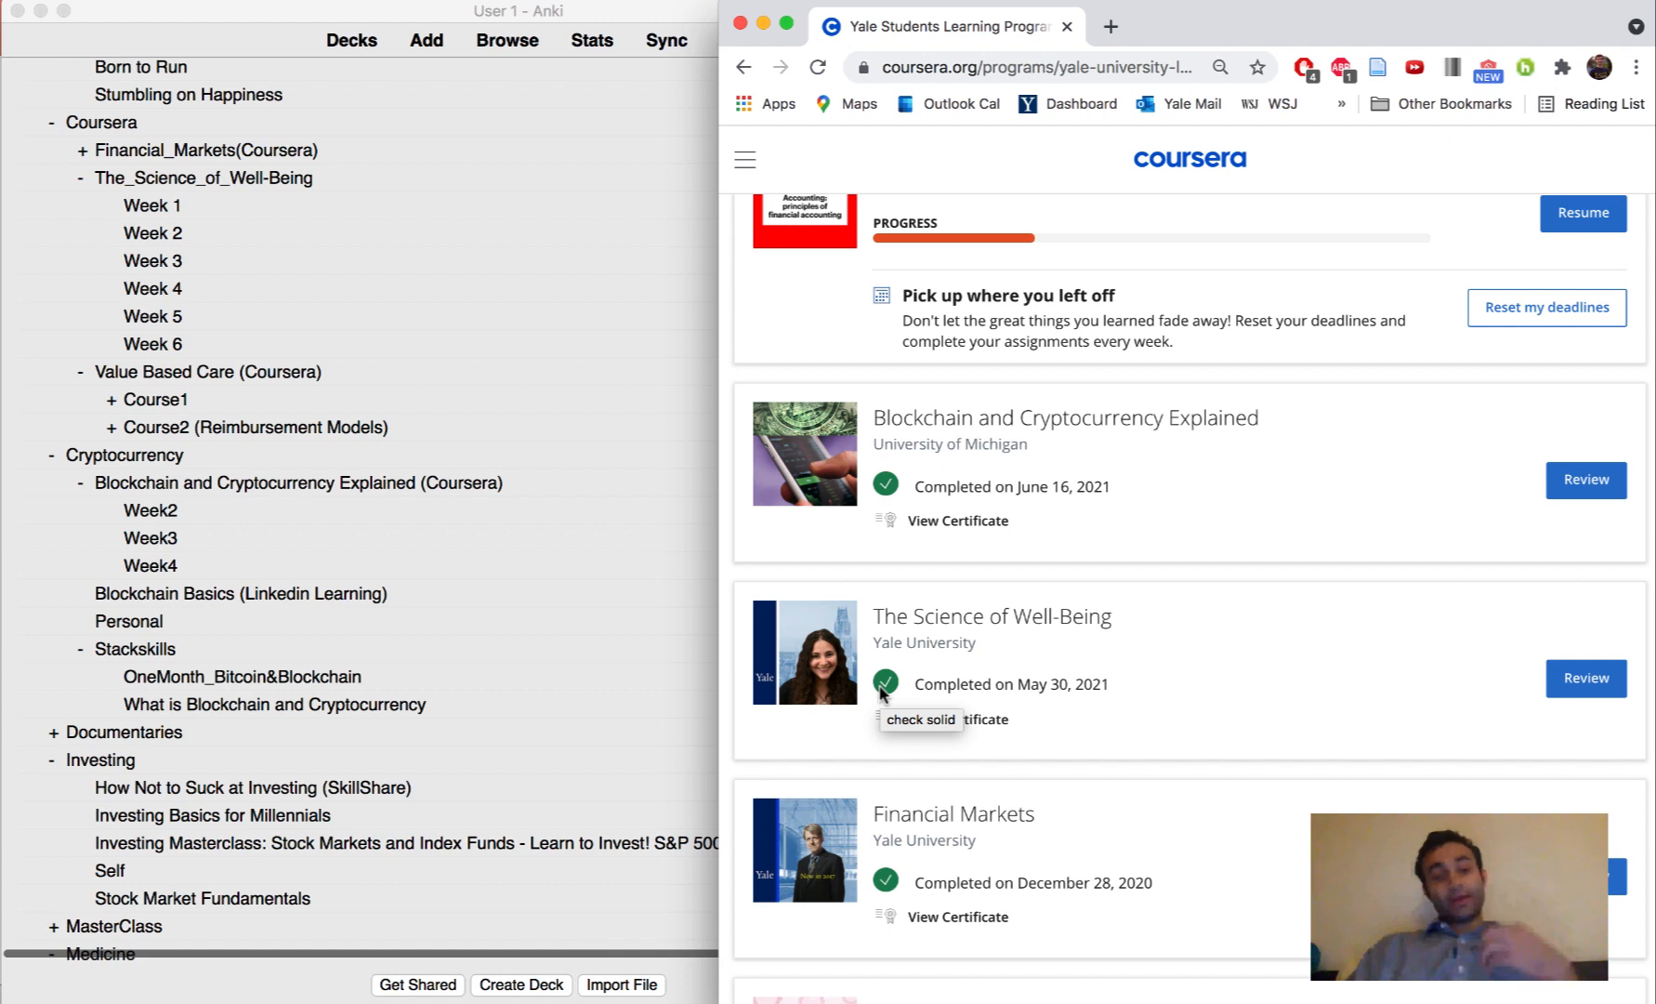
left_click(153, 233)
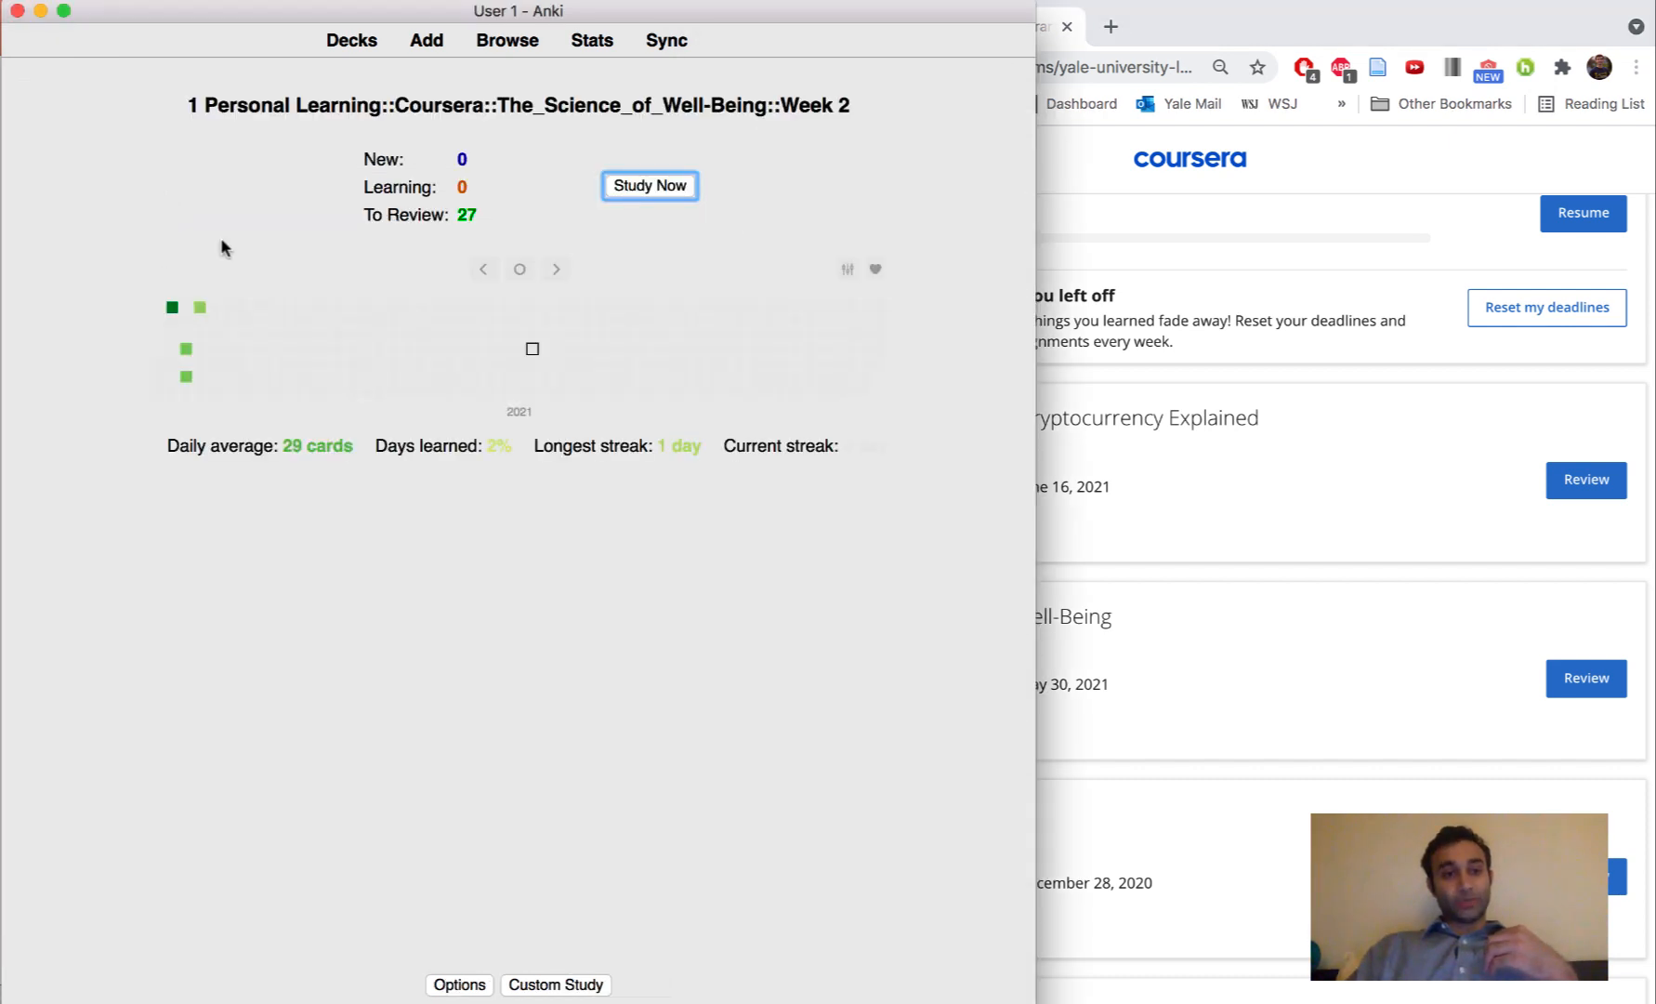
mouse_move(454, 259)
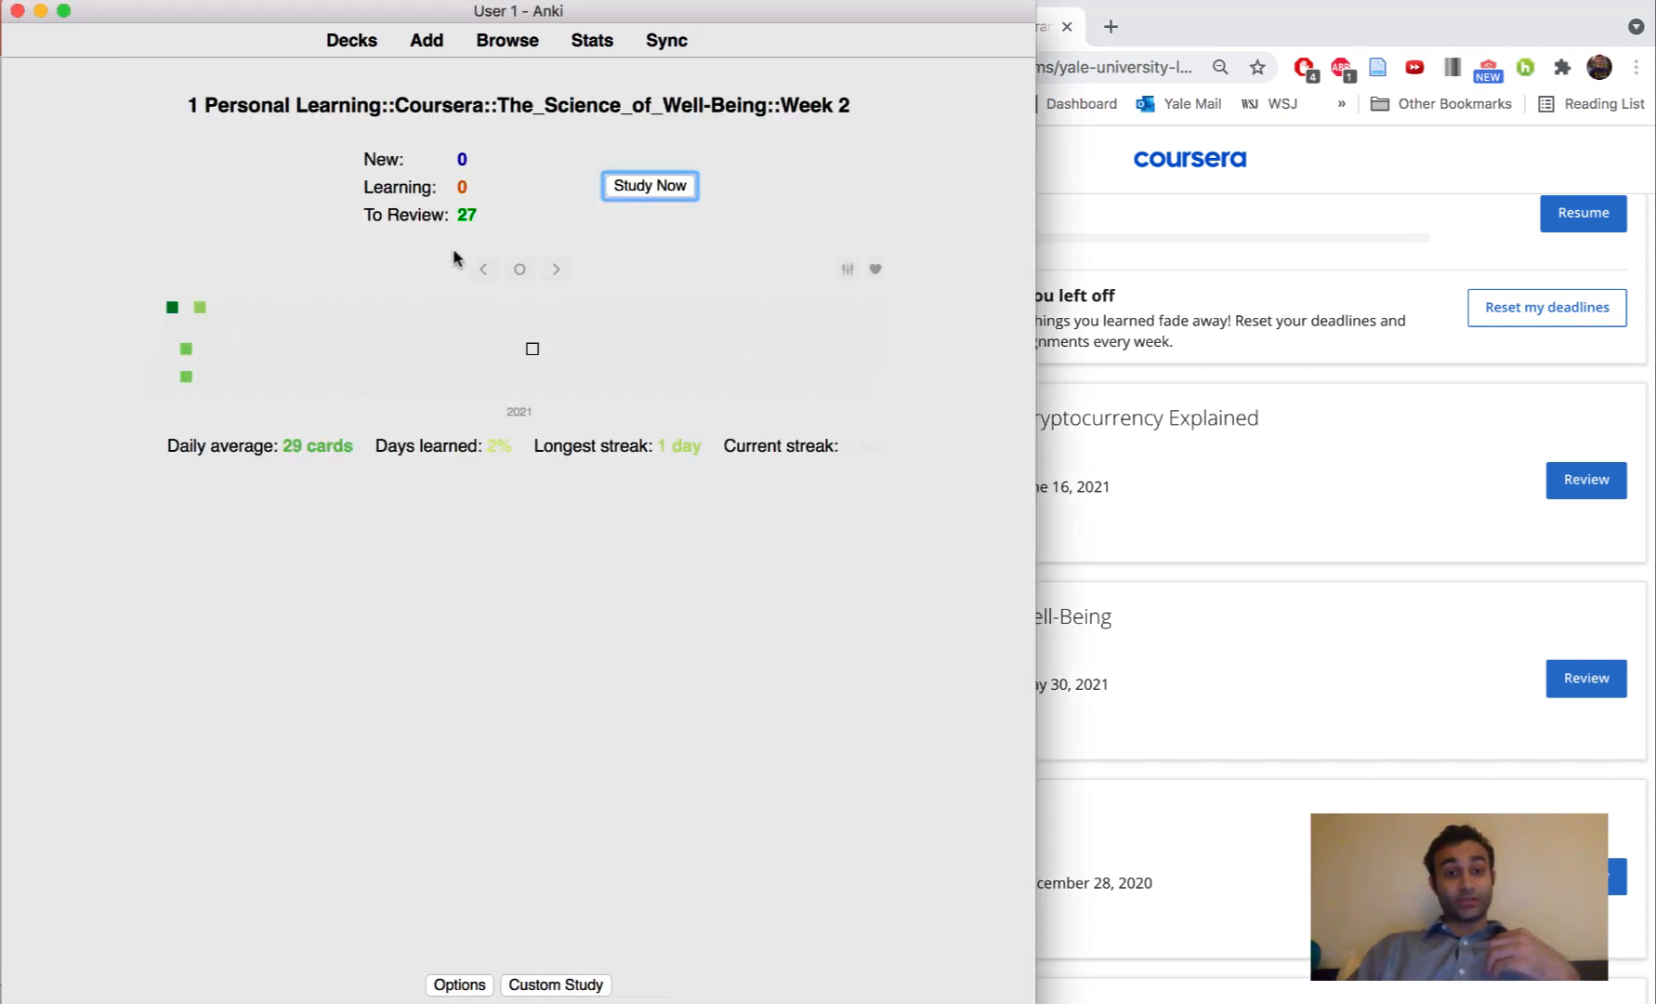
- Go back to Anki's deck list showing The Science of Well-Being weekly decks
left_click(351, 40)
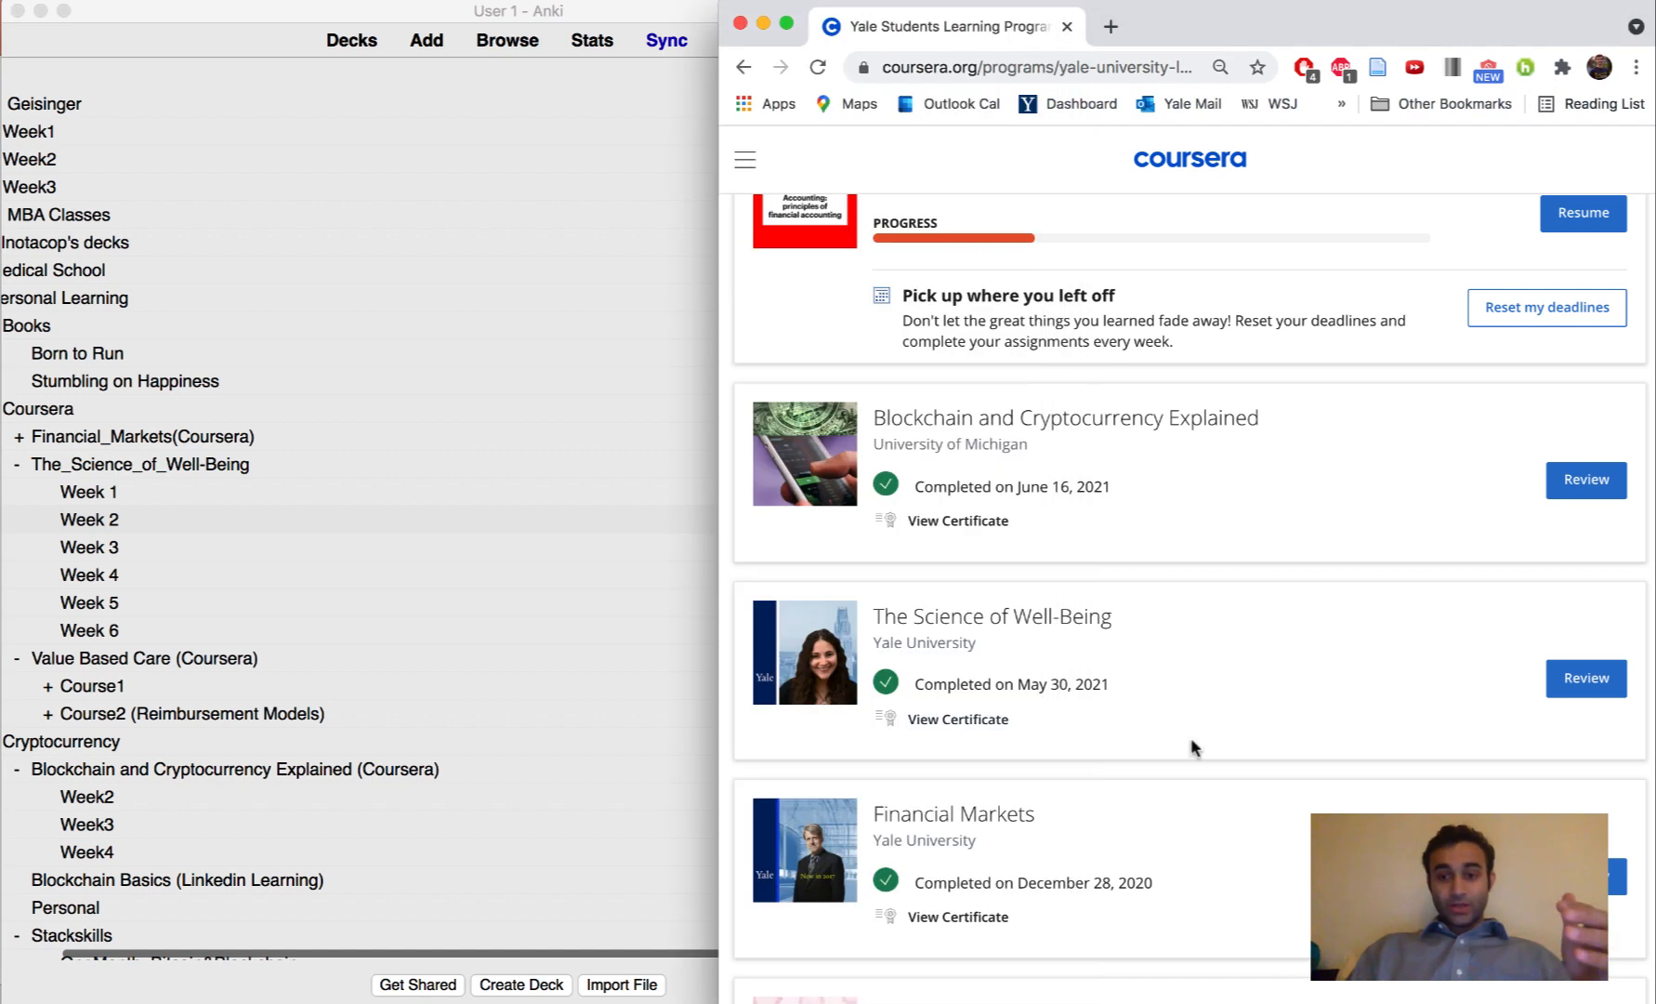
mouse_move(946, 625)
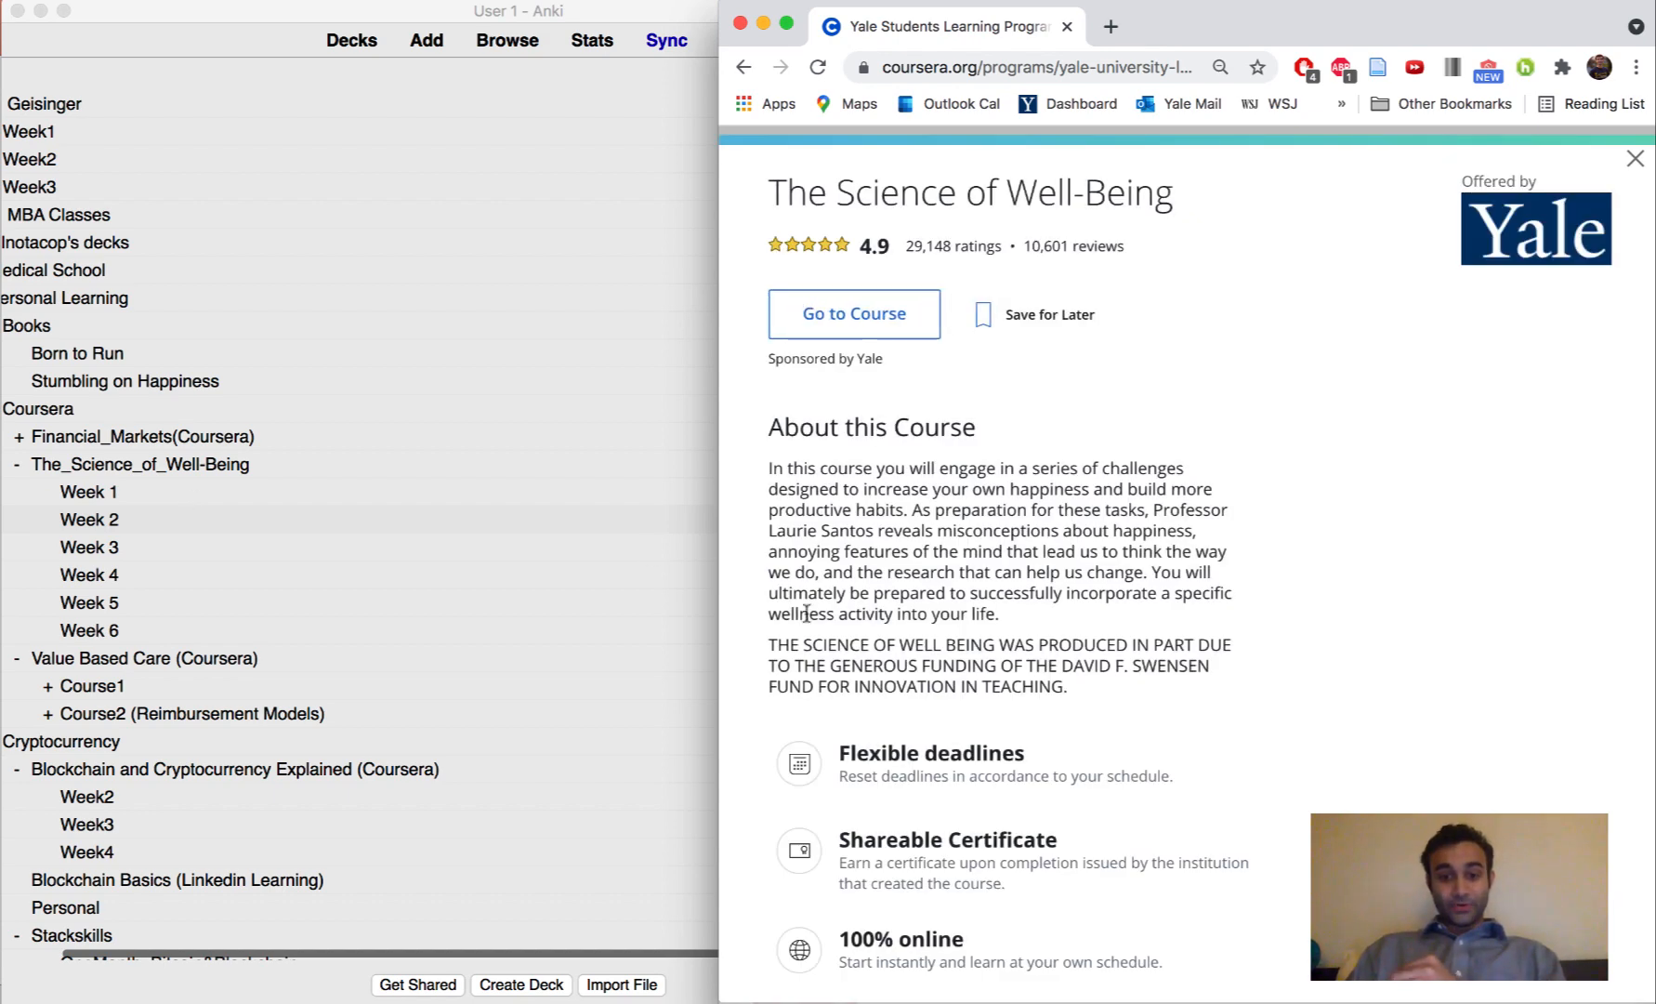
- Scroll The Science of Well-Being course page down to its syllabus
scroll("down", 3)
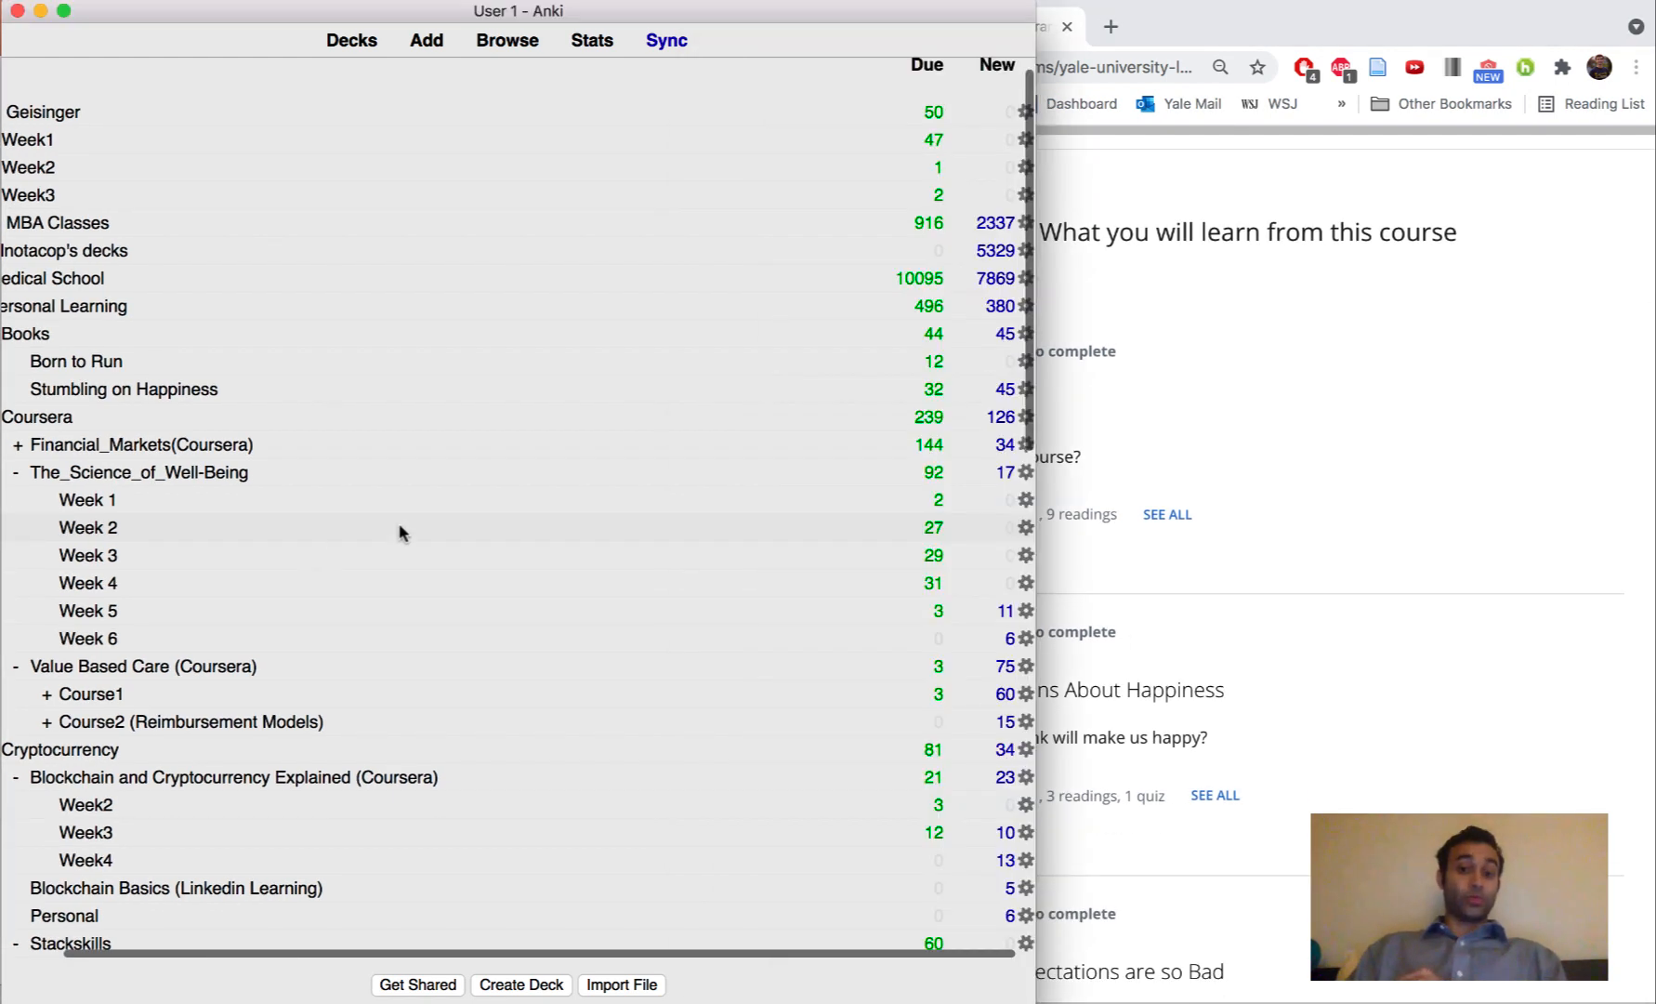
mouse_move(1414, 700)
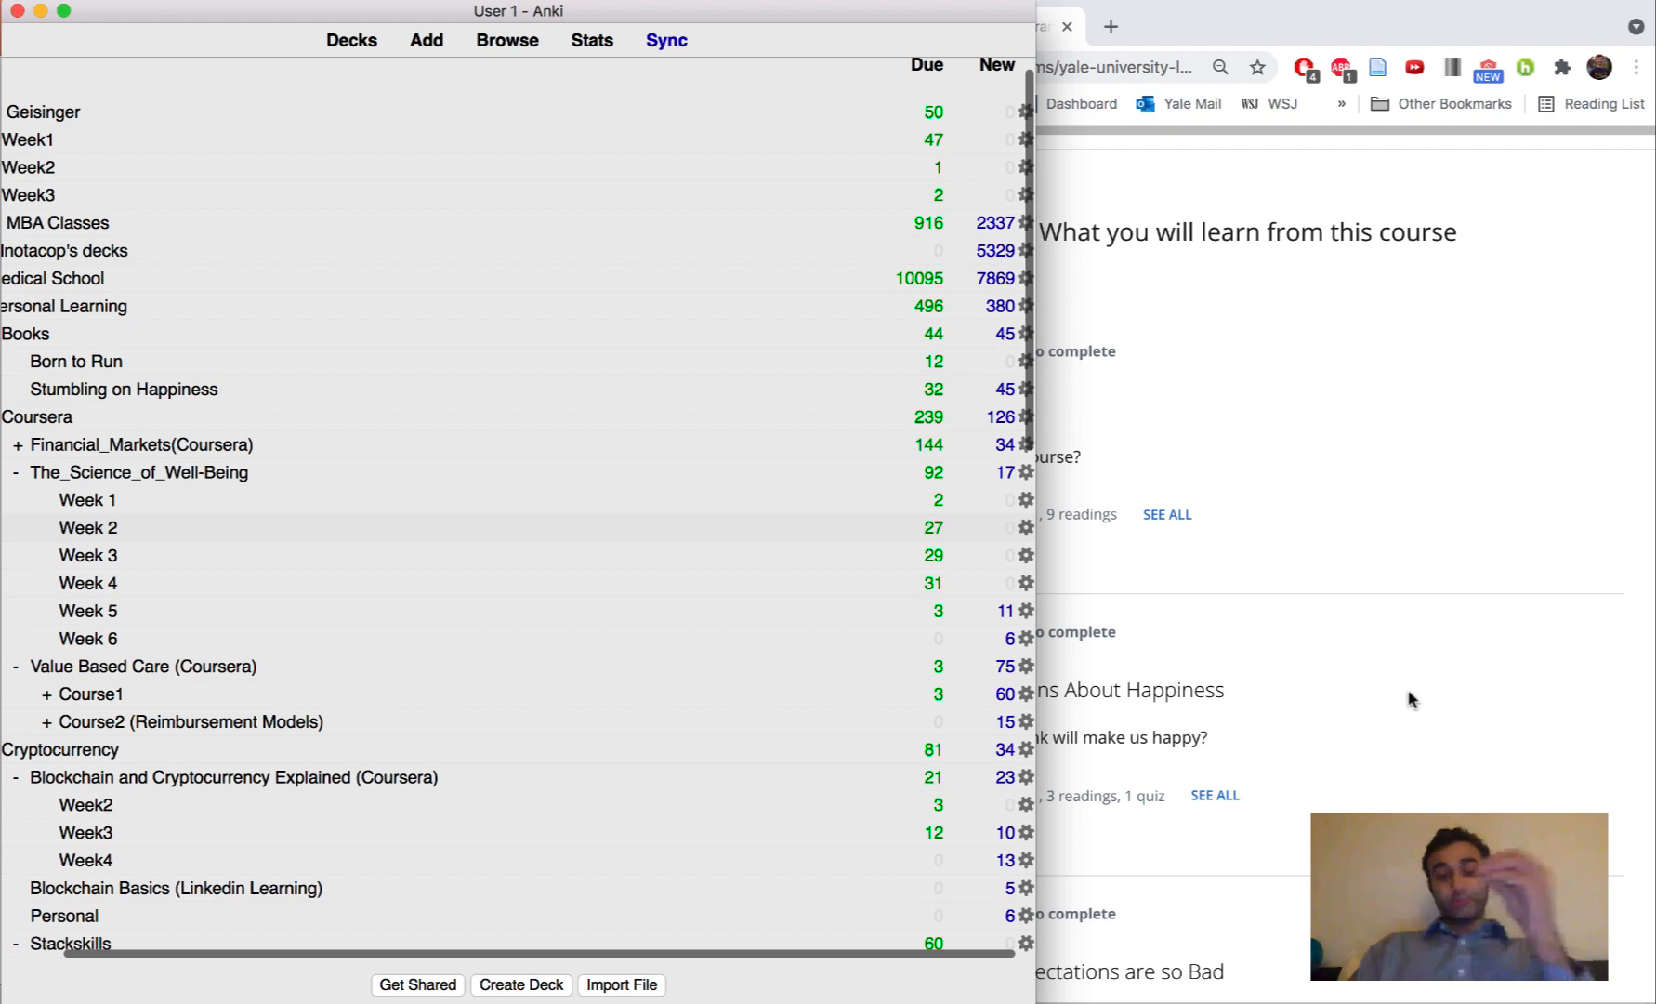
mouse_move(503, 600)
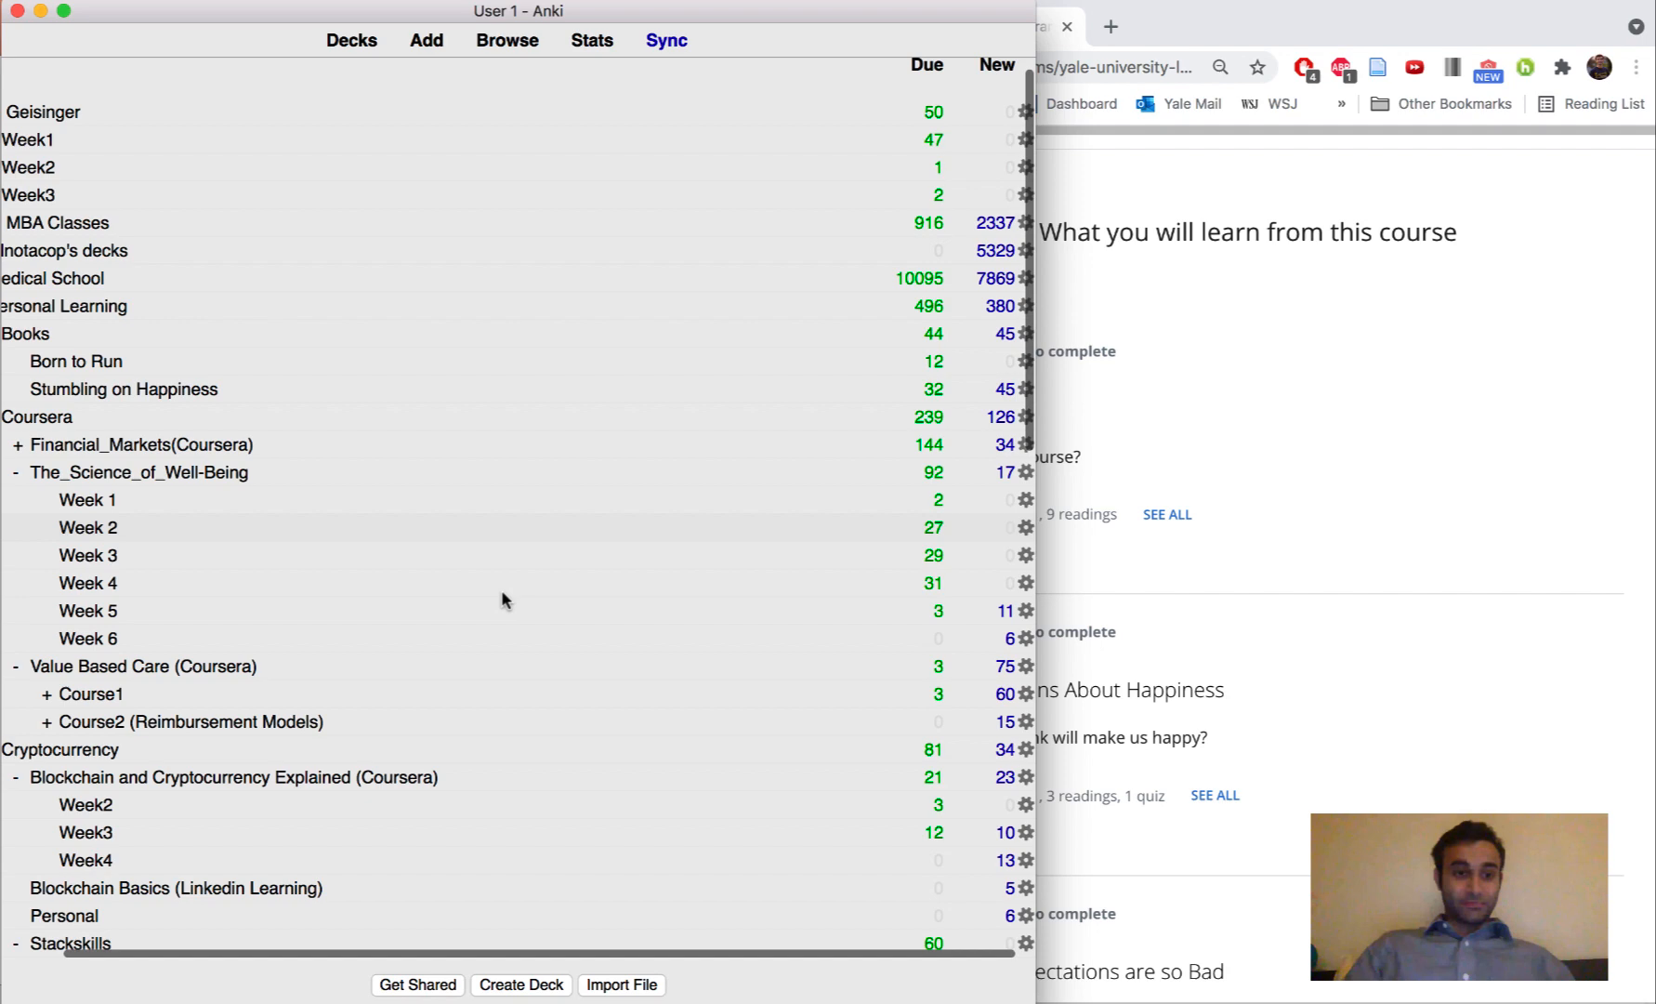
scroll("down", 3)
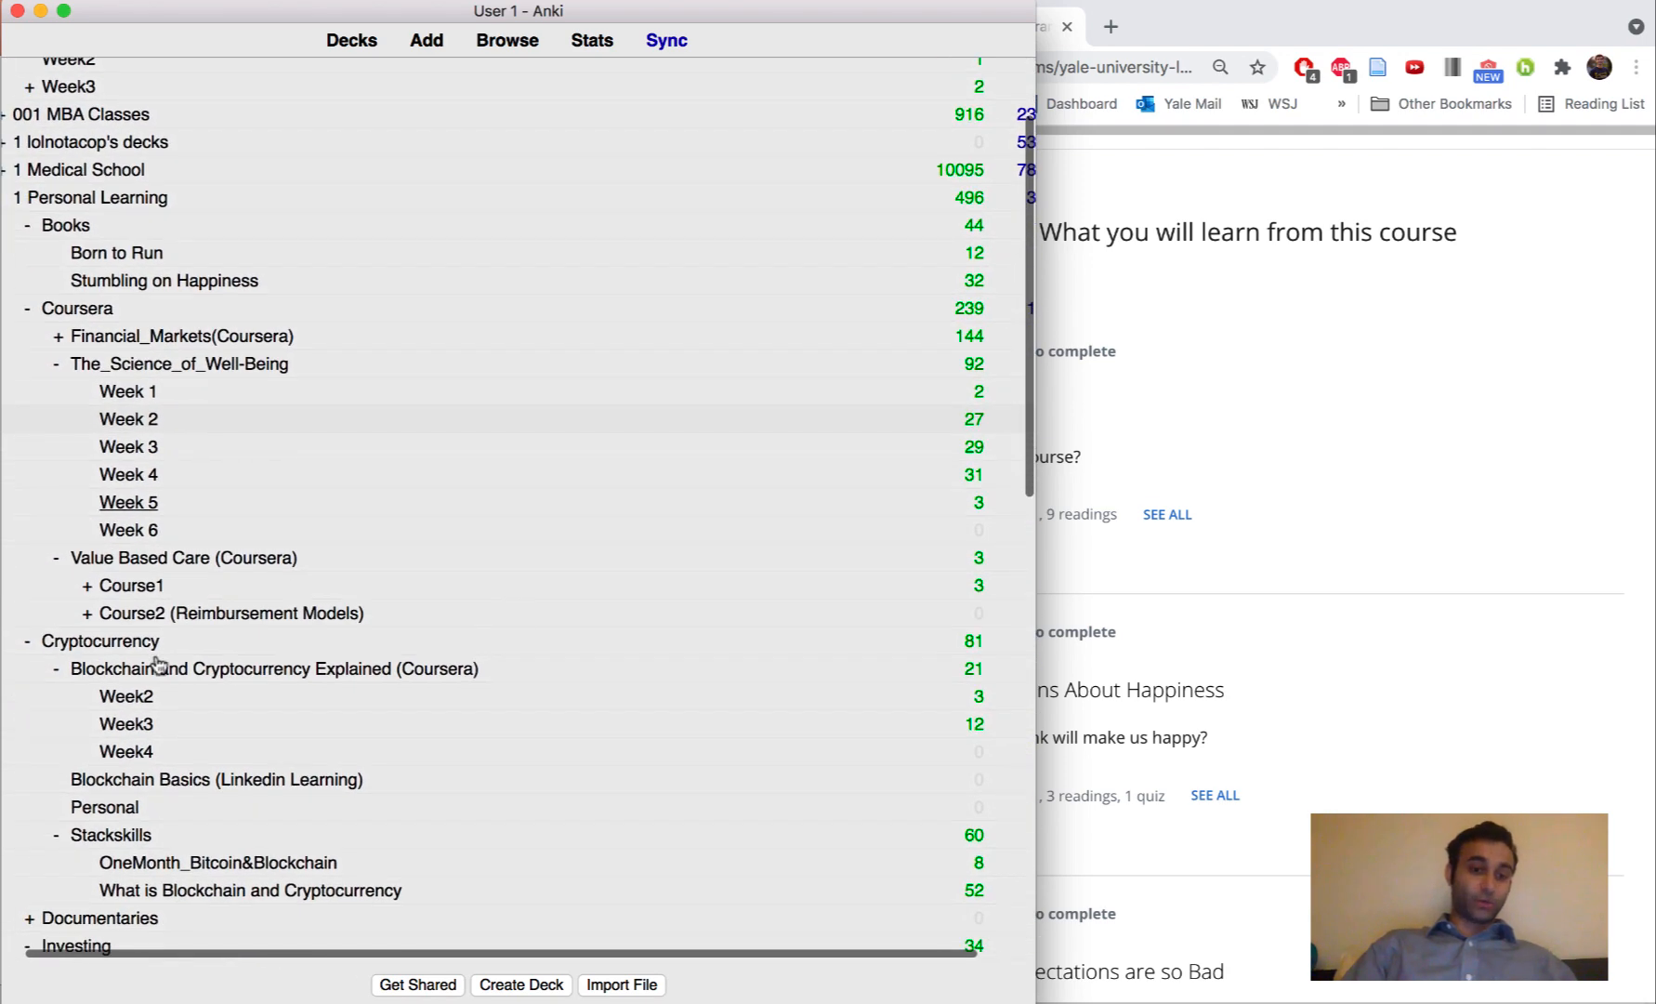
mouse_move(340, 657)
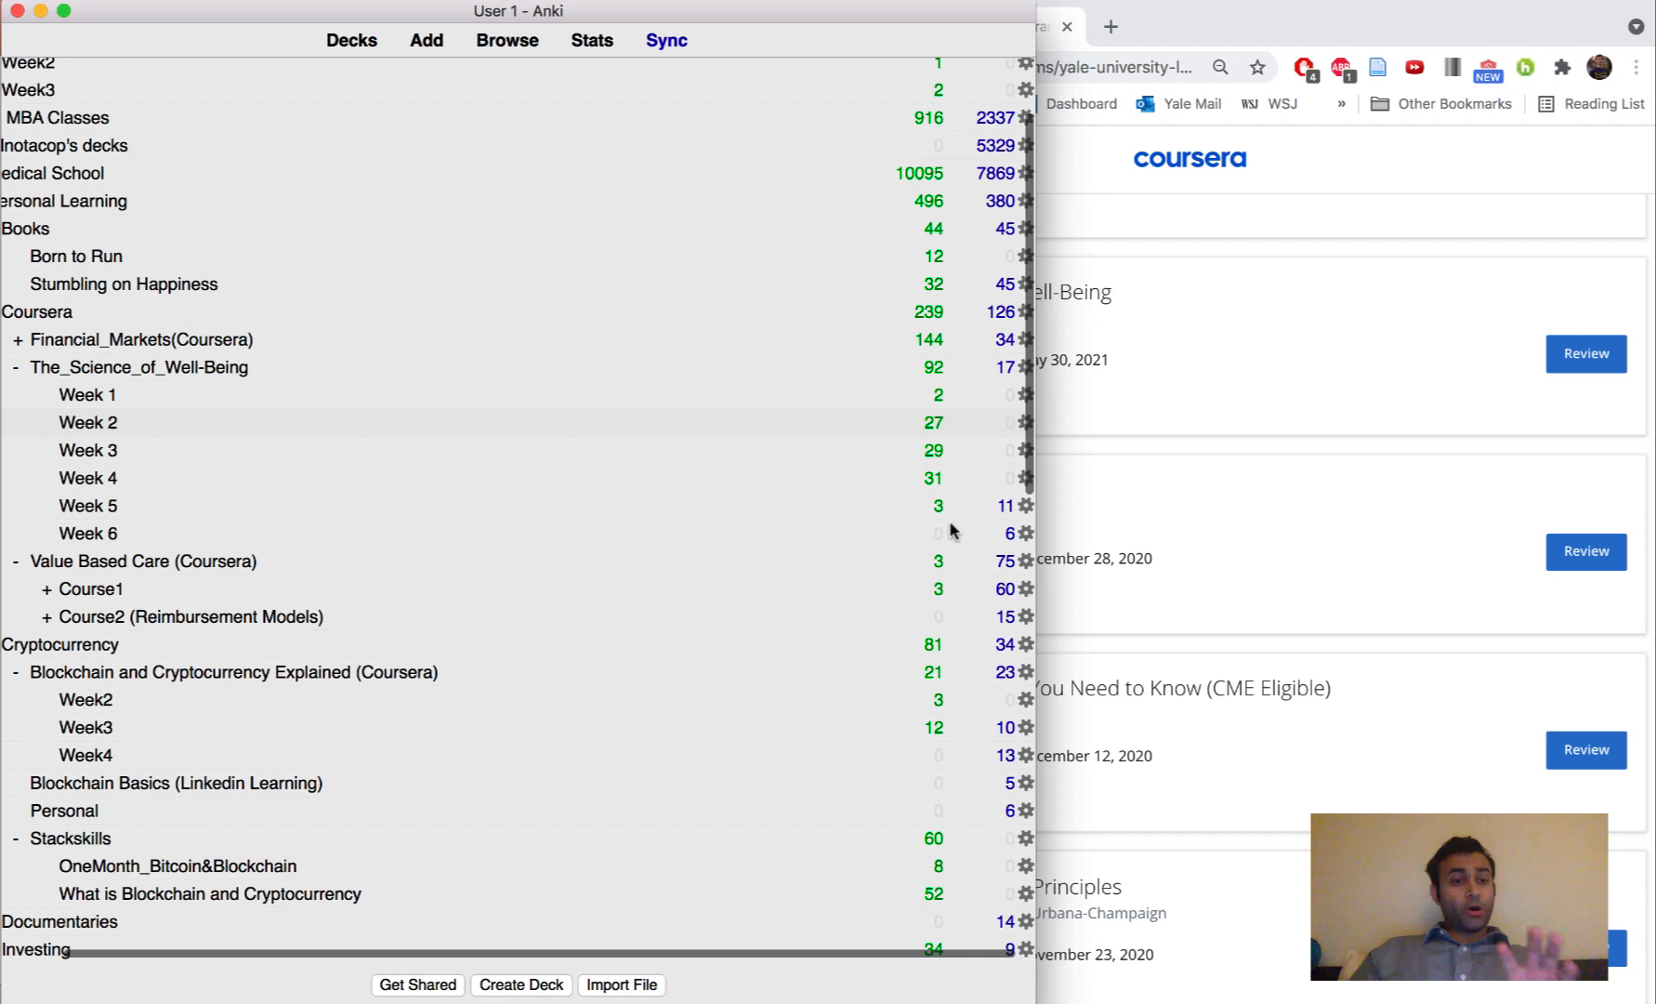
mouse_move(87, 395)
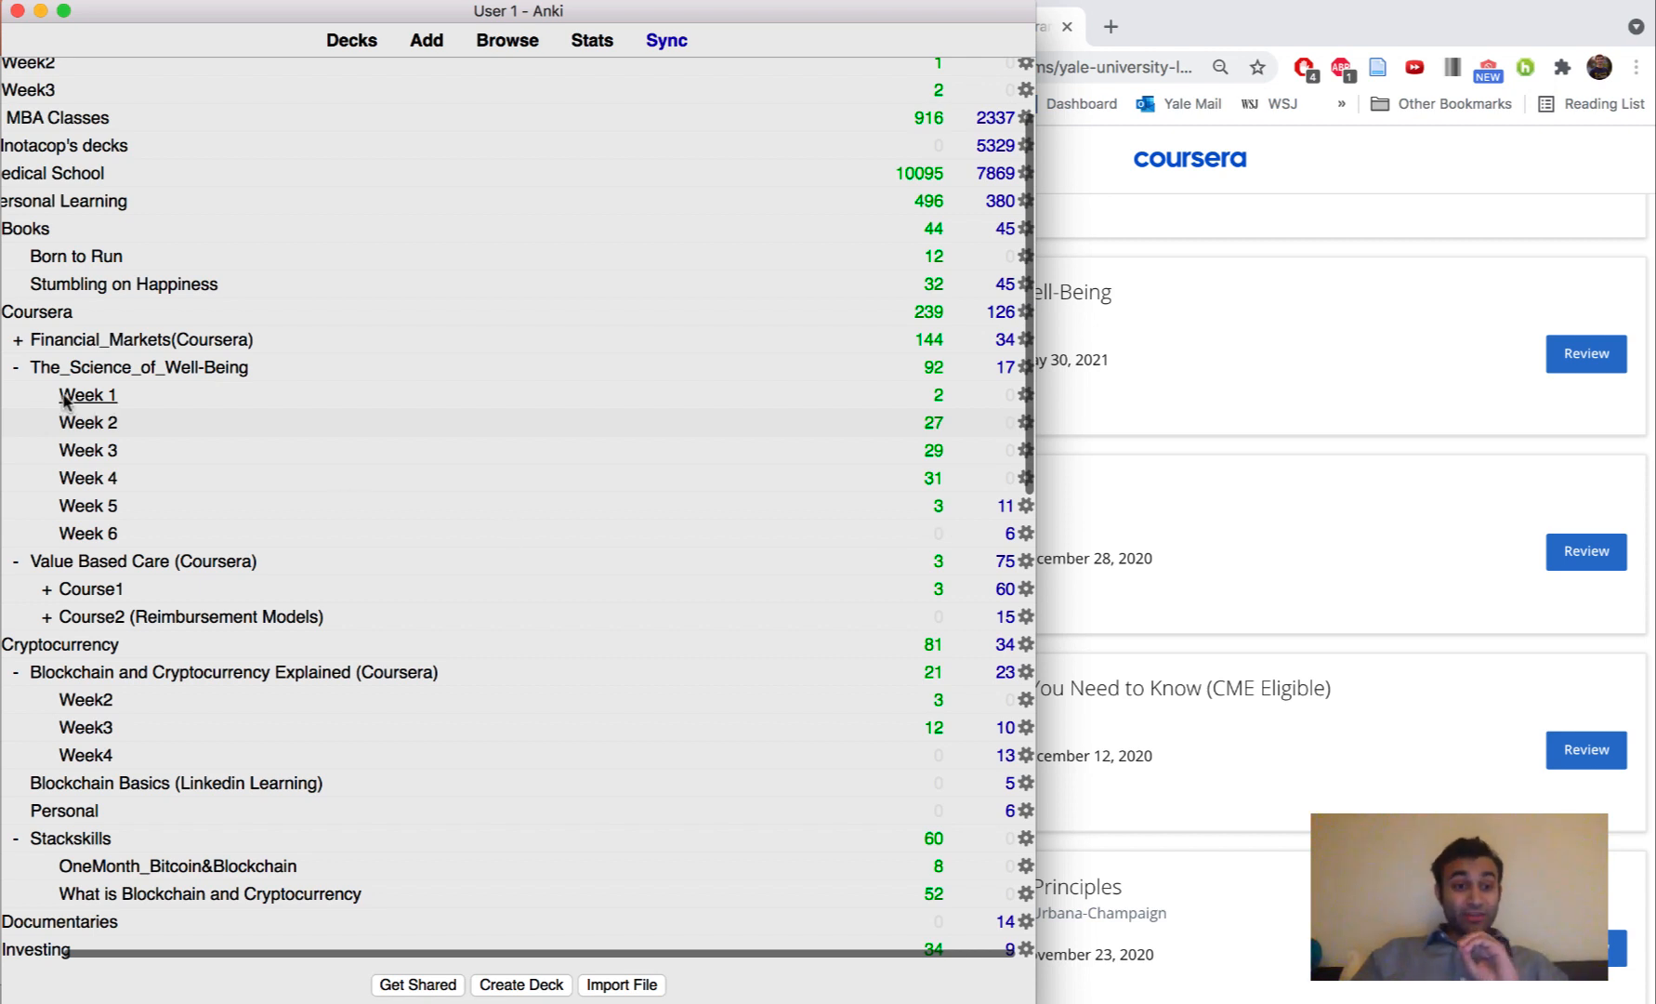
mouse_move(114, 420)
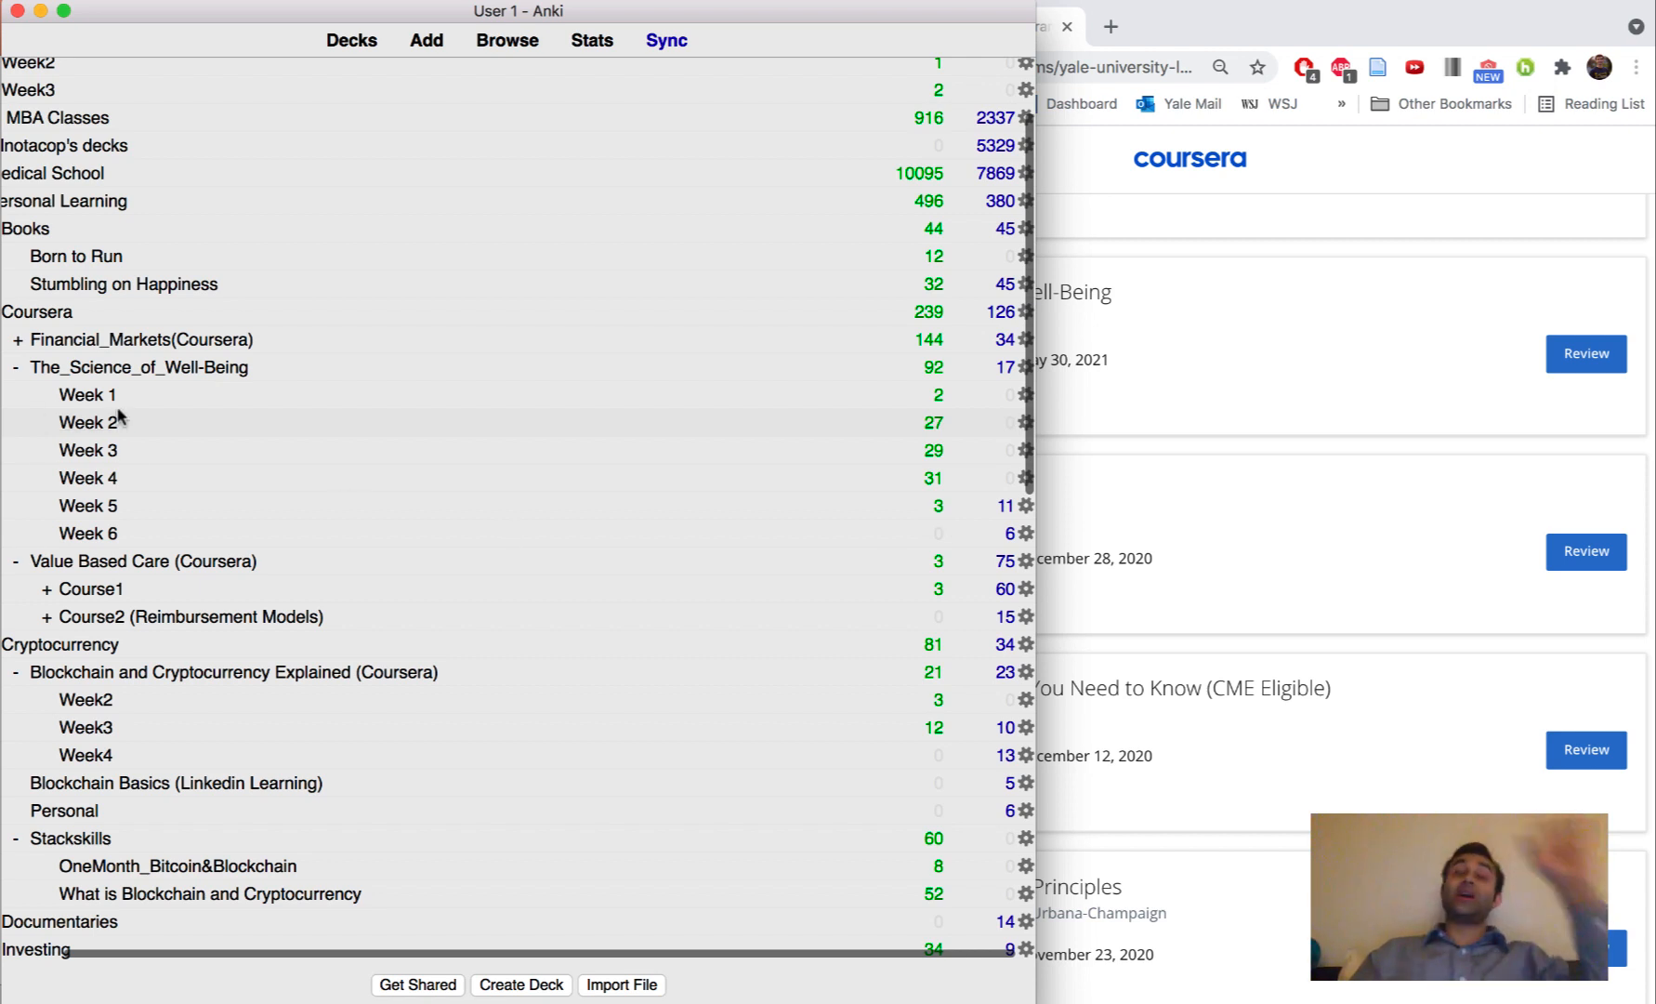
mouse_move(187, 453)
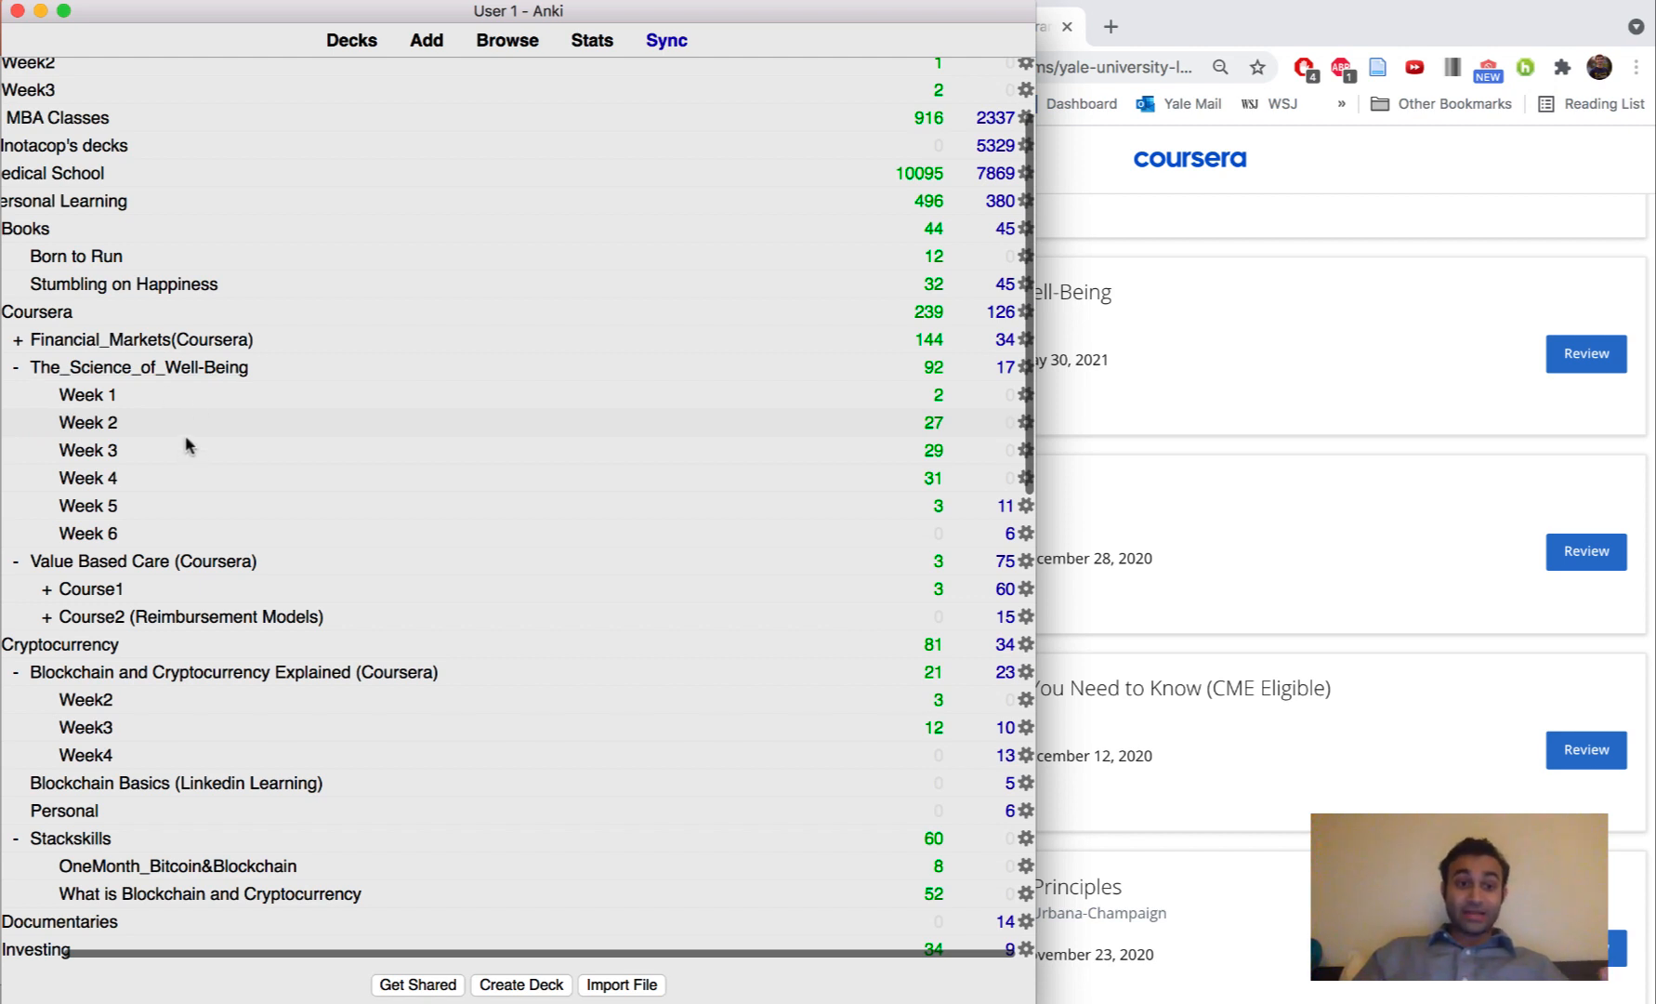
mouse_move(151, 380)
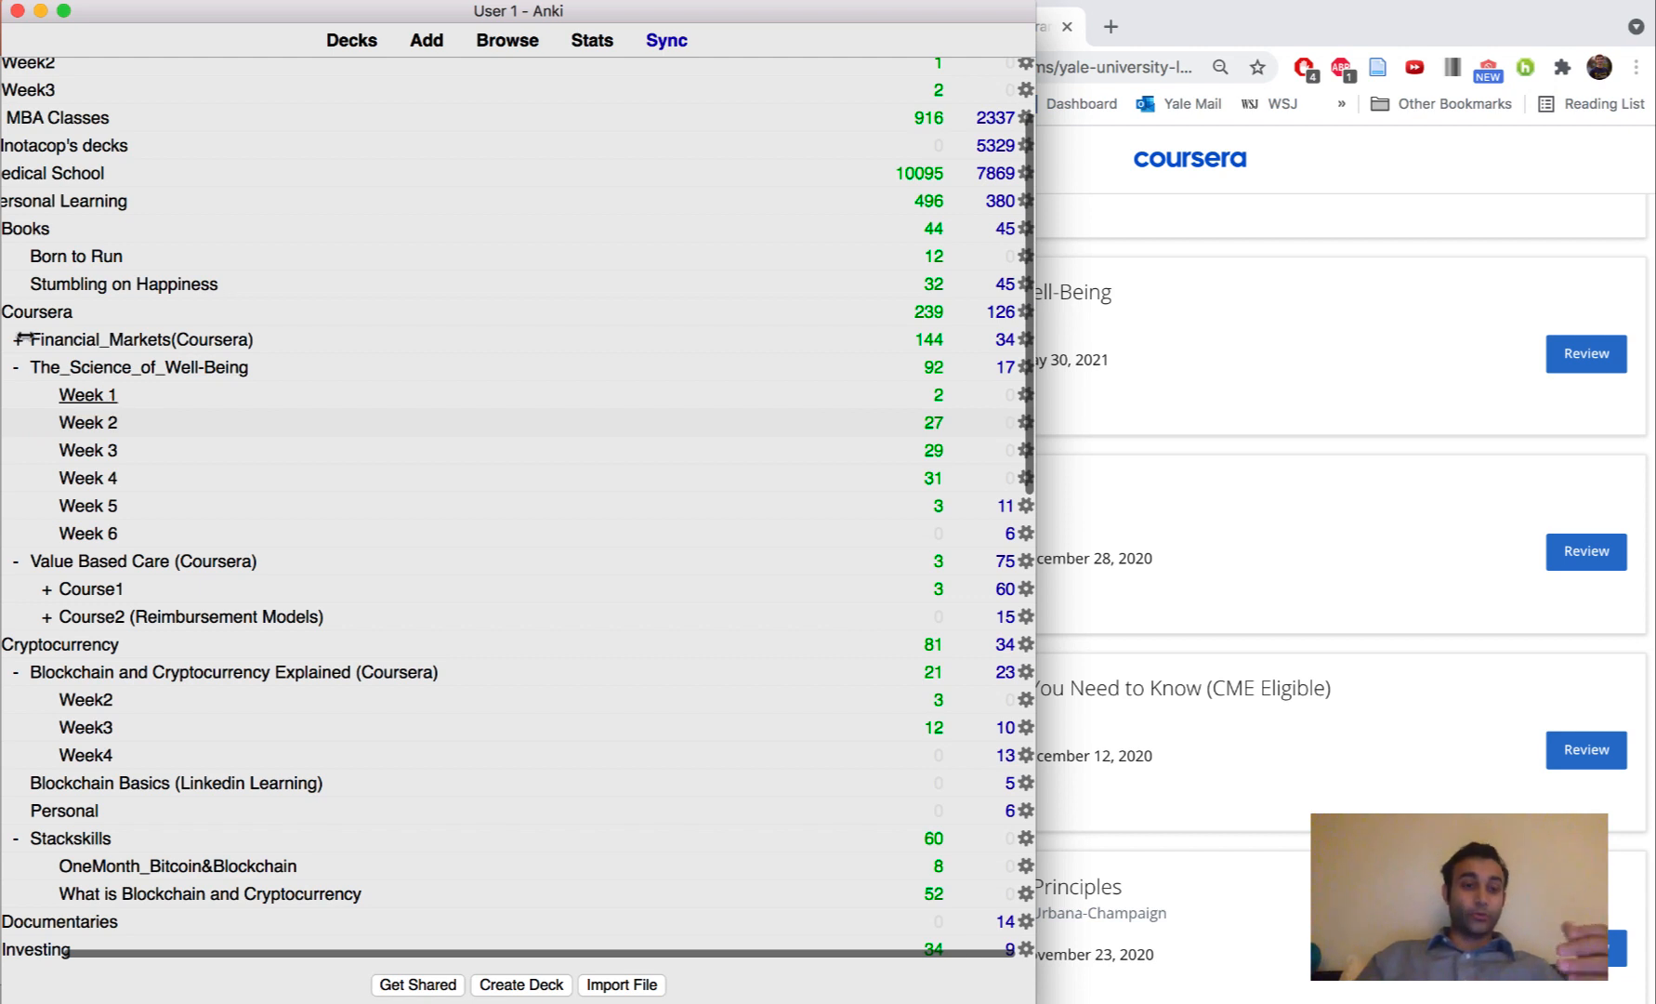
left_click(17, 339)
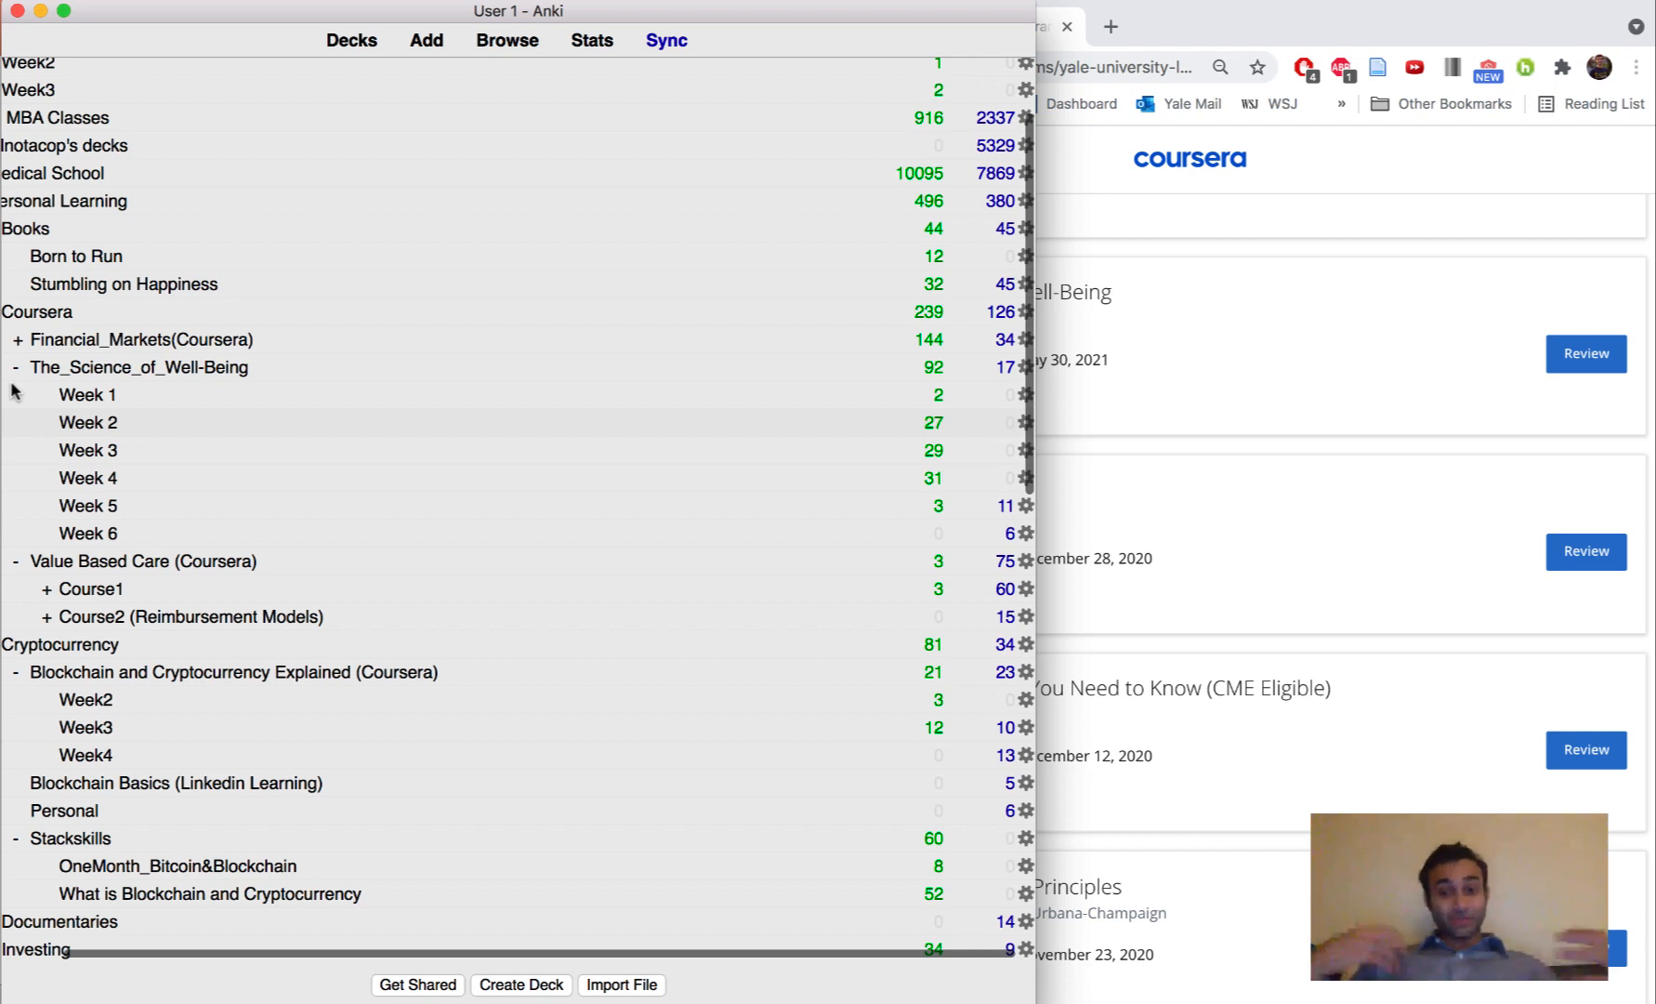
mouse_move(835, 433)
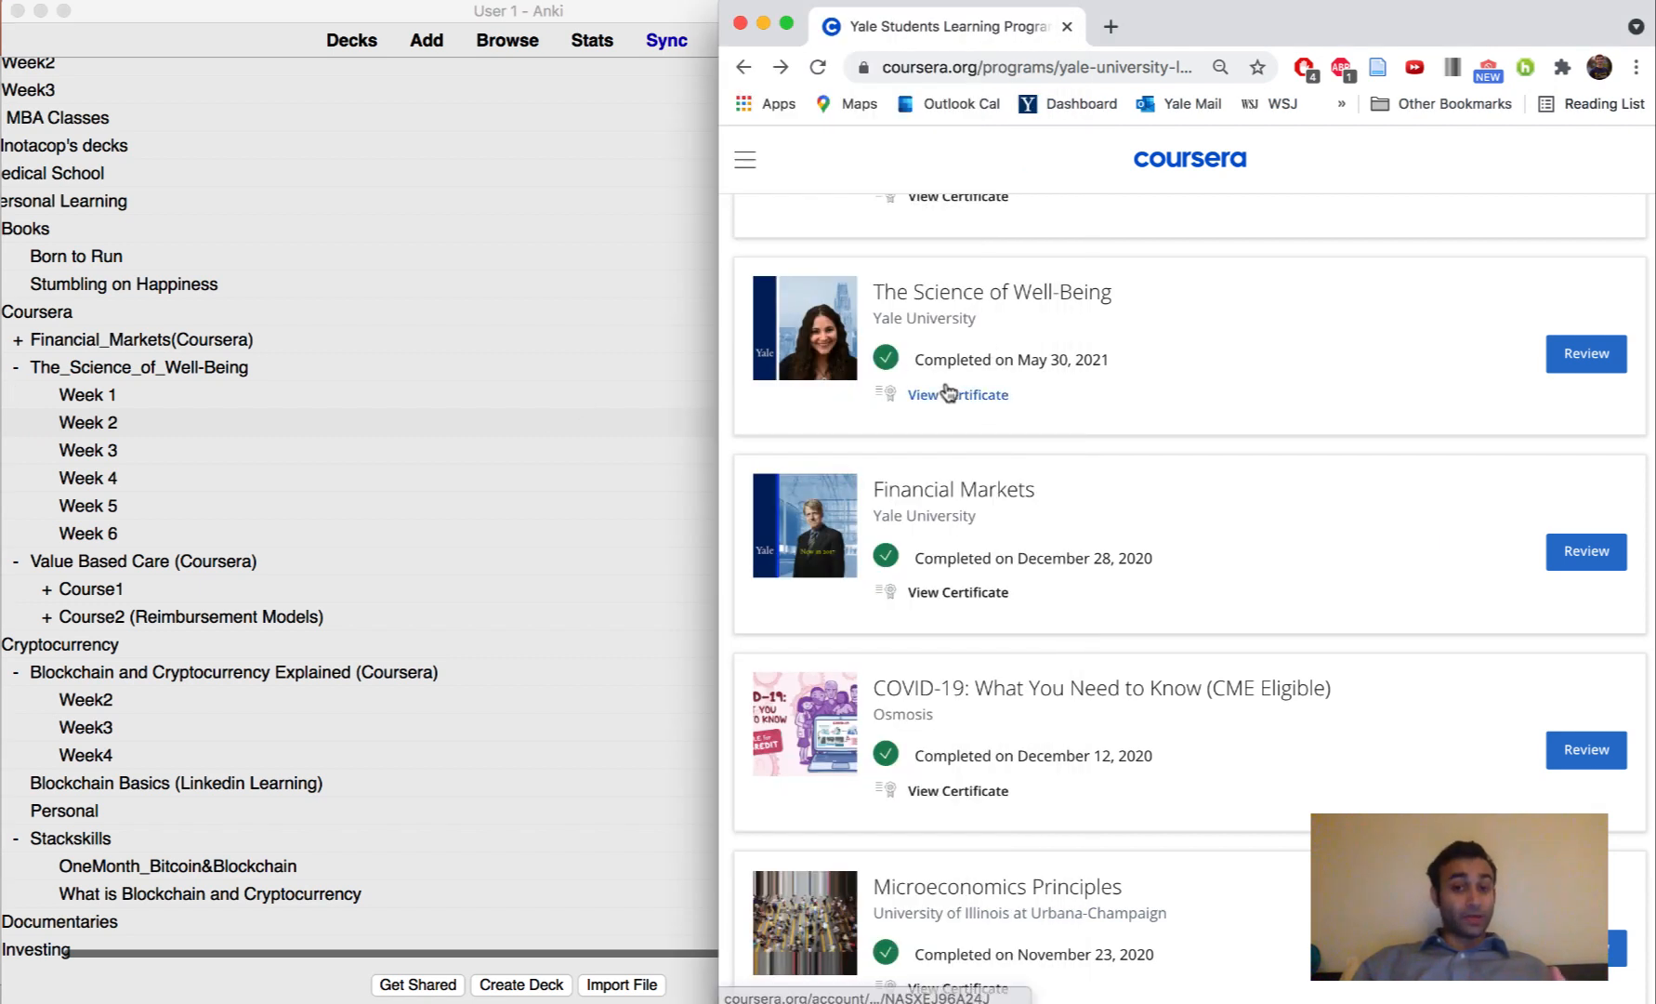
mouse_move(956, 394)
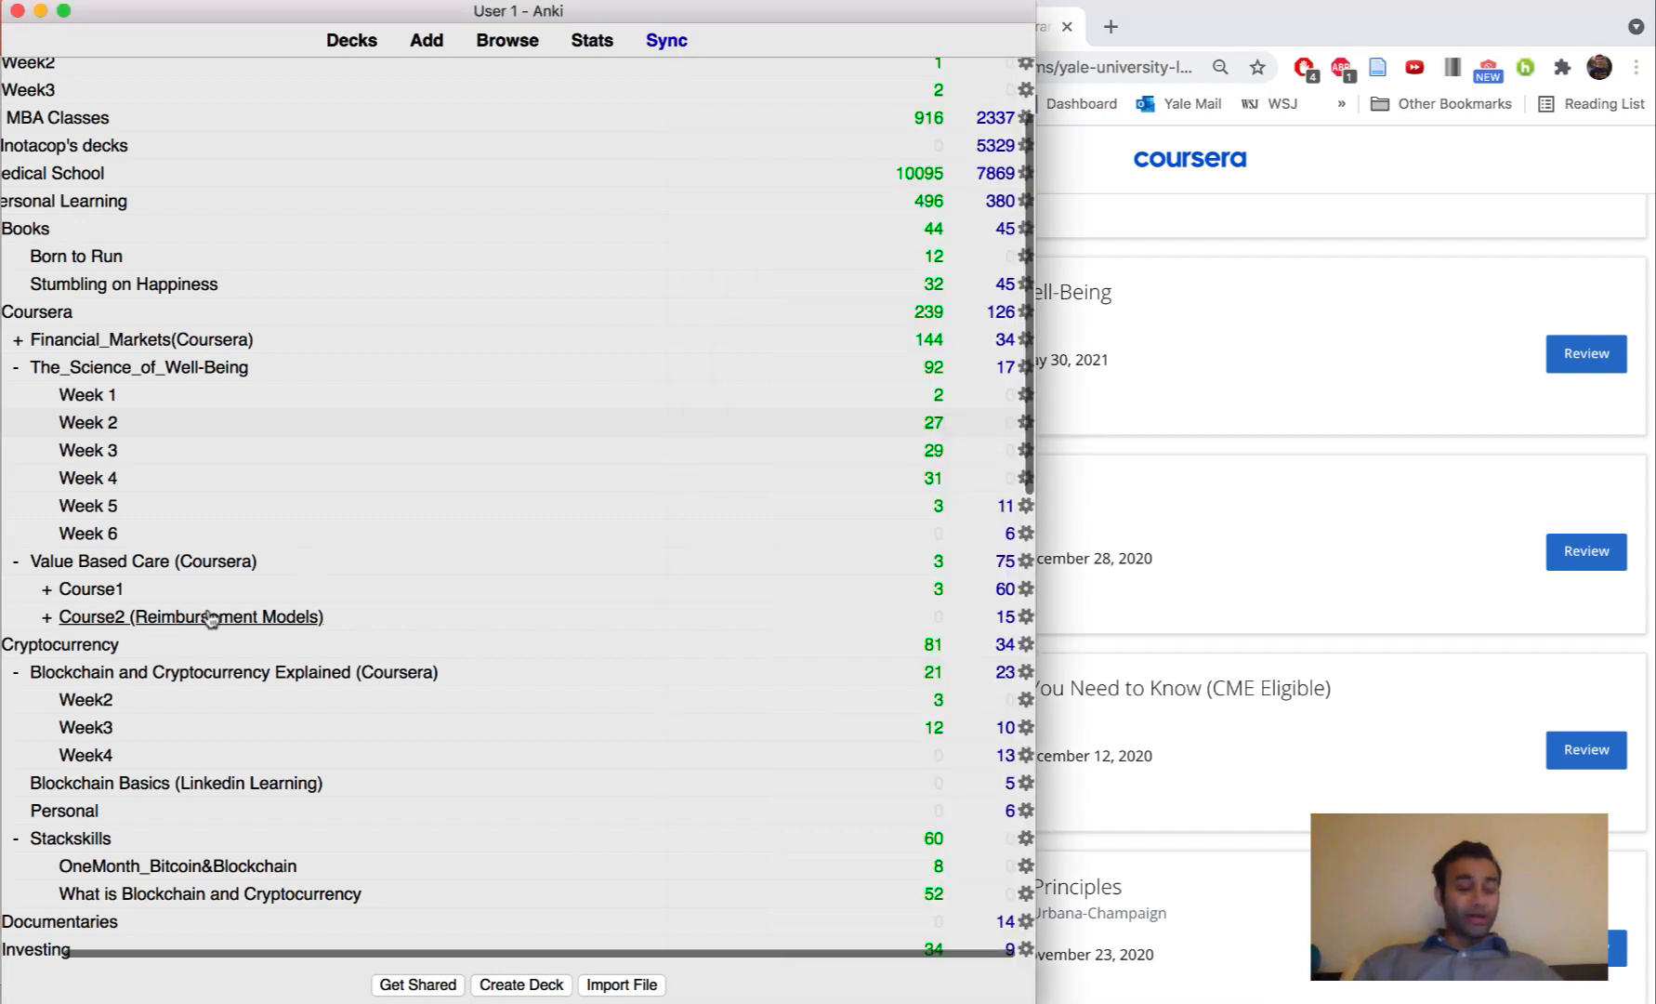
mouse_move(246, 588)
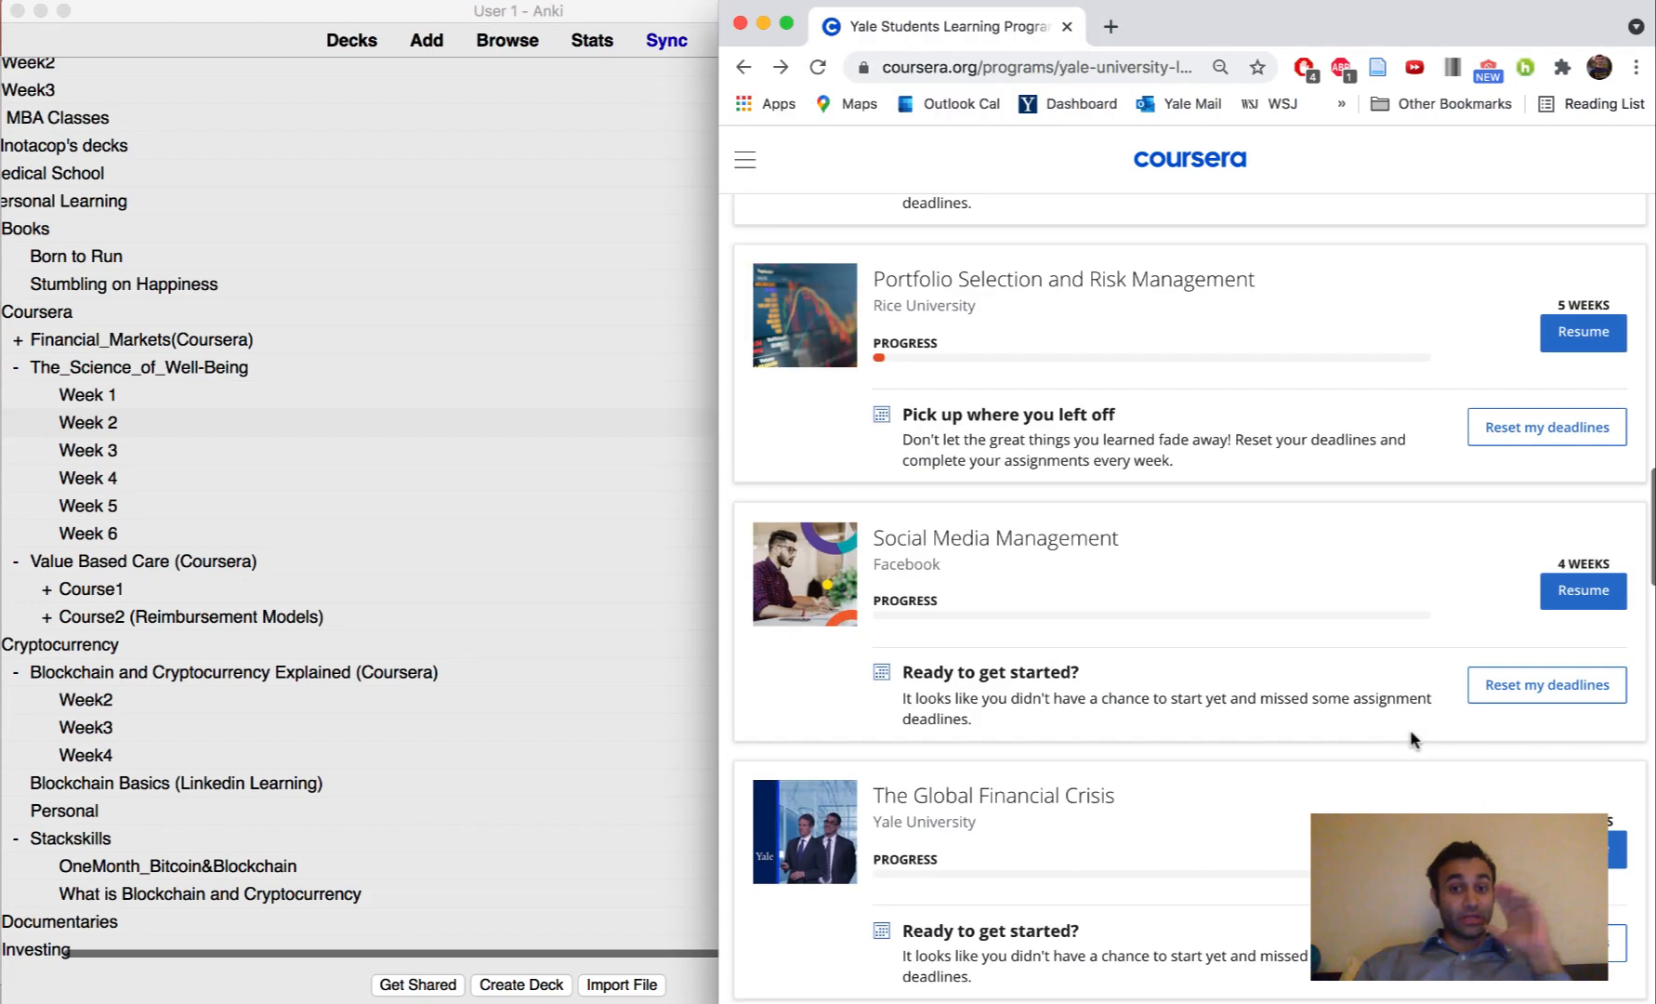
- Scroll Coursera's My Courses page up to the Value-Based Care course at the top
scroll("up", 3)
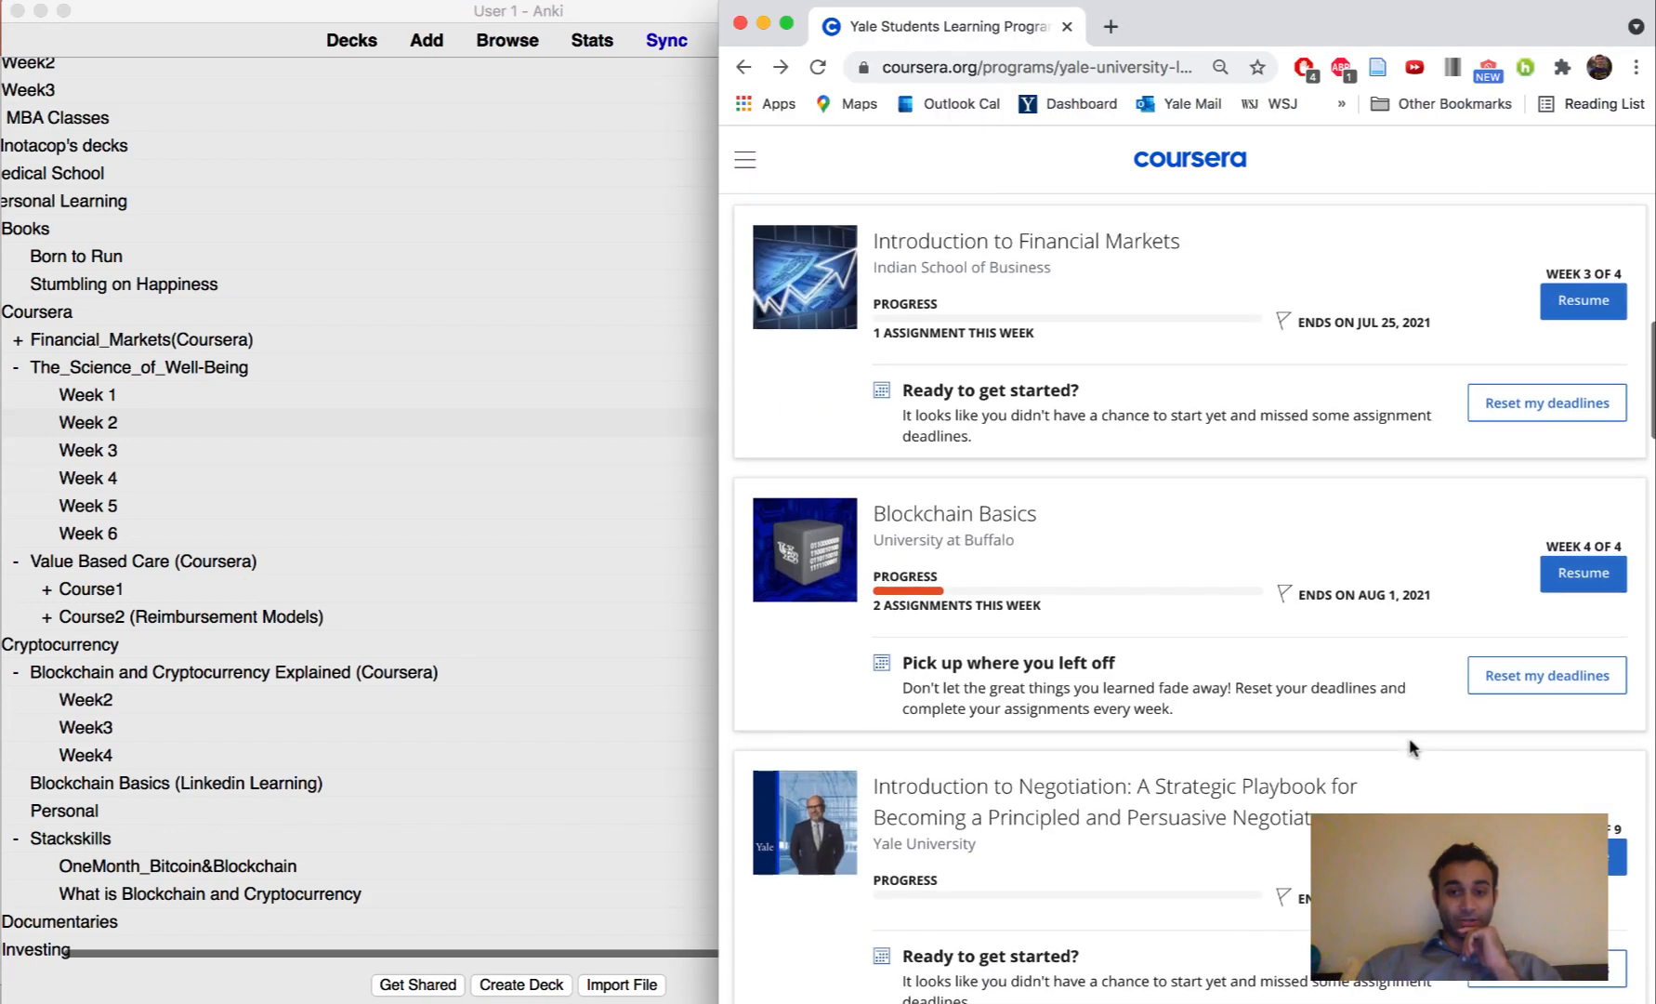
scroll("up", 3)
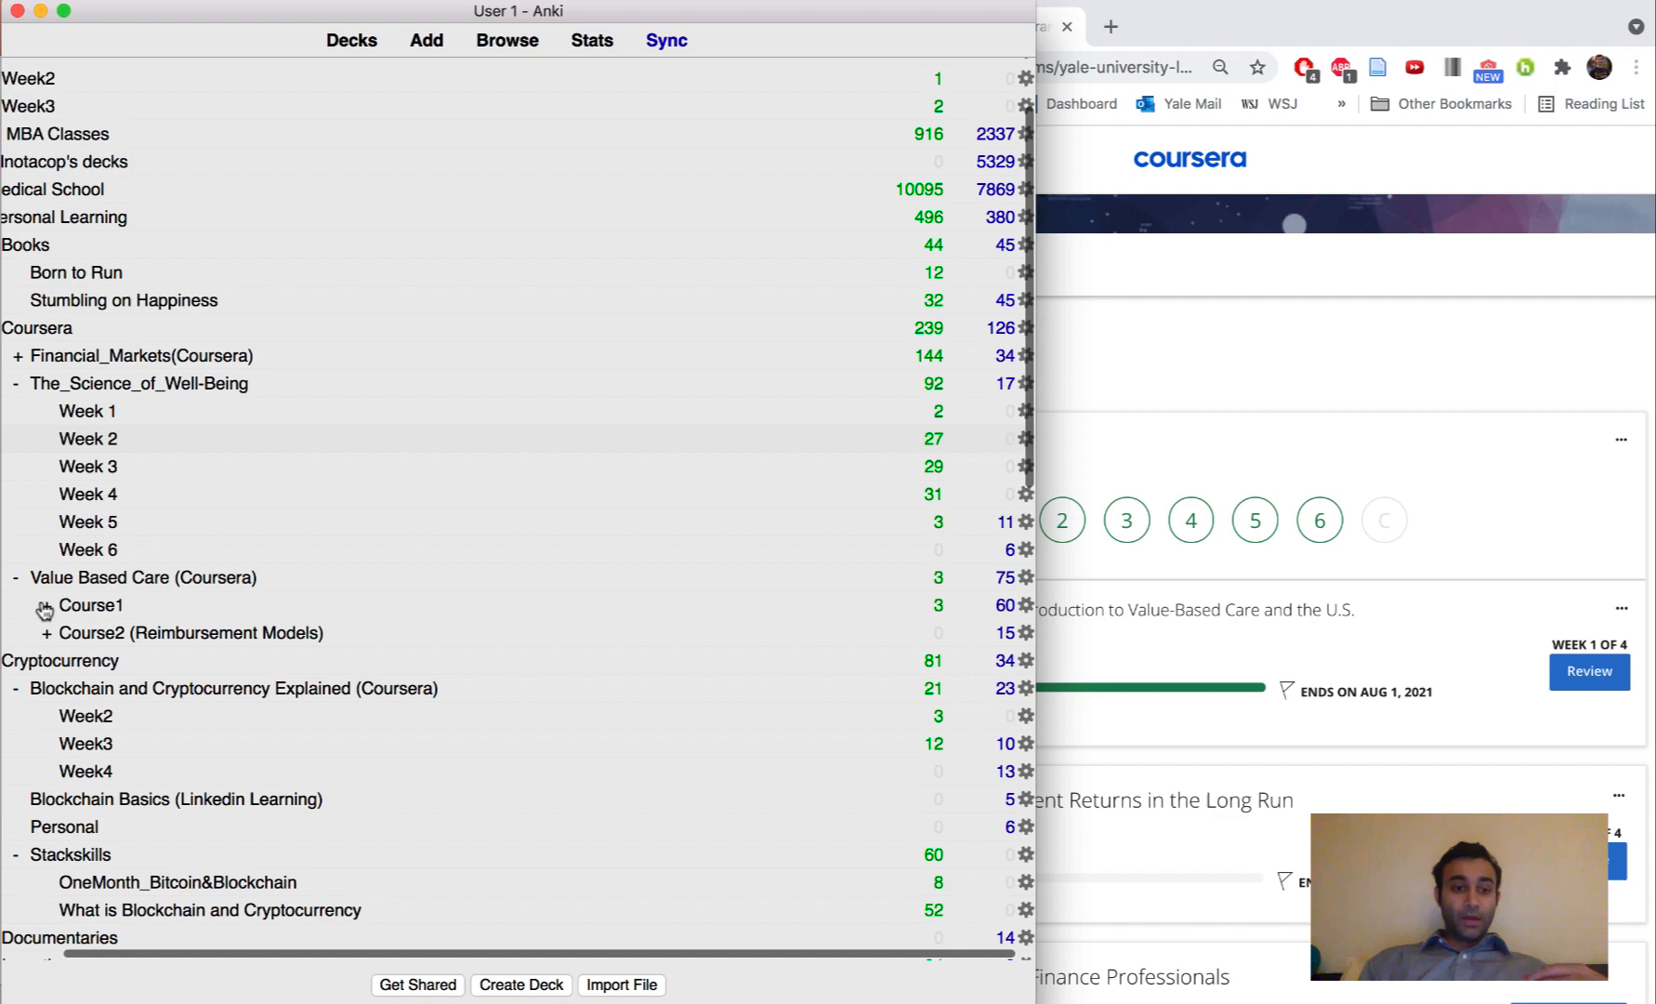
- Expand Value Based Care Course1 and open its Week1 deck showing 5 new cards
left_click(45, 605)
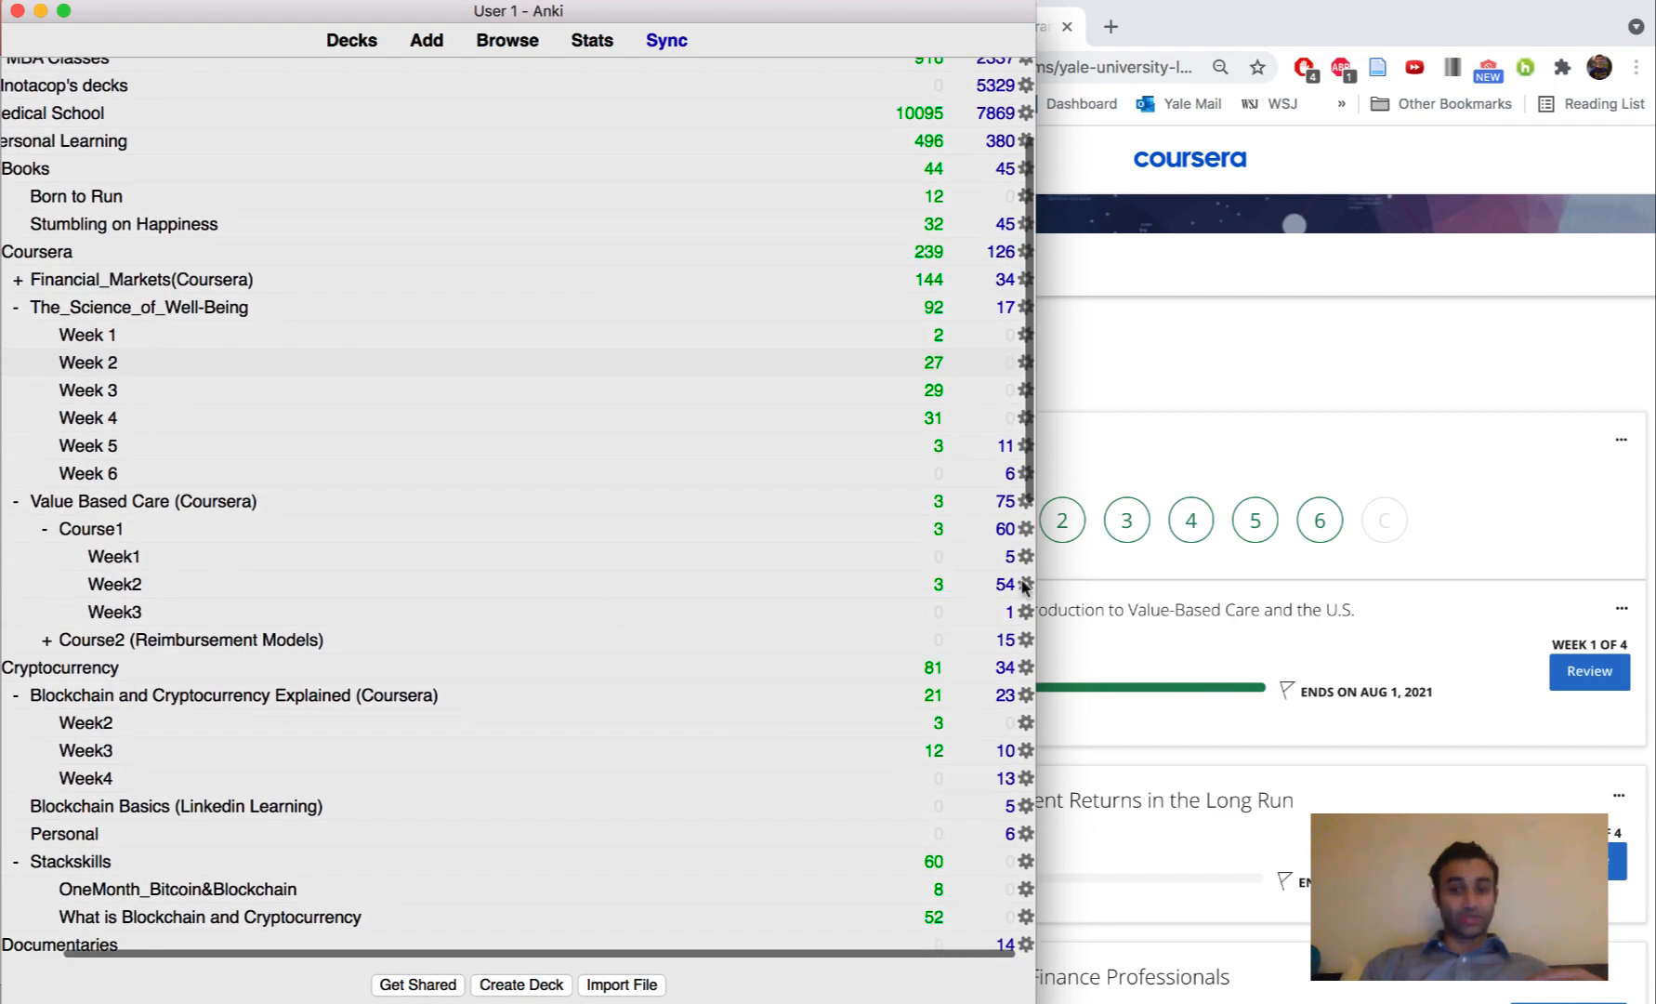
mouse_move(1209, 656)
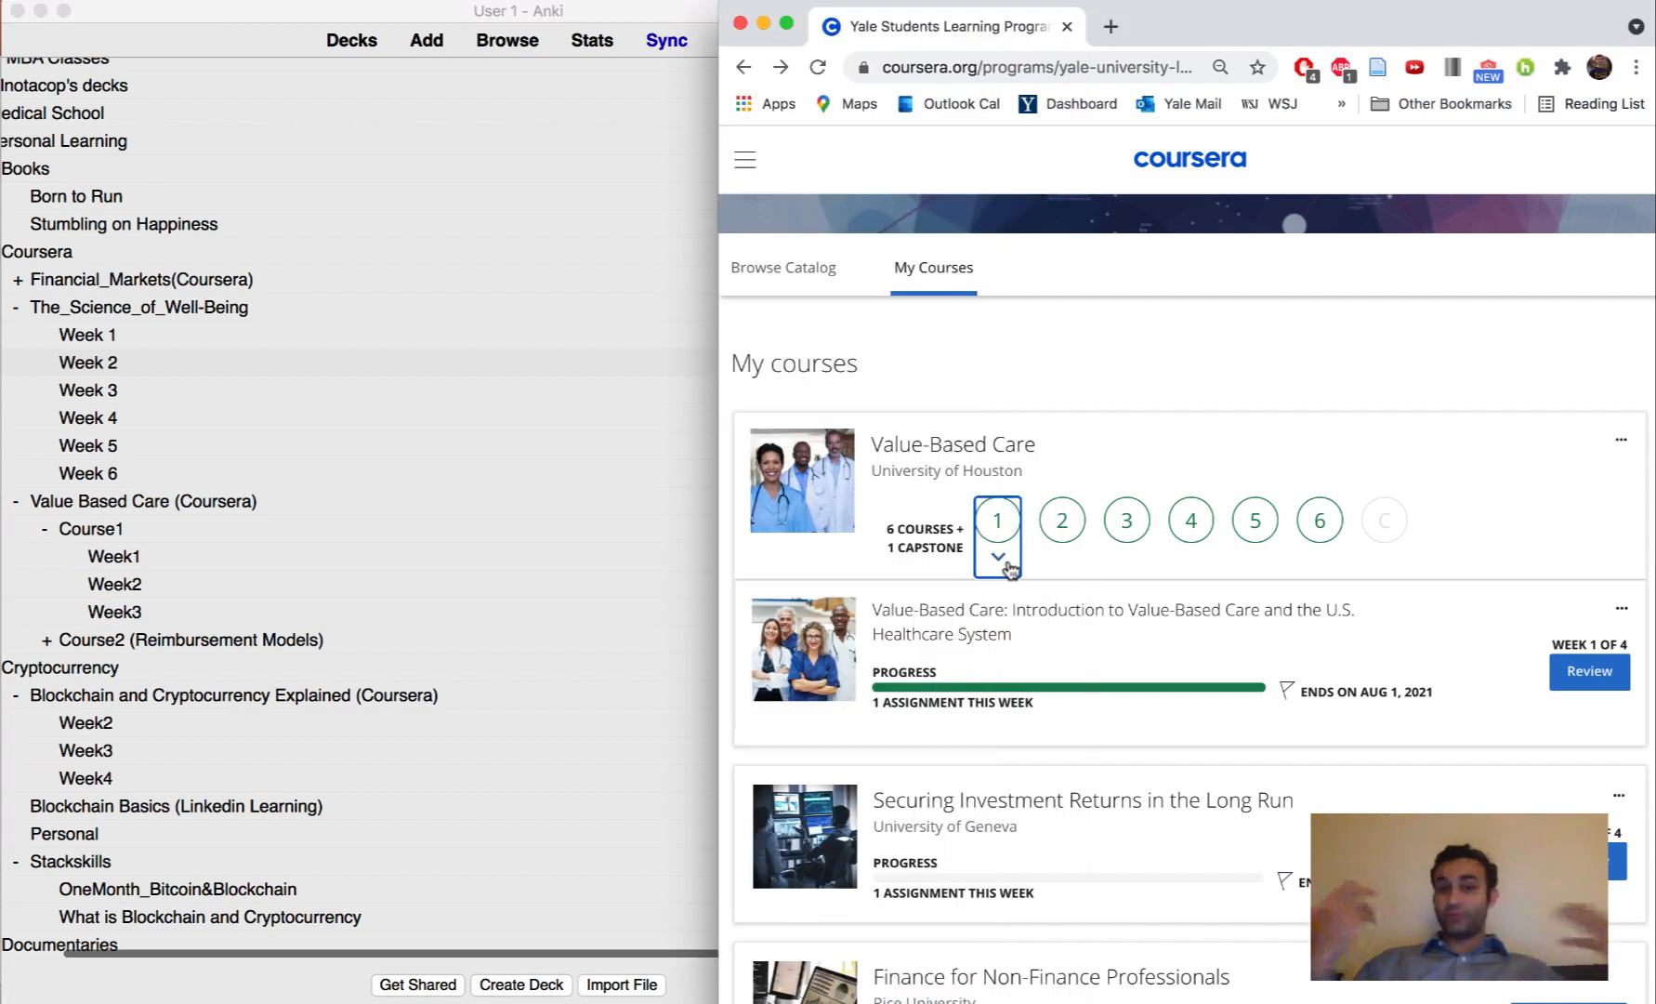
mouse_move(996, 556)
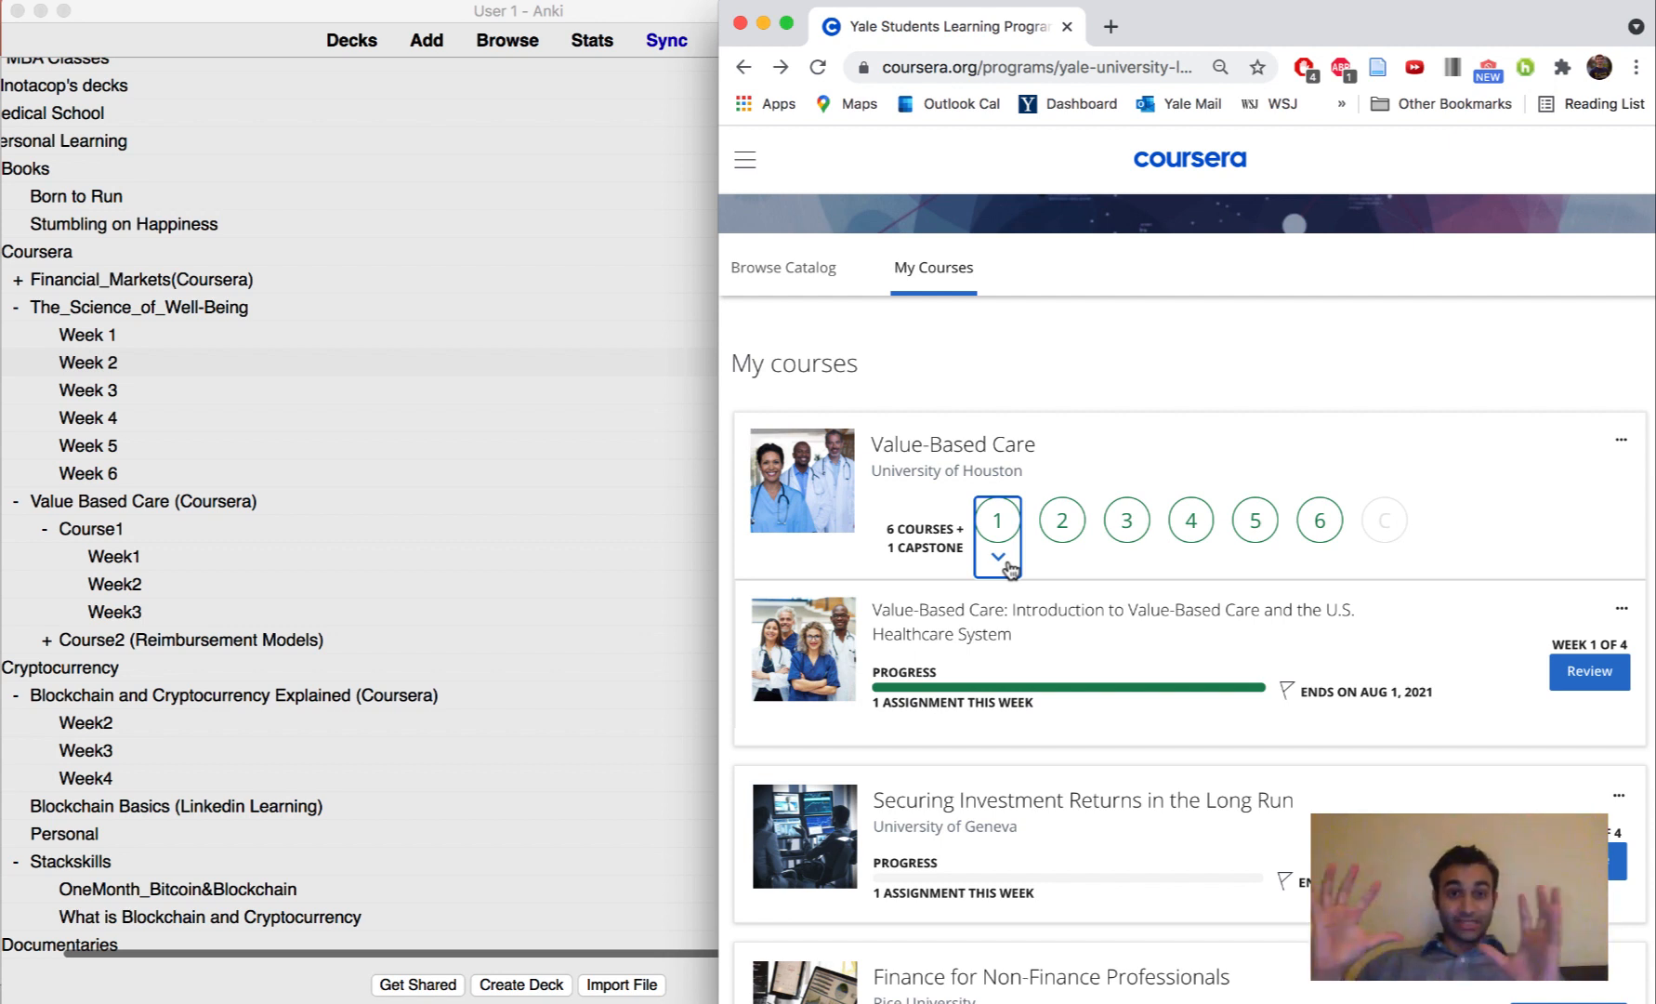
mouse_move(571, 591)
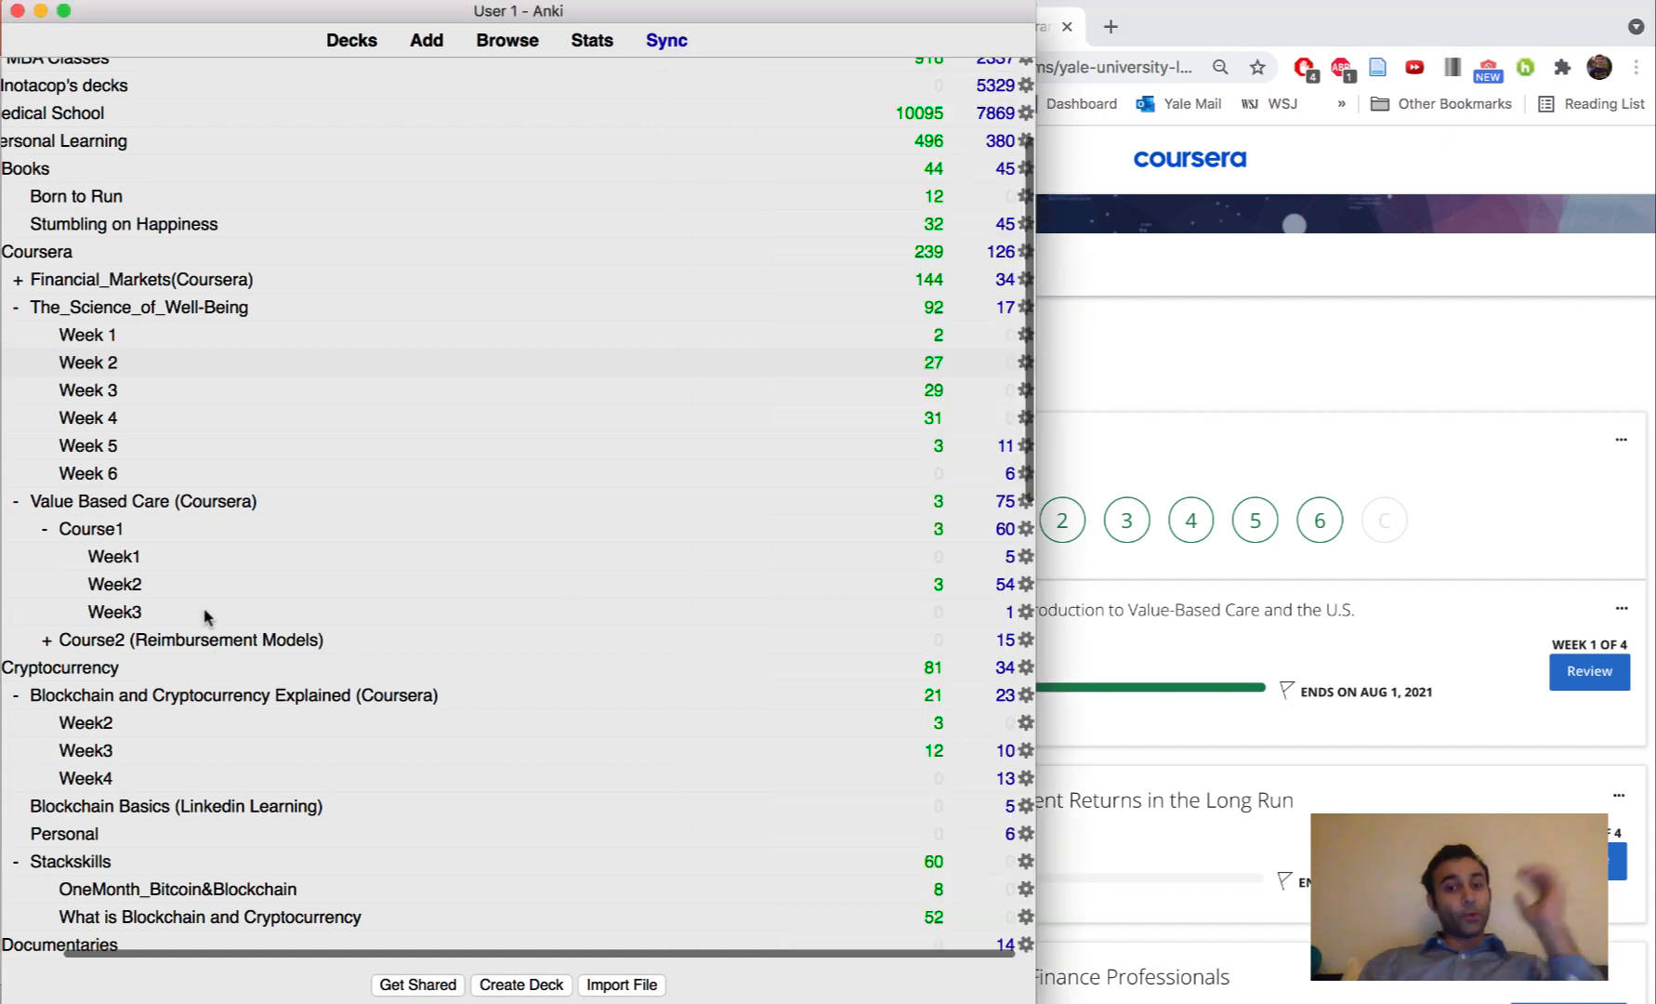
left_click(112, 556)
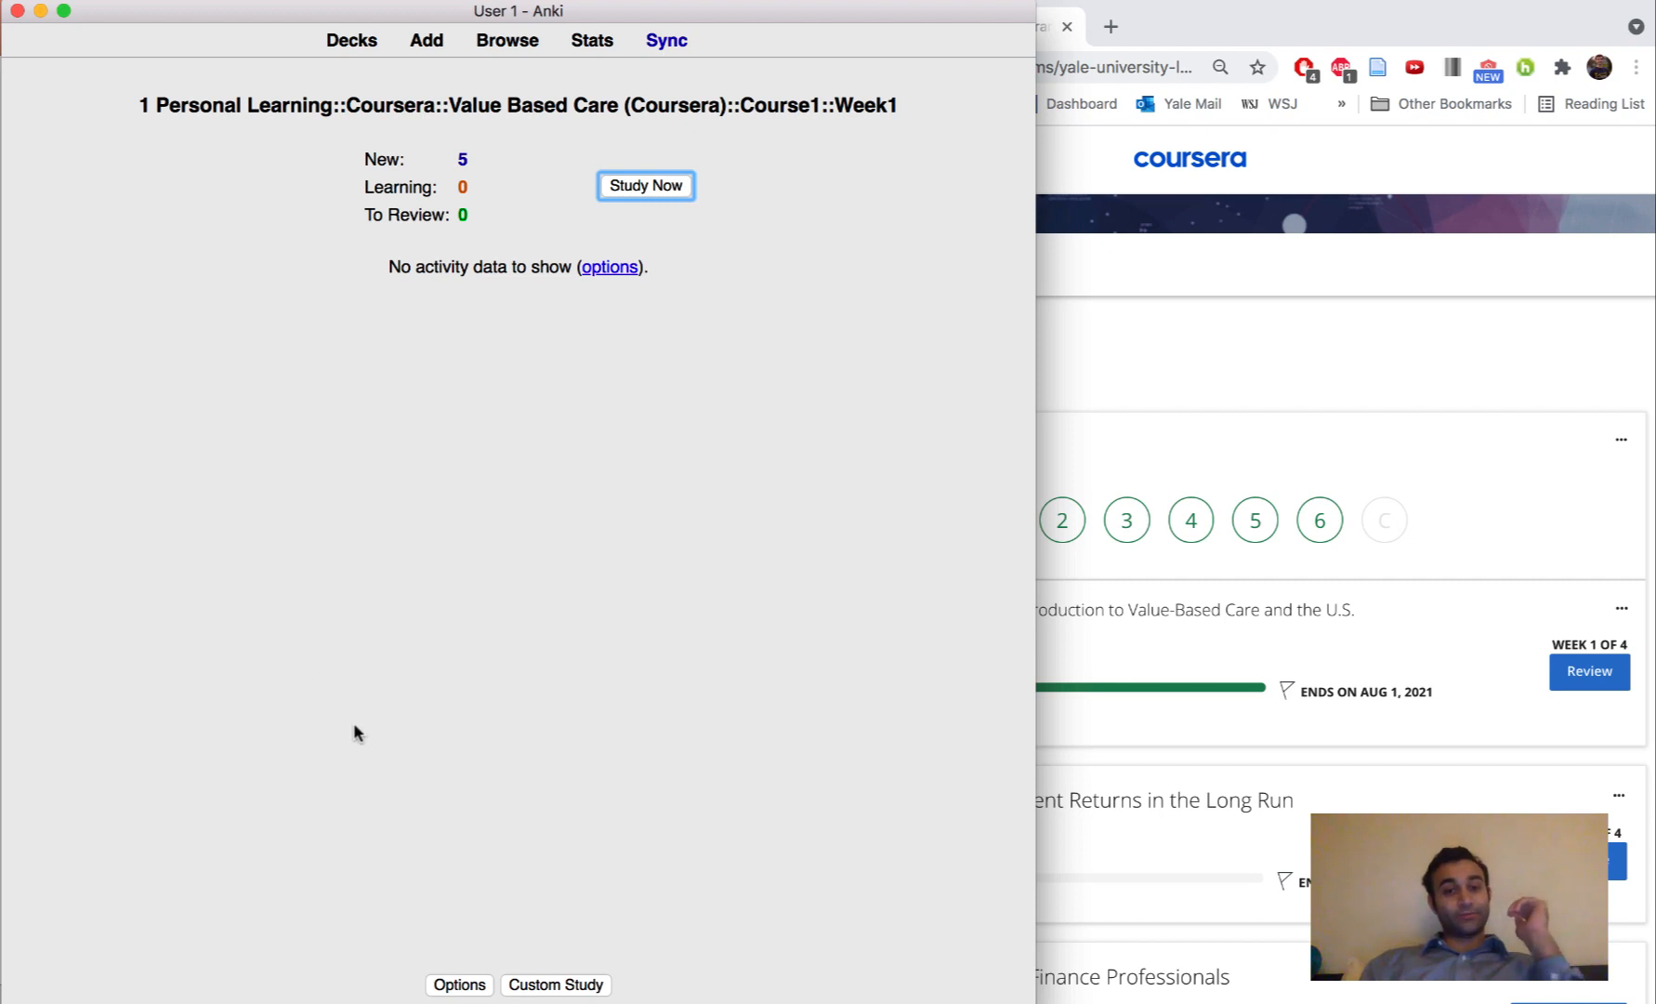
mouse_move(350, 721)
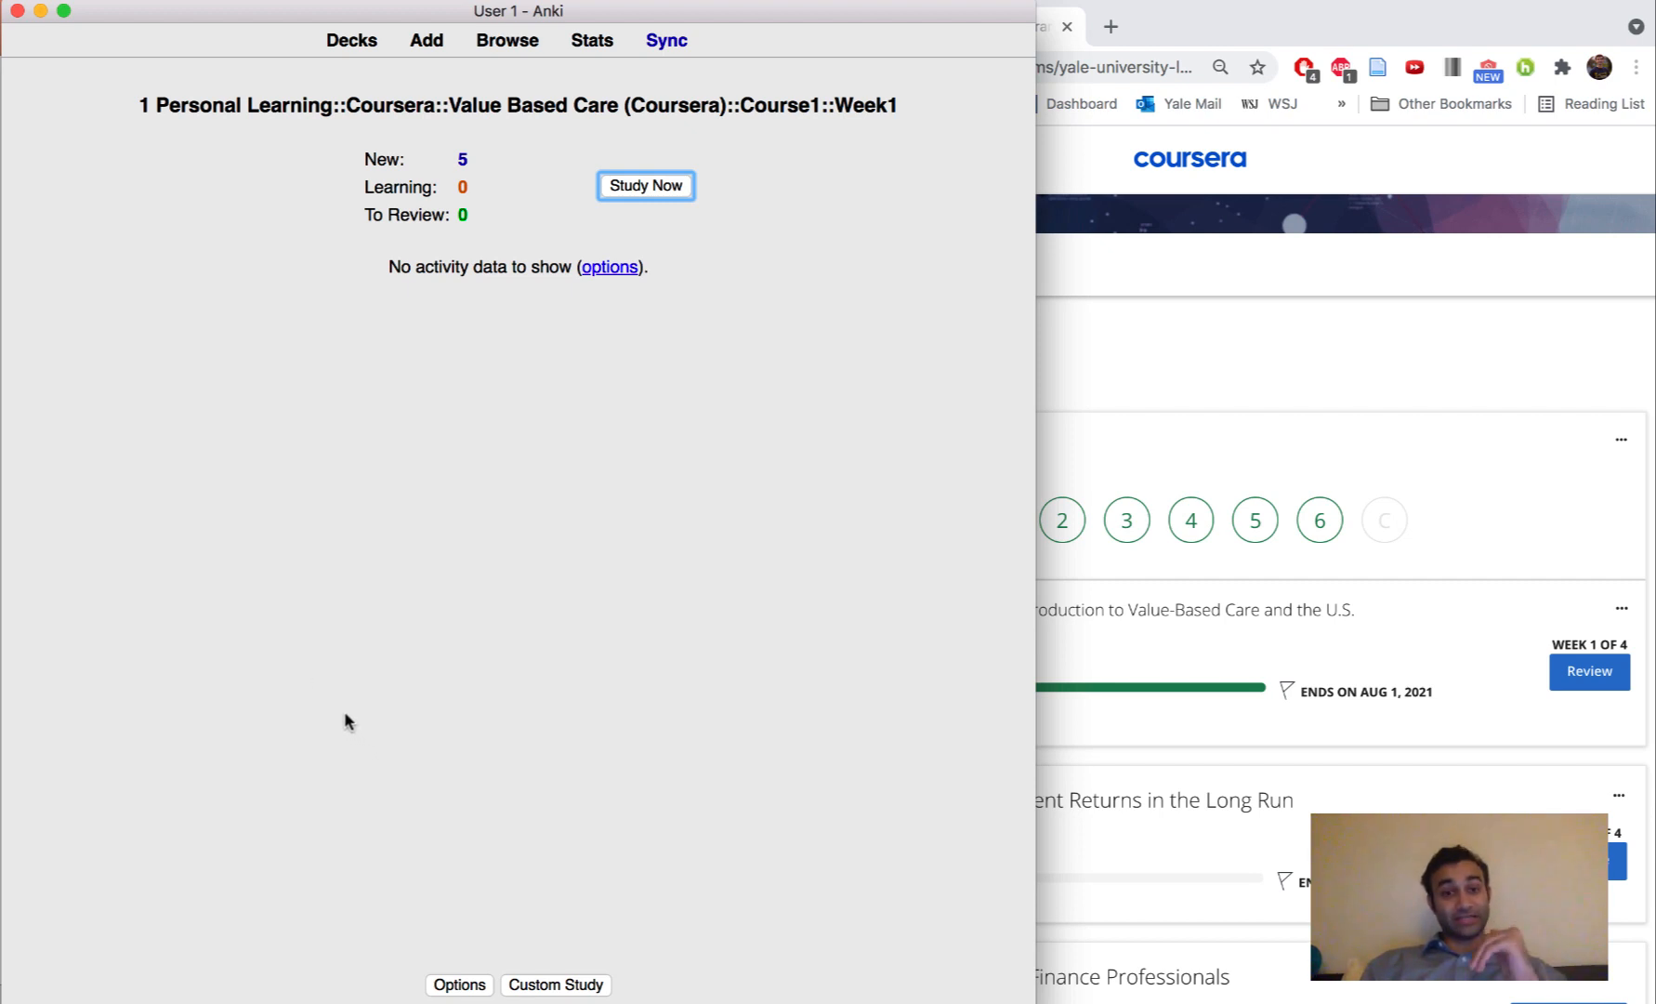
- Review the 'What is VBC?' and three-main-parties Week1 cards, then return to the deck list
left_click(643, 185)
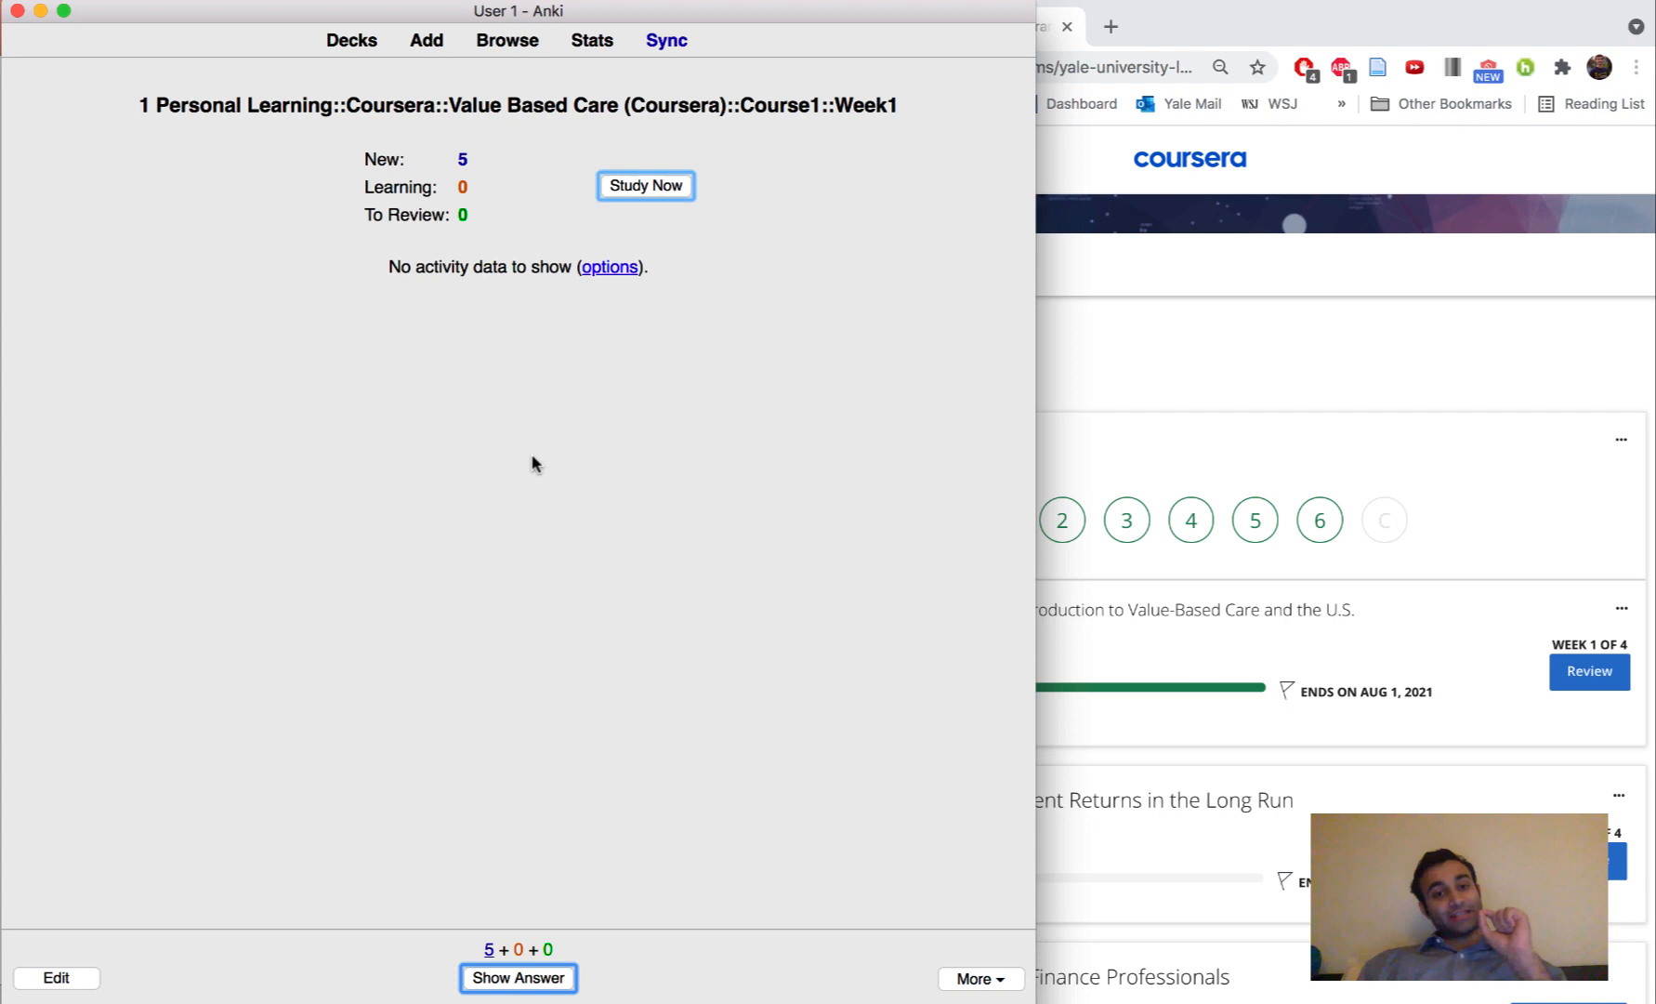
left_click(644, 185)
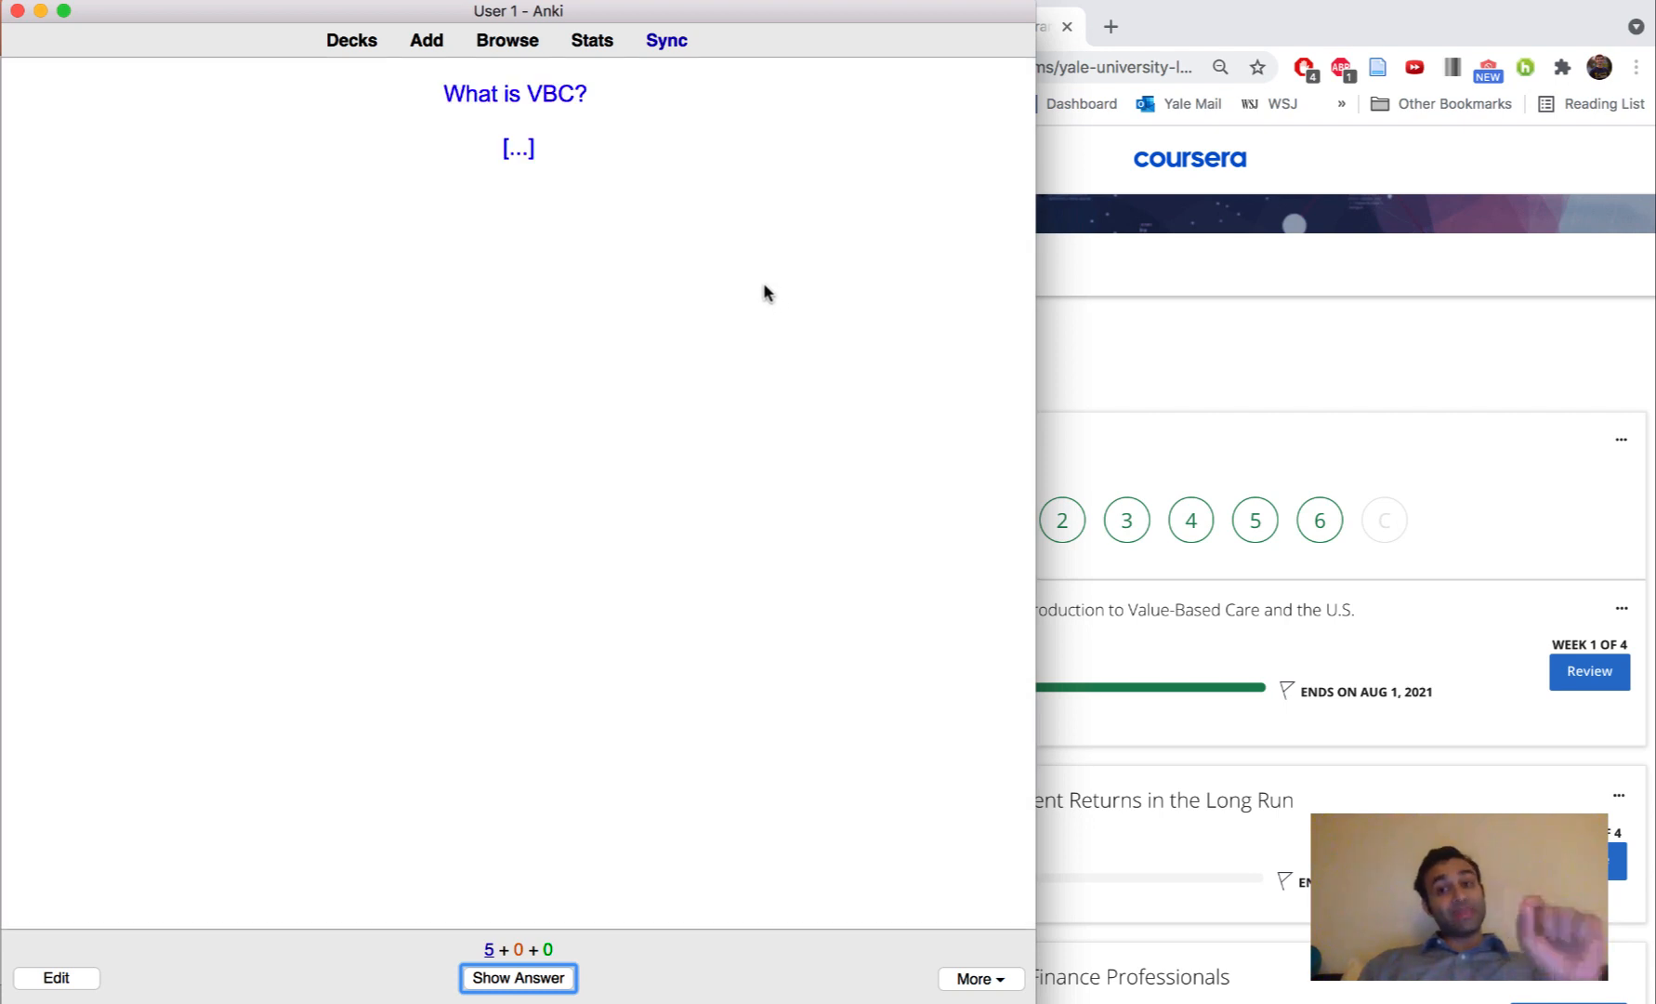
left_click(517, 978)
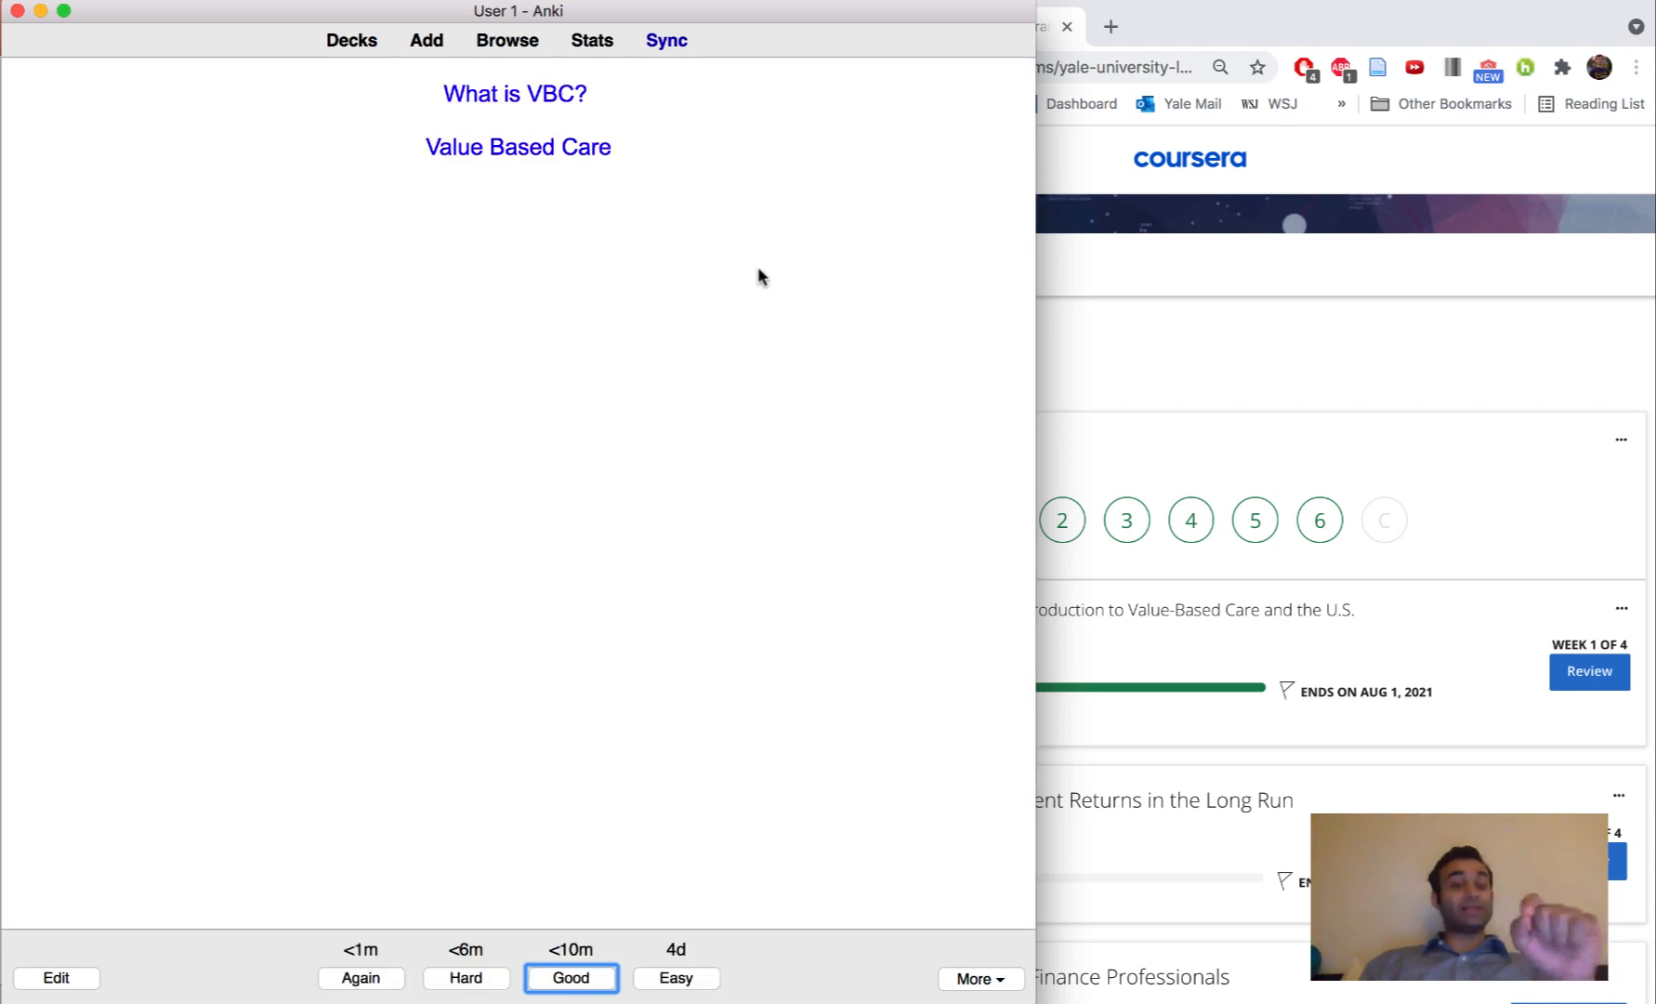
mouse_move(751, 273)
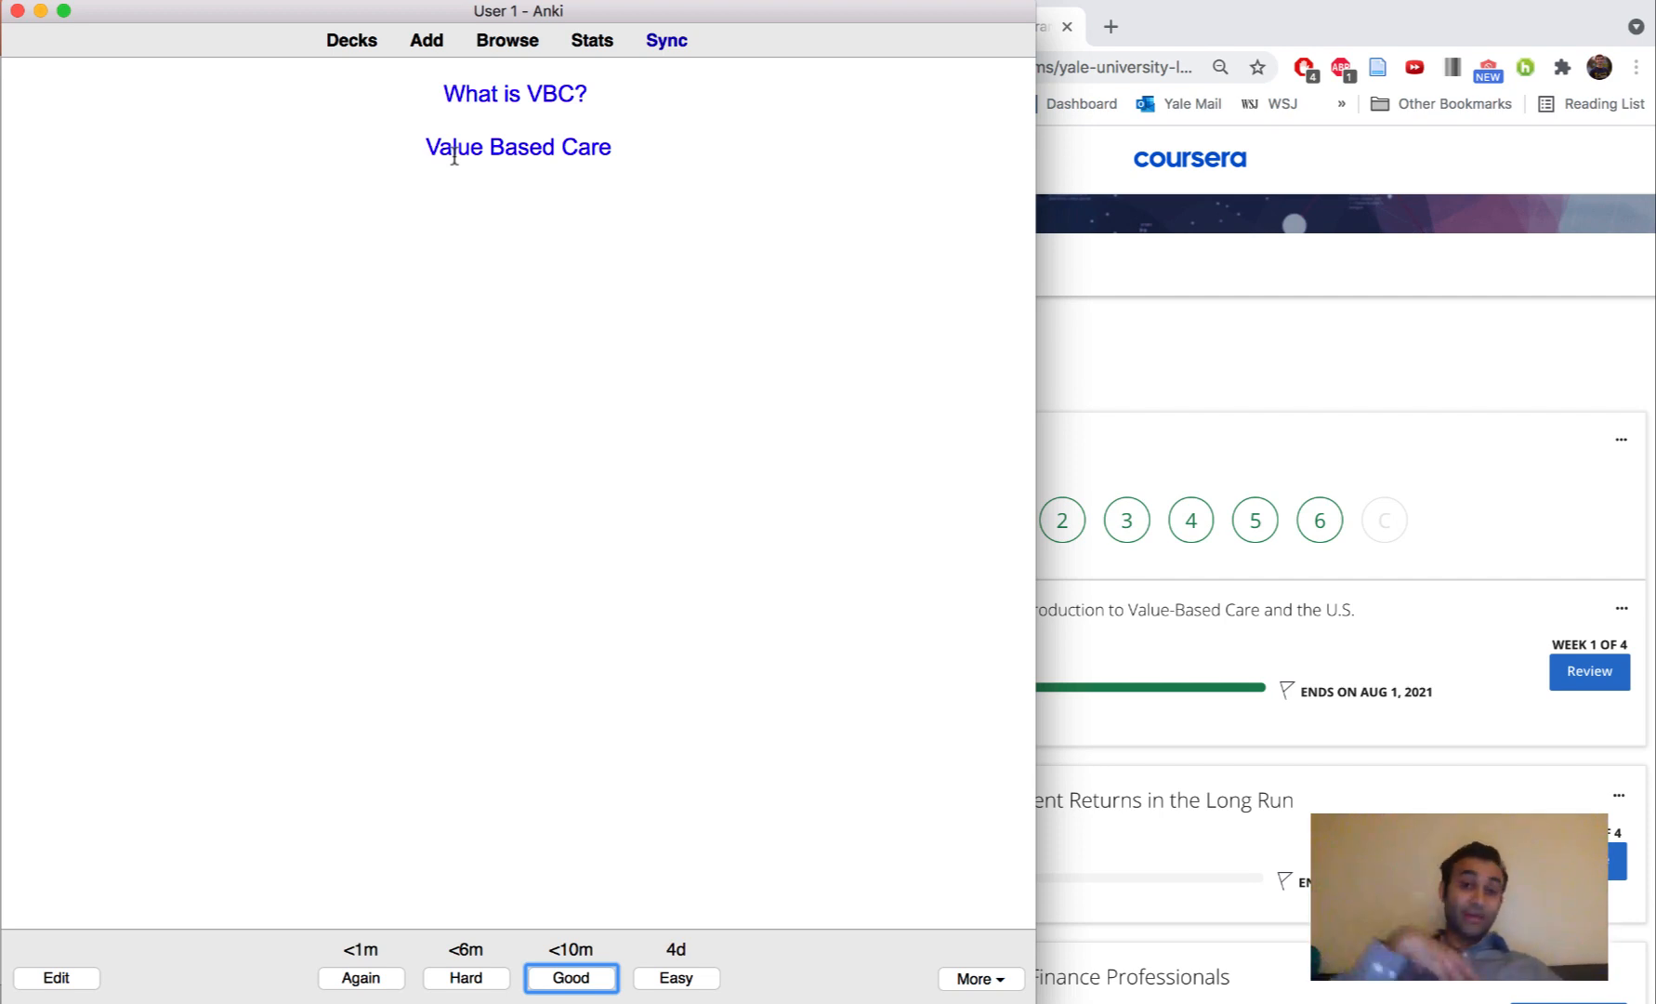
left_click(570, 978)
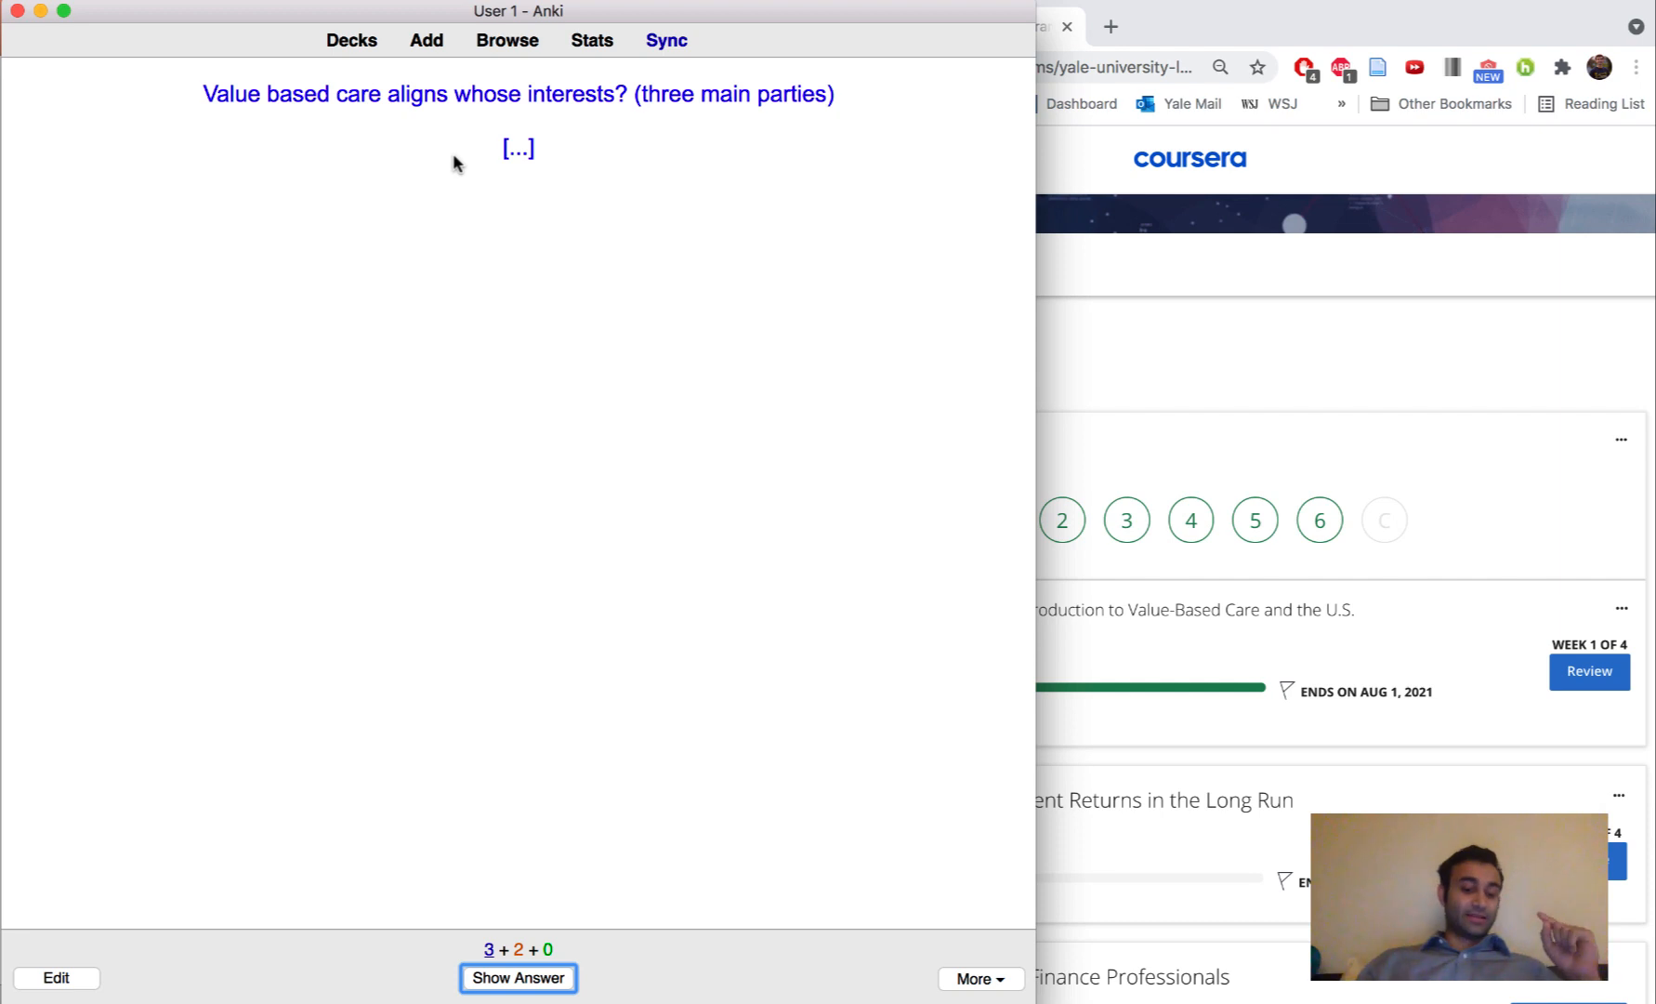
left_click(517, 977)
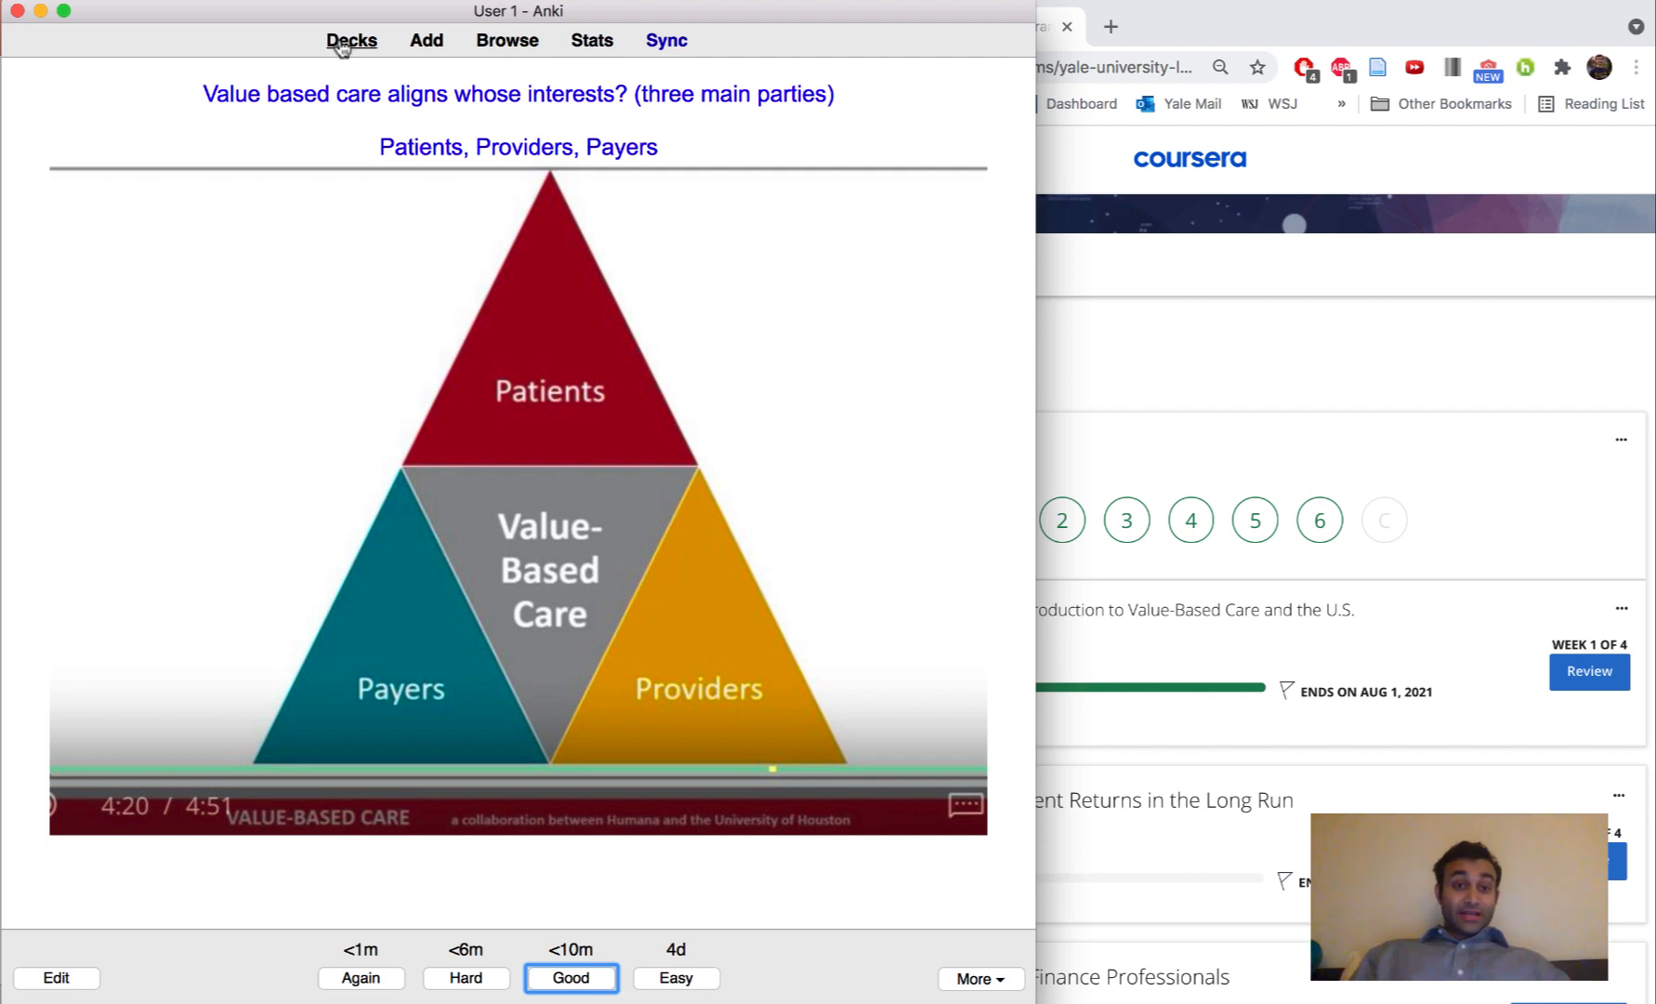
left_click(350, 40)
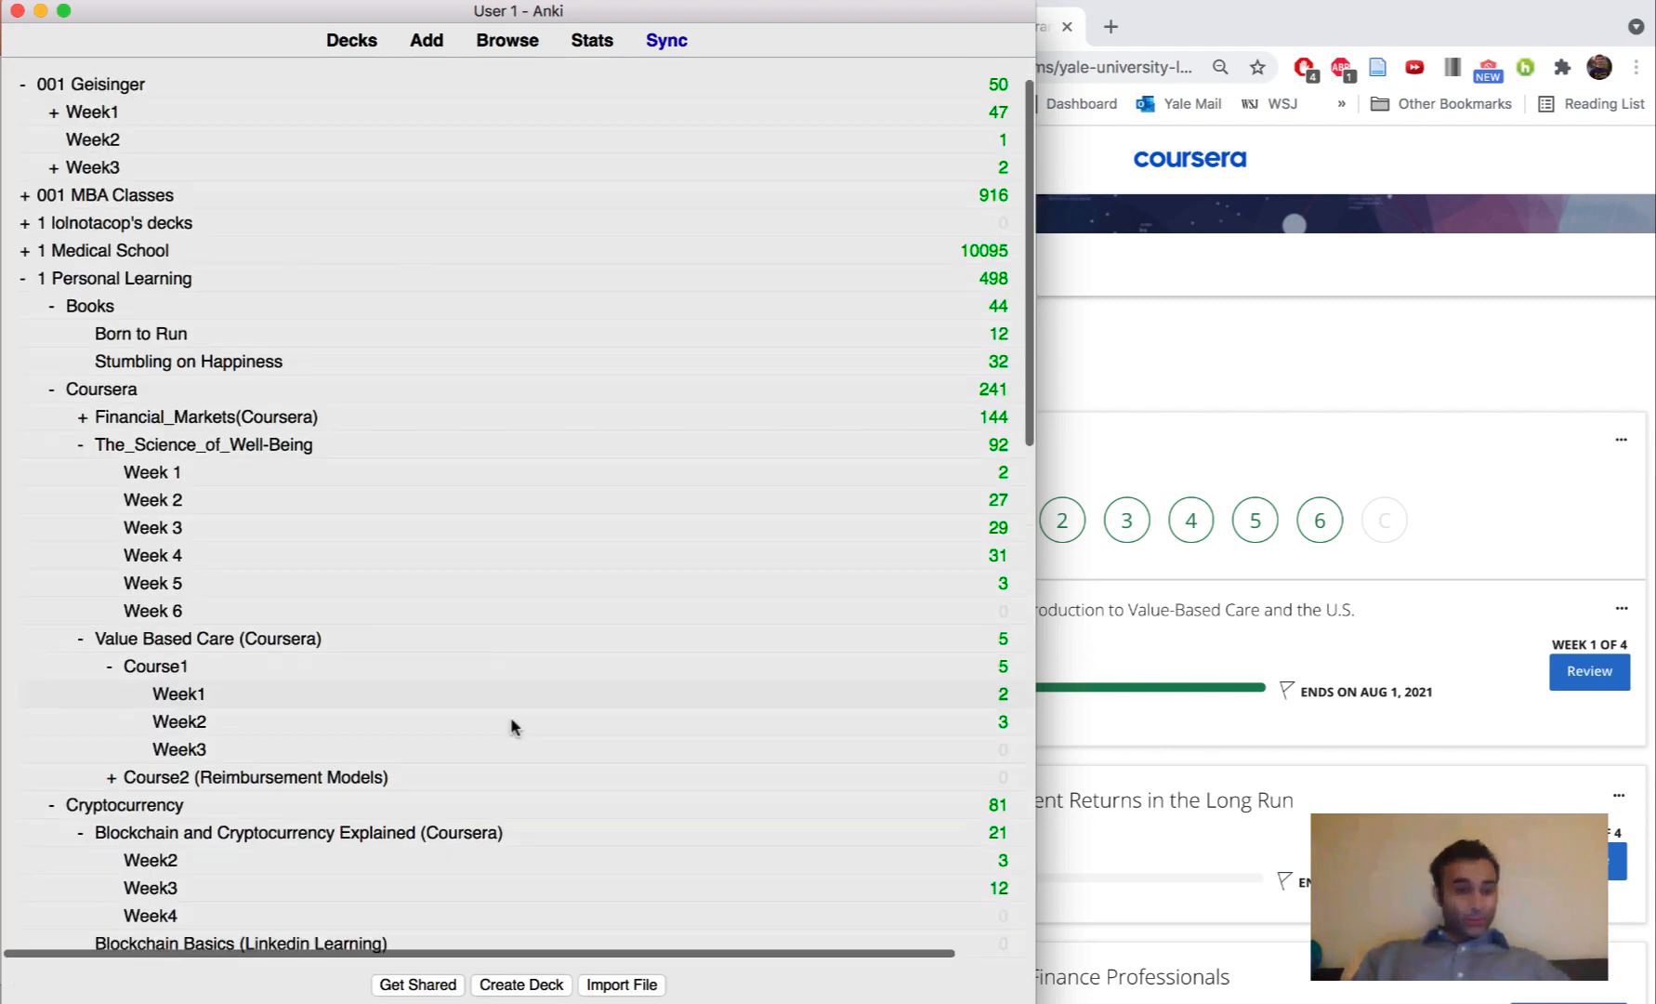
- Scroll the Anki deck list down to the Investing and Medicine decks and back
scroll("down", 3)
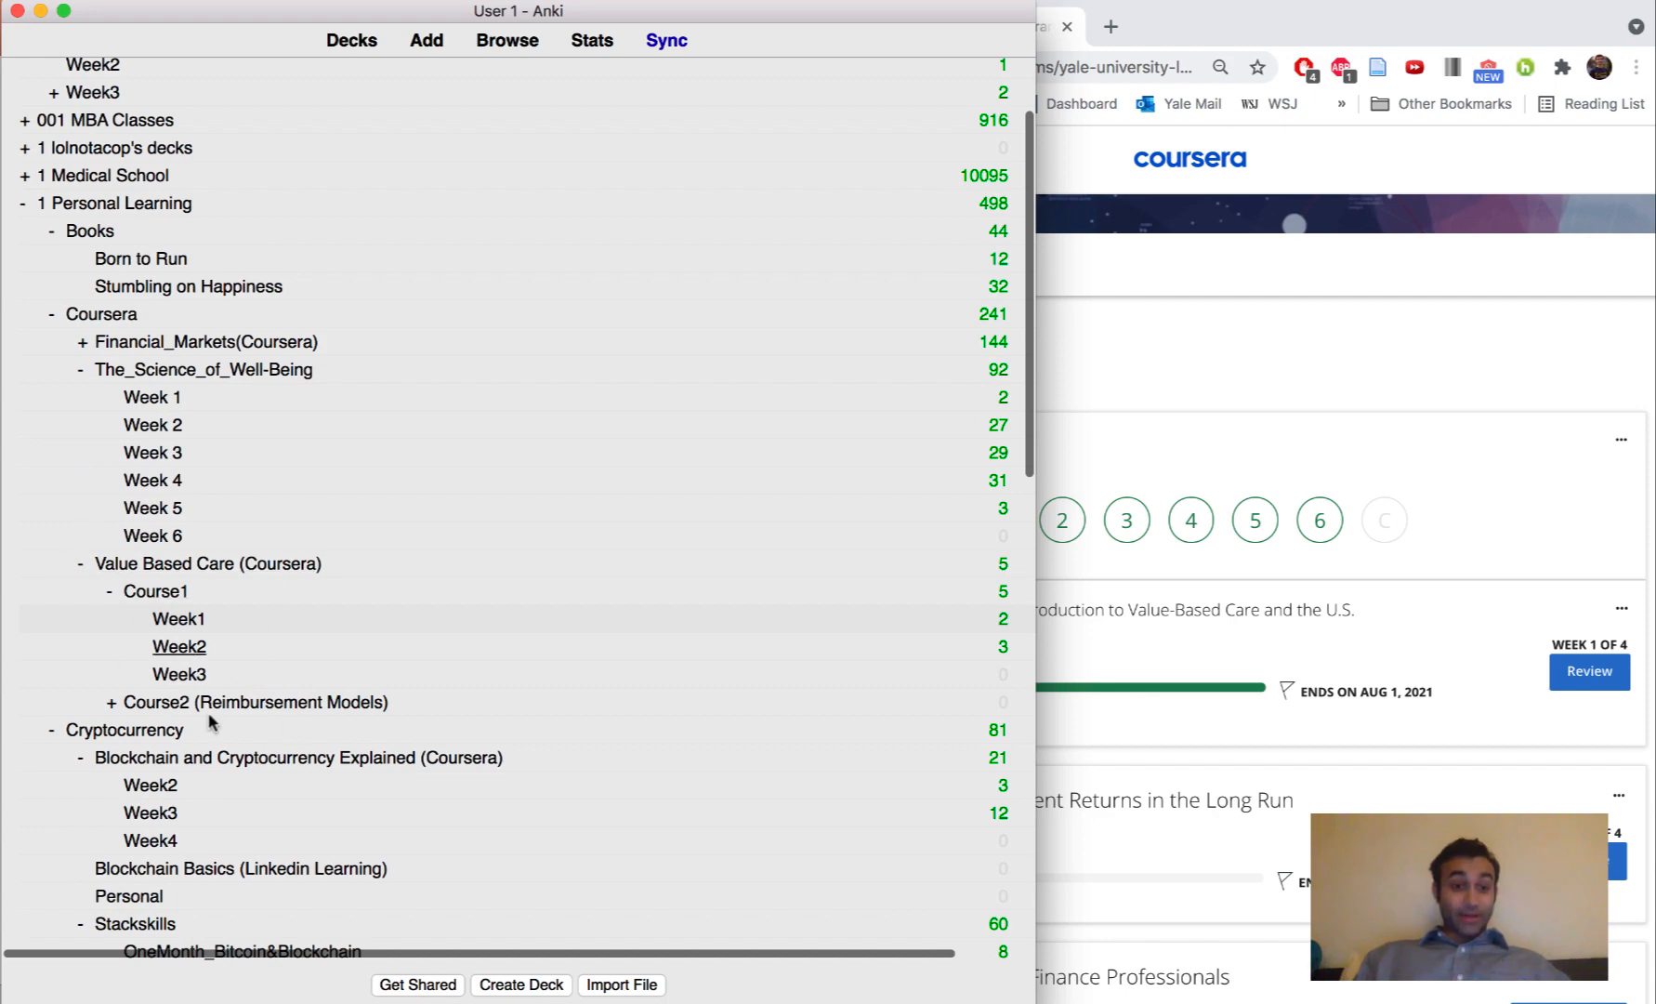
mouse_move(359, 623)
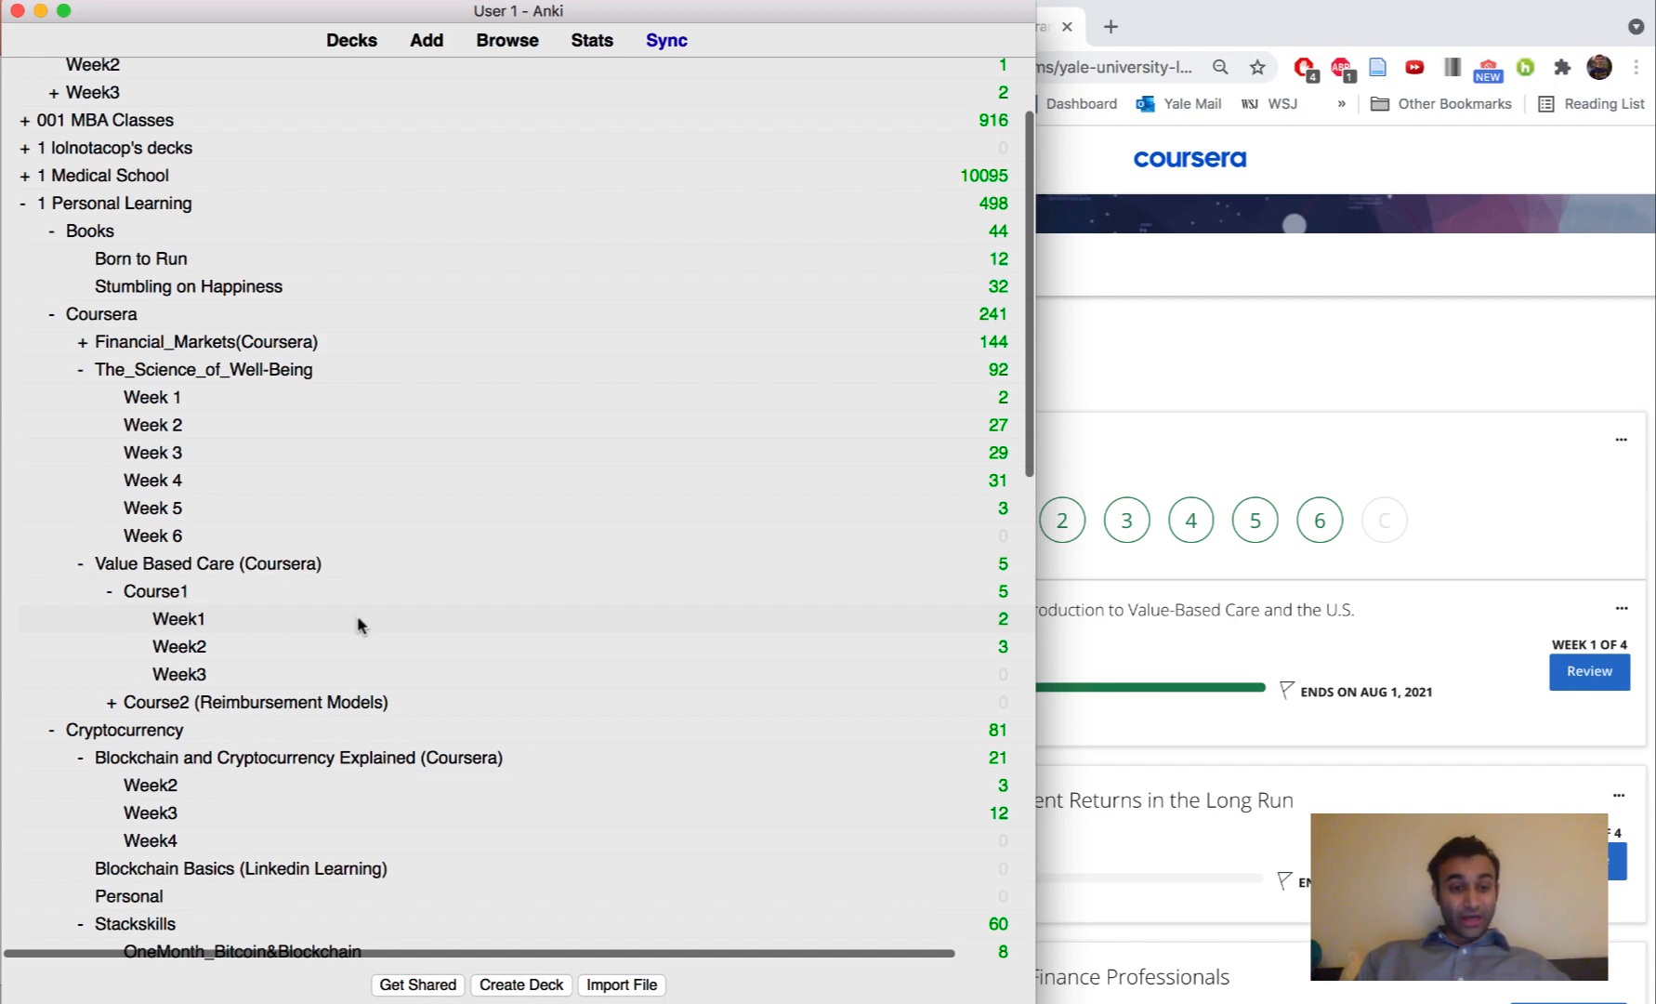
scroll("down", 3)
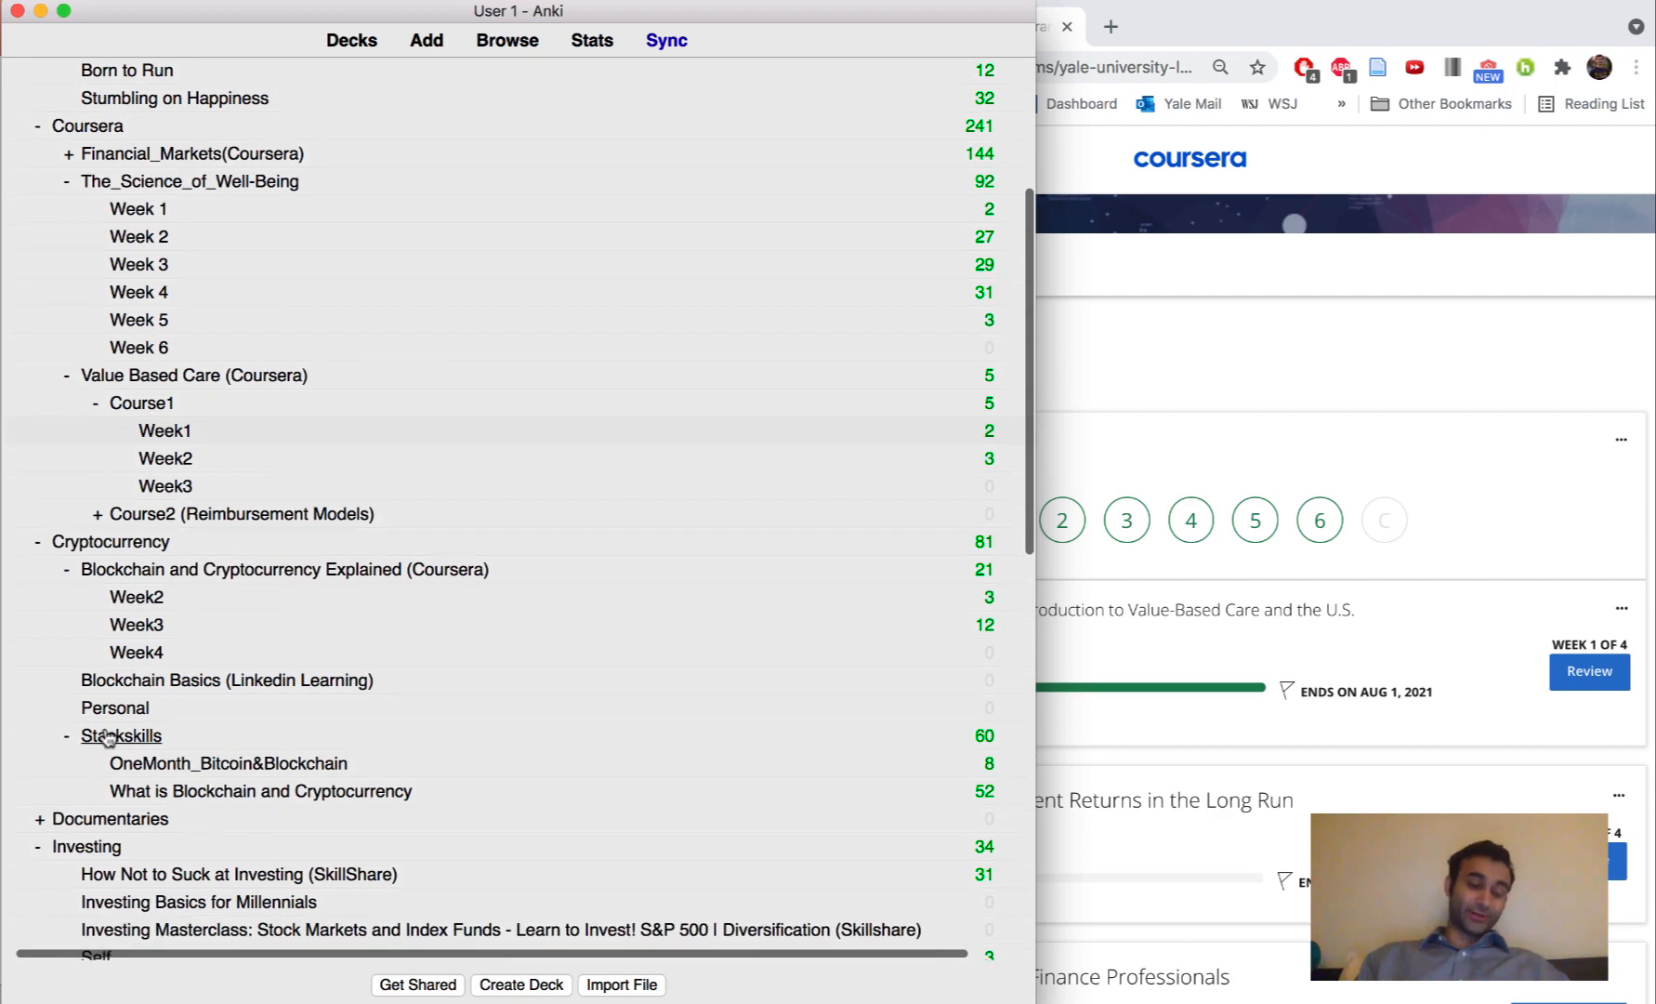
scroll("down", 3)
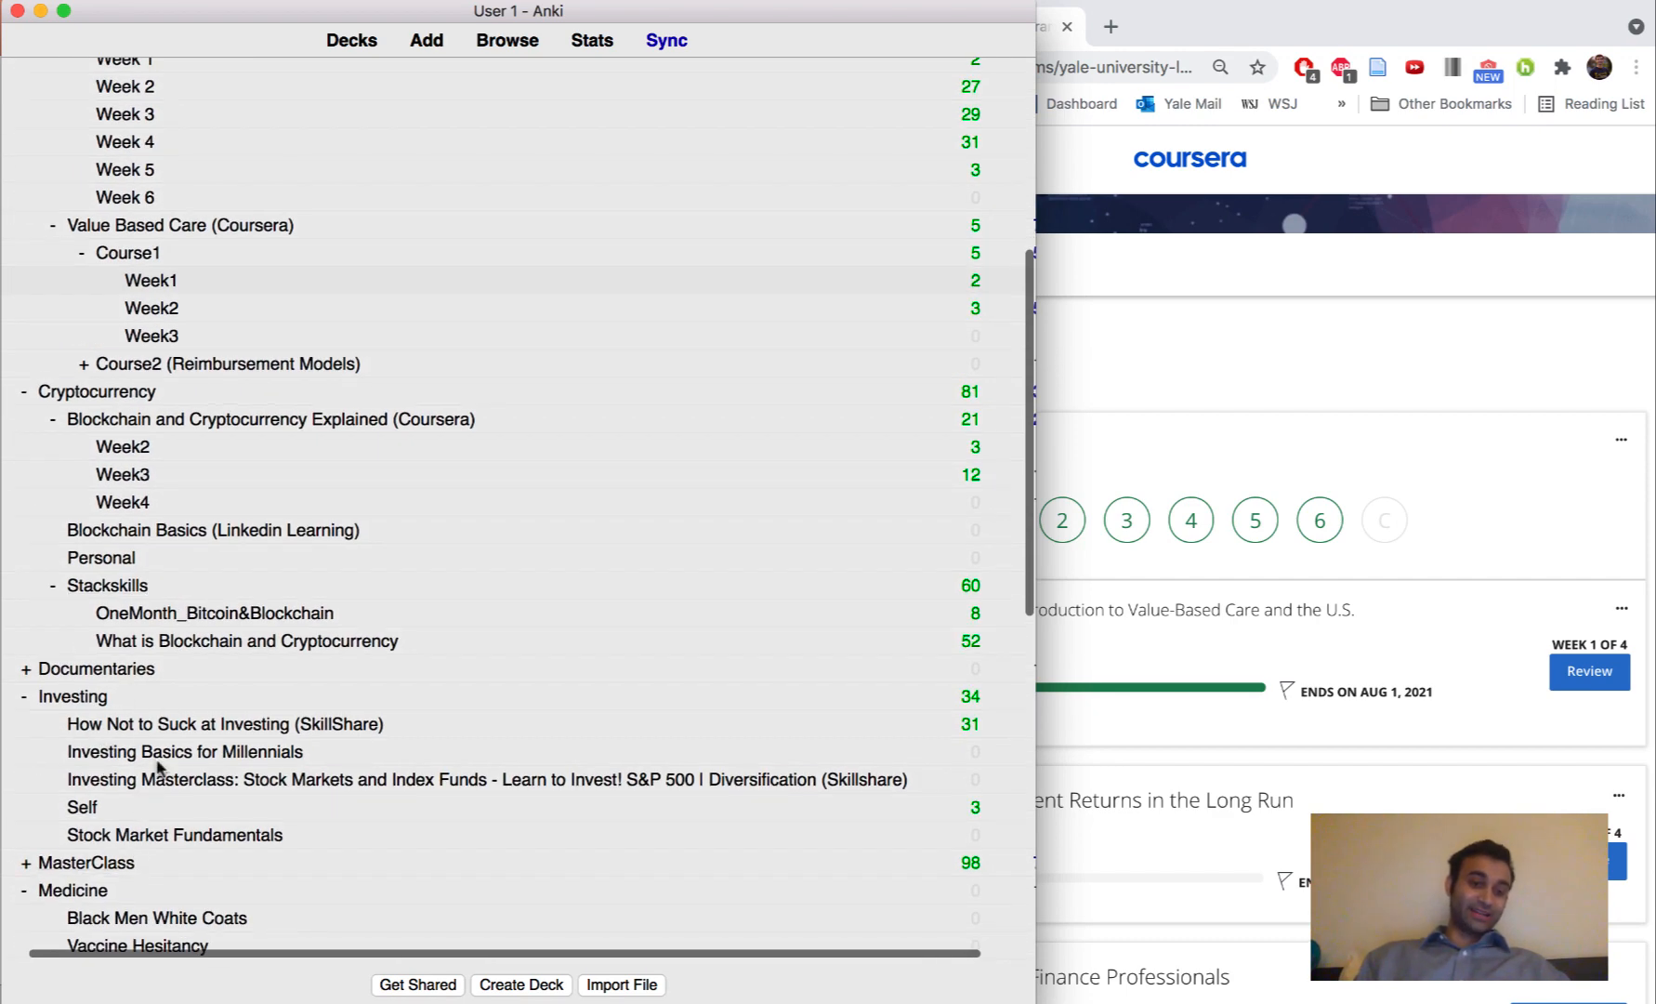
scroll("up", 3)
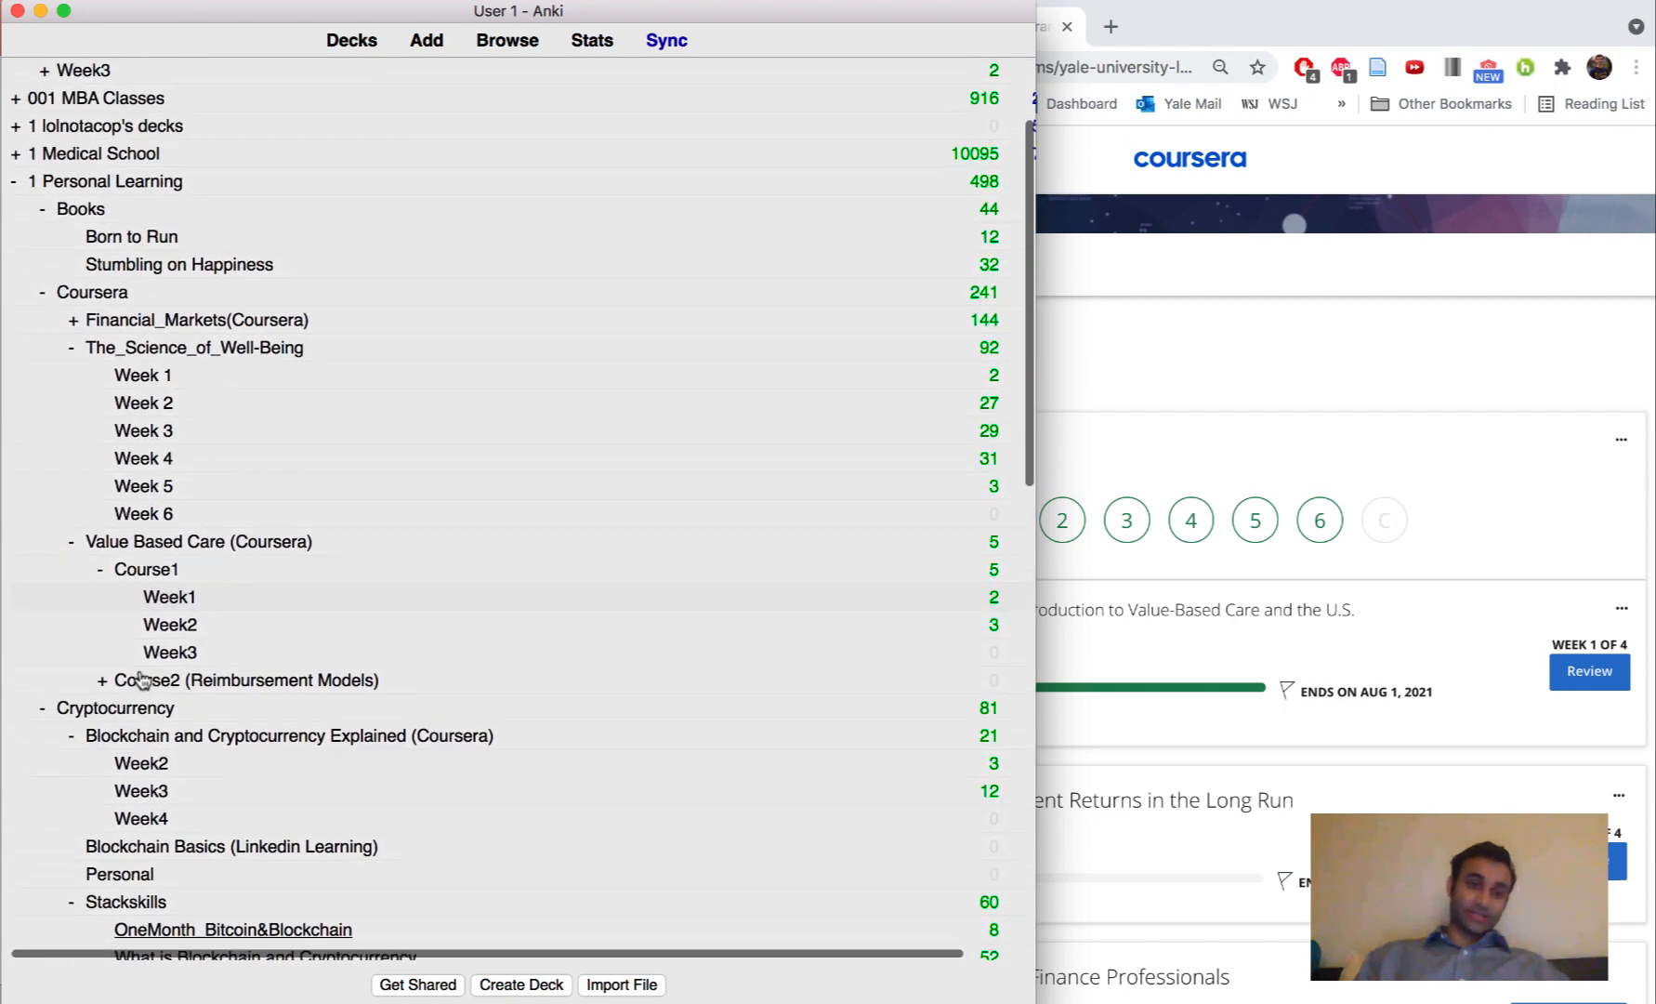
scroll("down", 3)
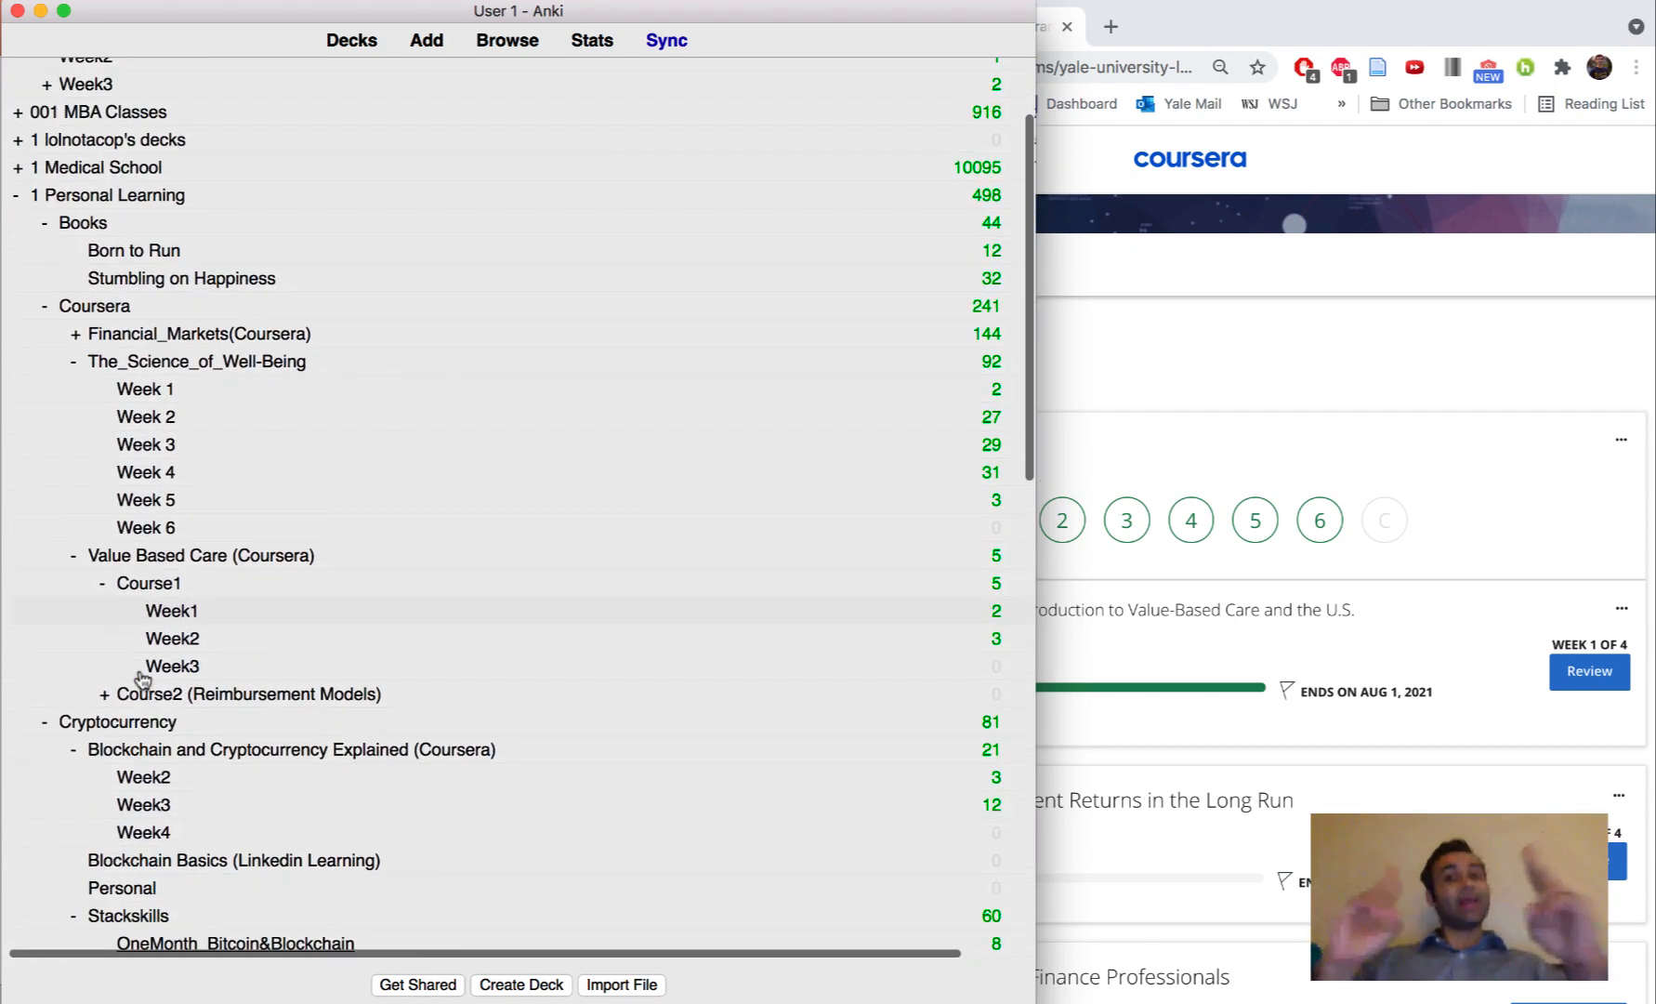
mouse_move(781, 578)
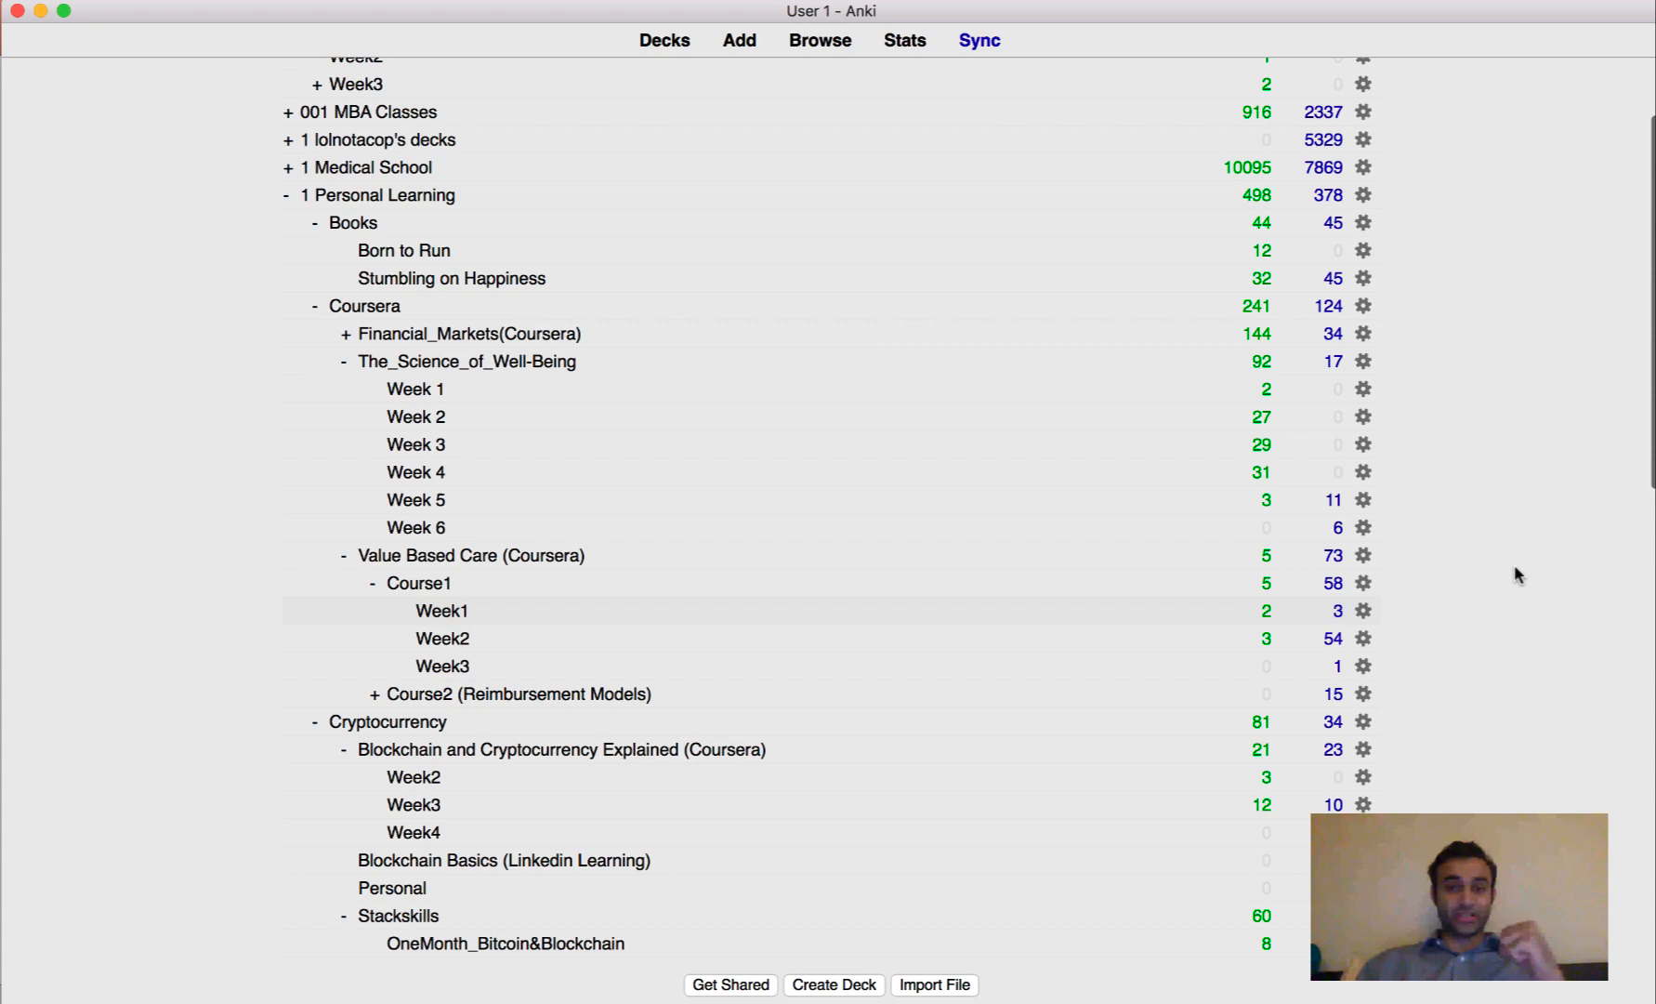
- Open the 001 Geisinger Week3 deck overview, then the card browser listing its two cards
scroll("up", 3)
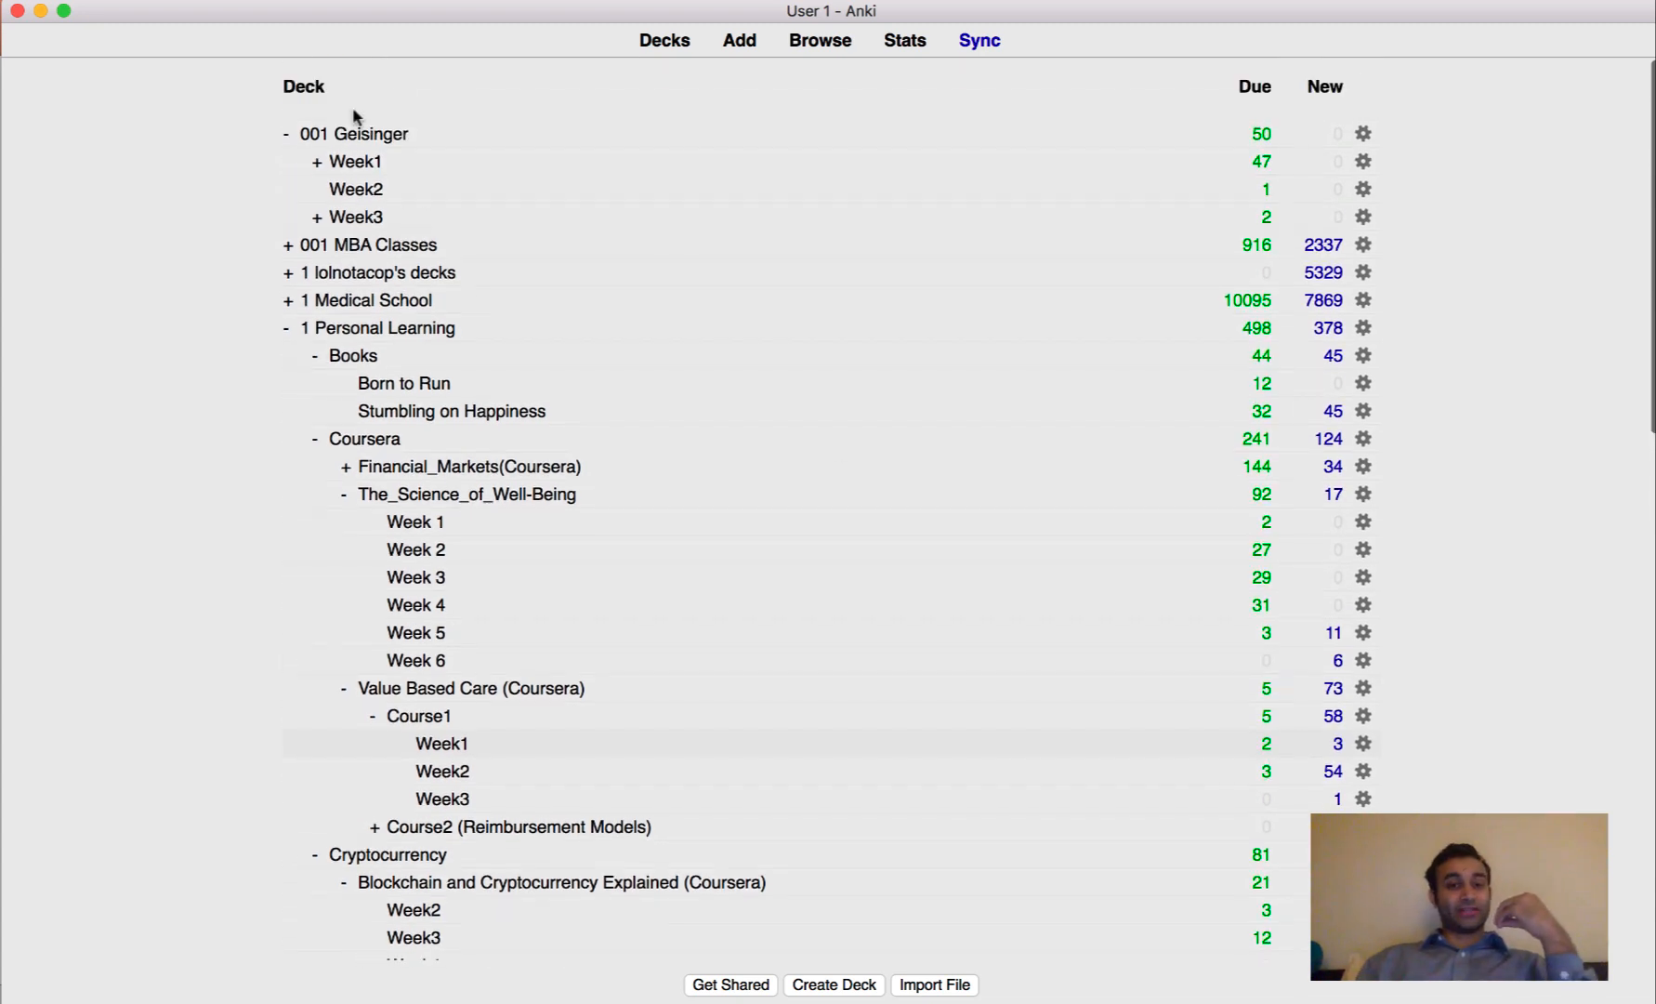
mouse_move(355, 216)
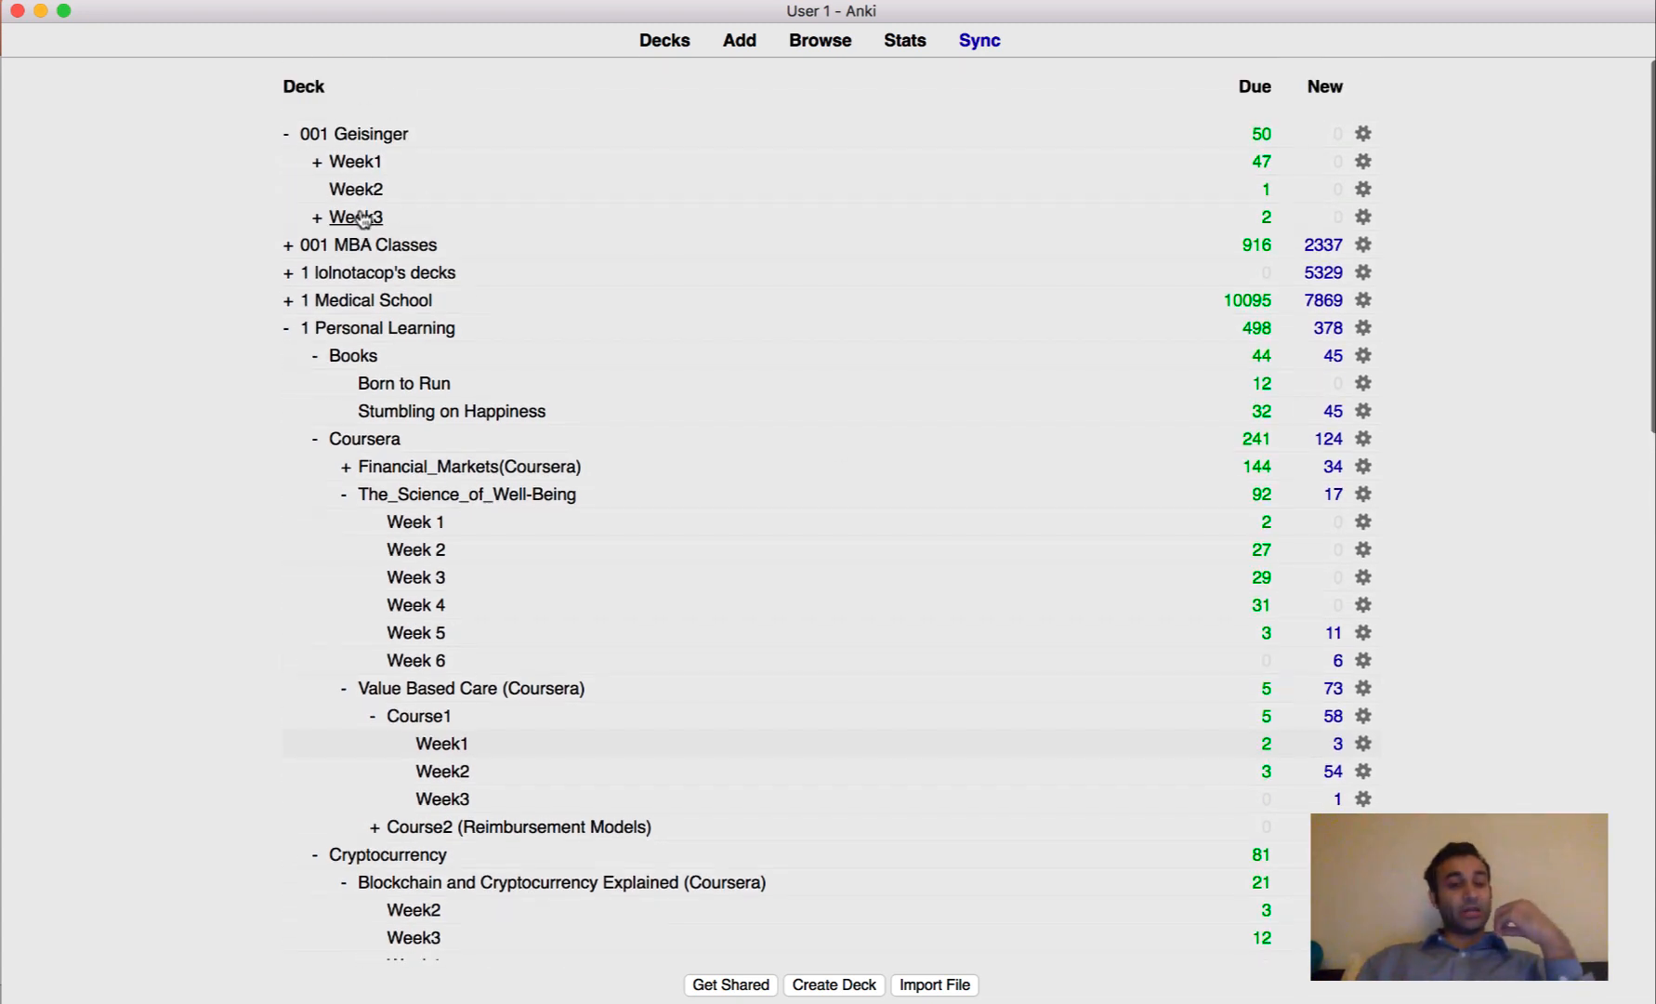
left_click(355, 217)
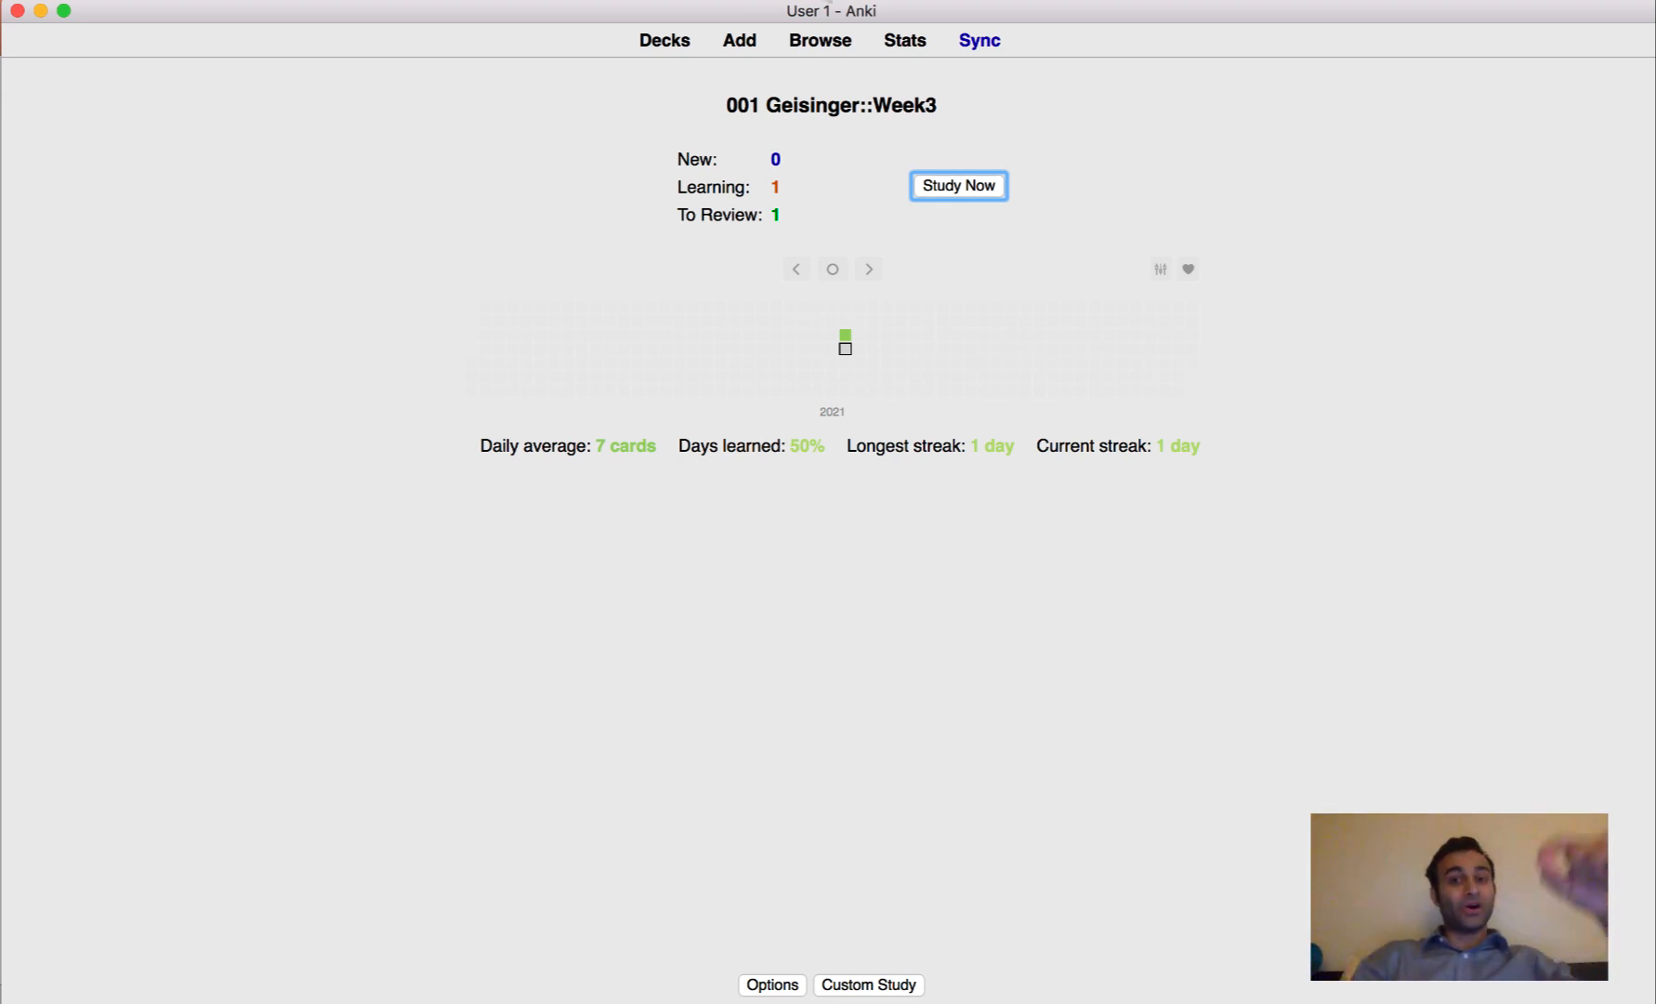
left_click(819, 40)
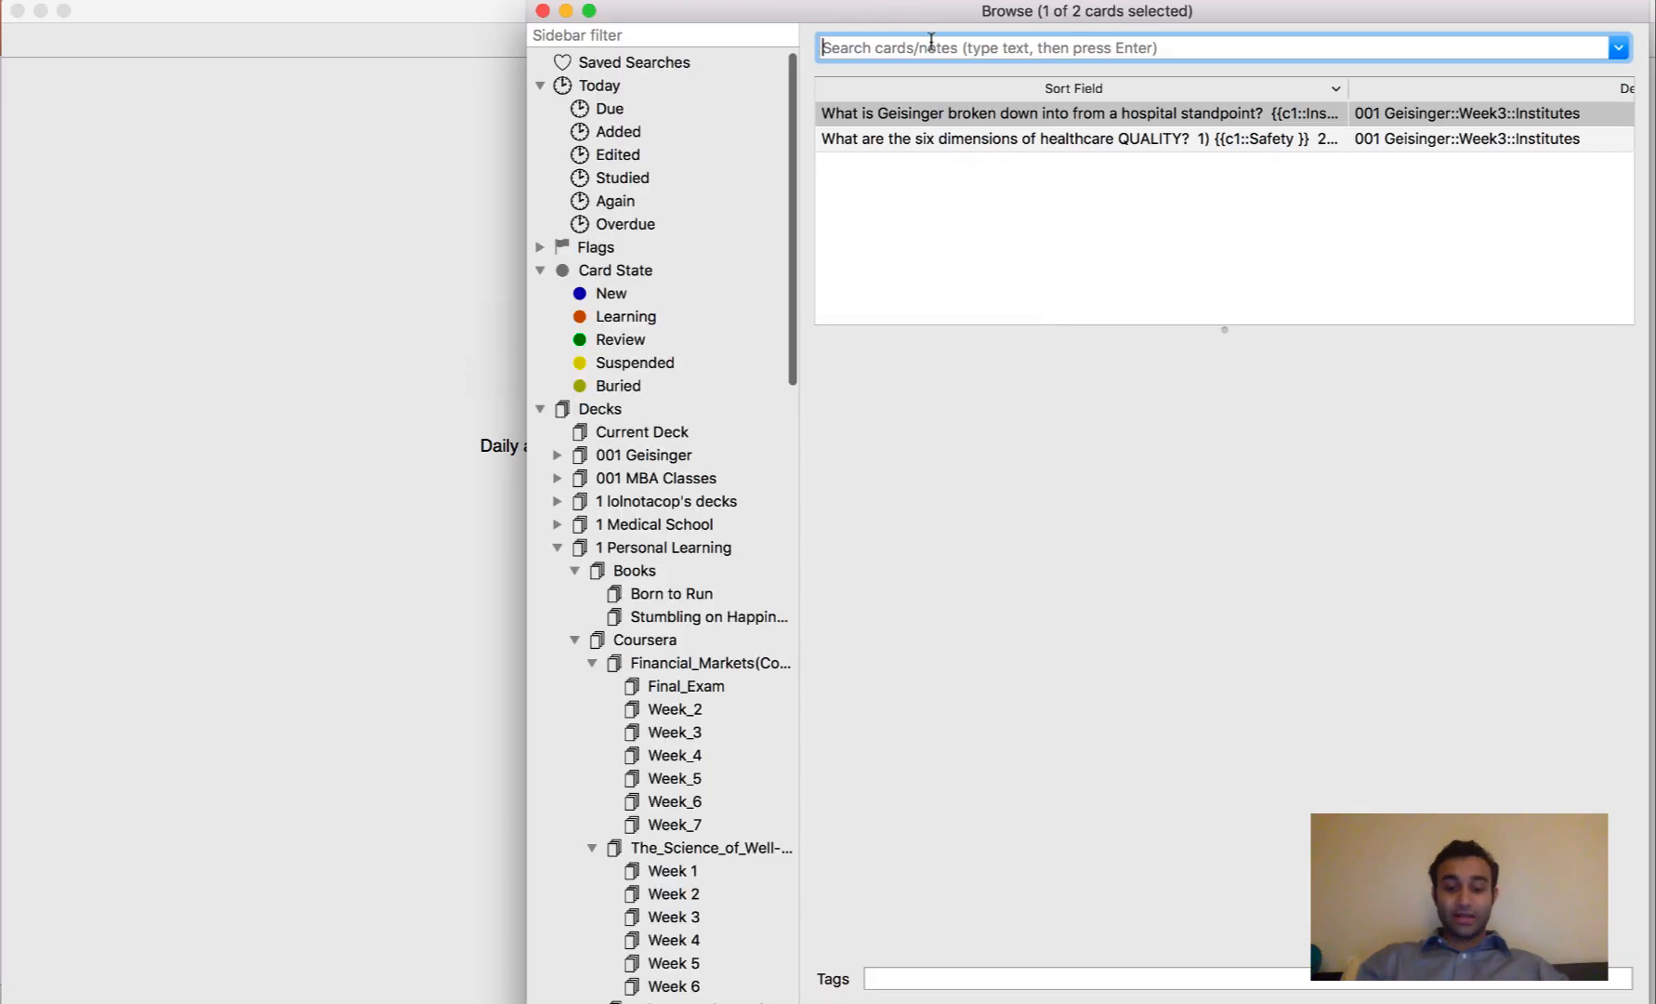
- Search the browser for 'value based care' and select several of the 9 matching cards
type("value based ca")
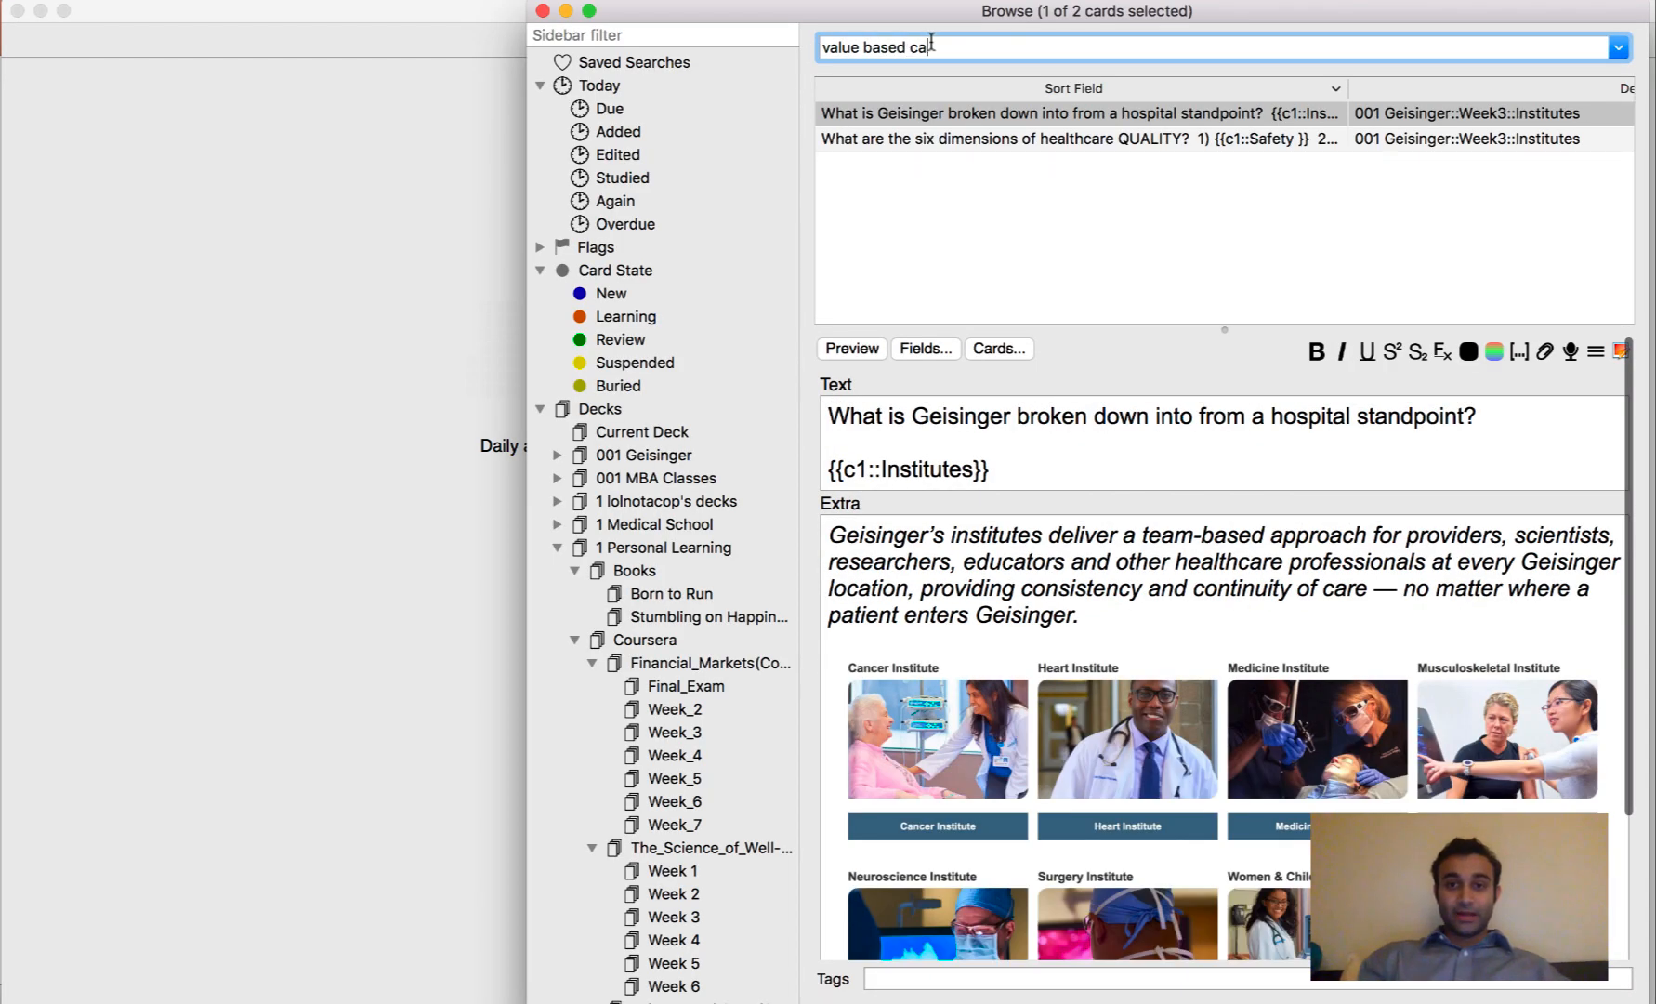
type("re")
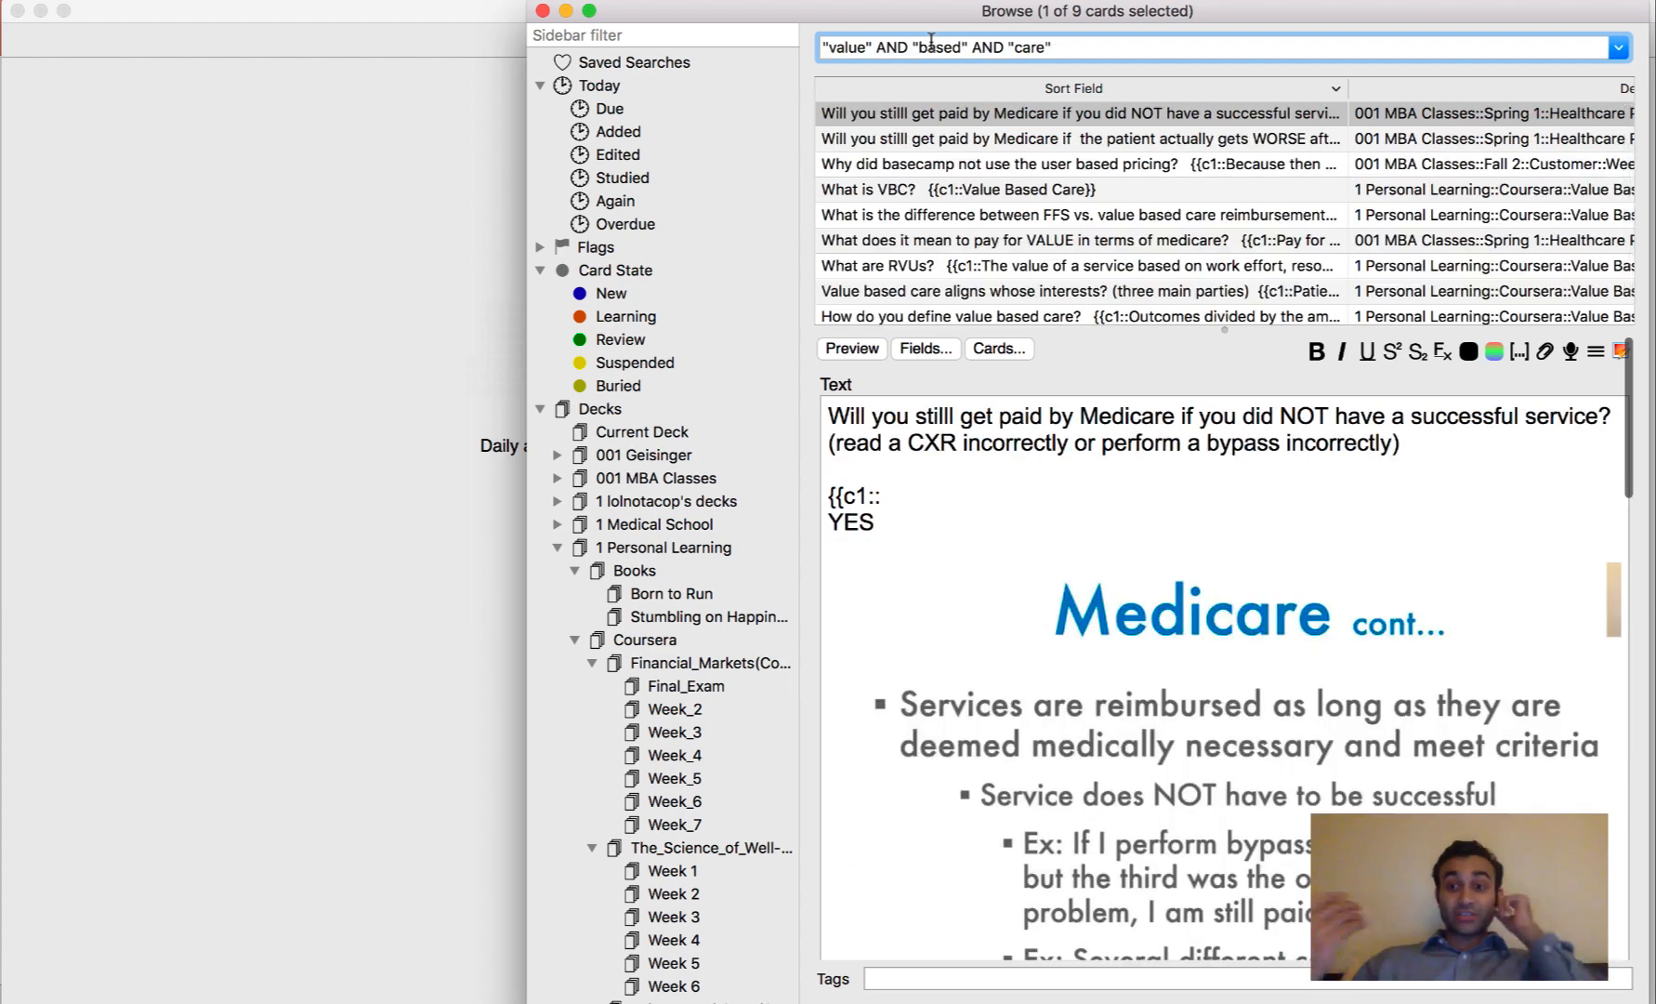
scroll("down", 3)
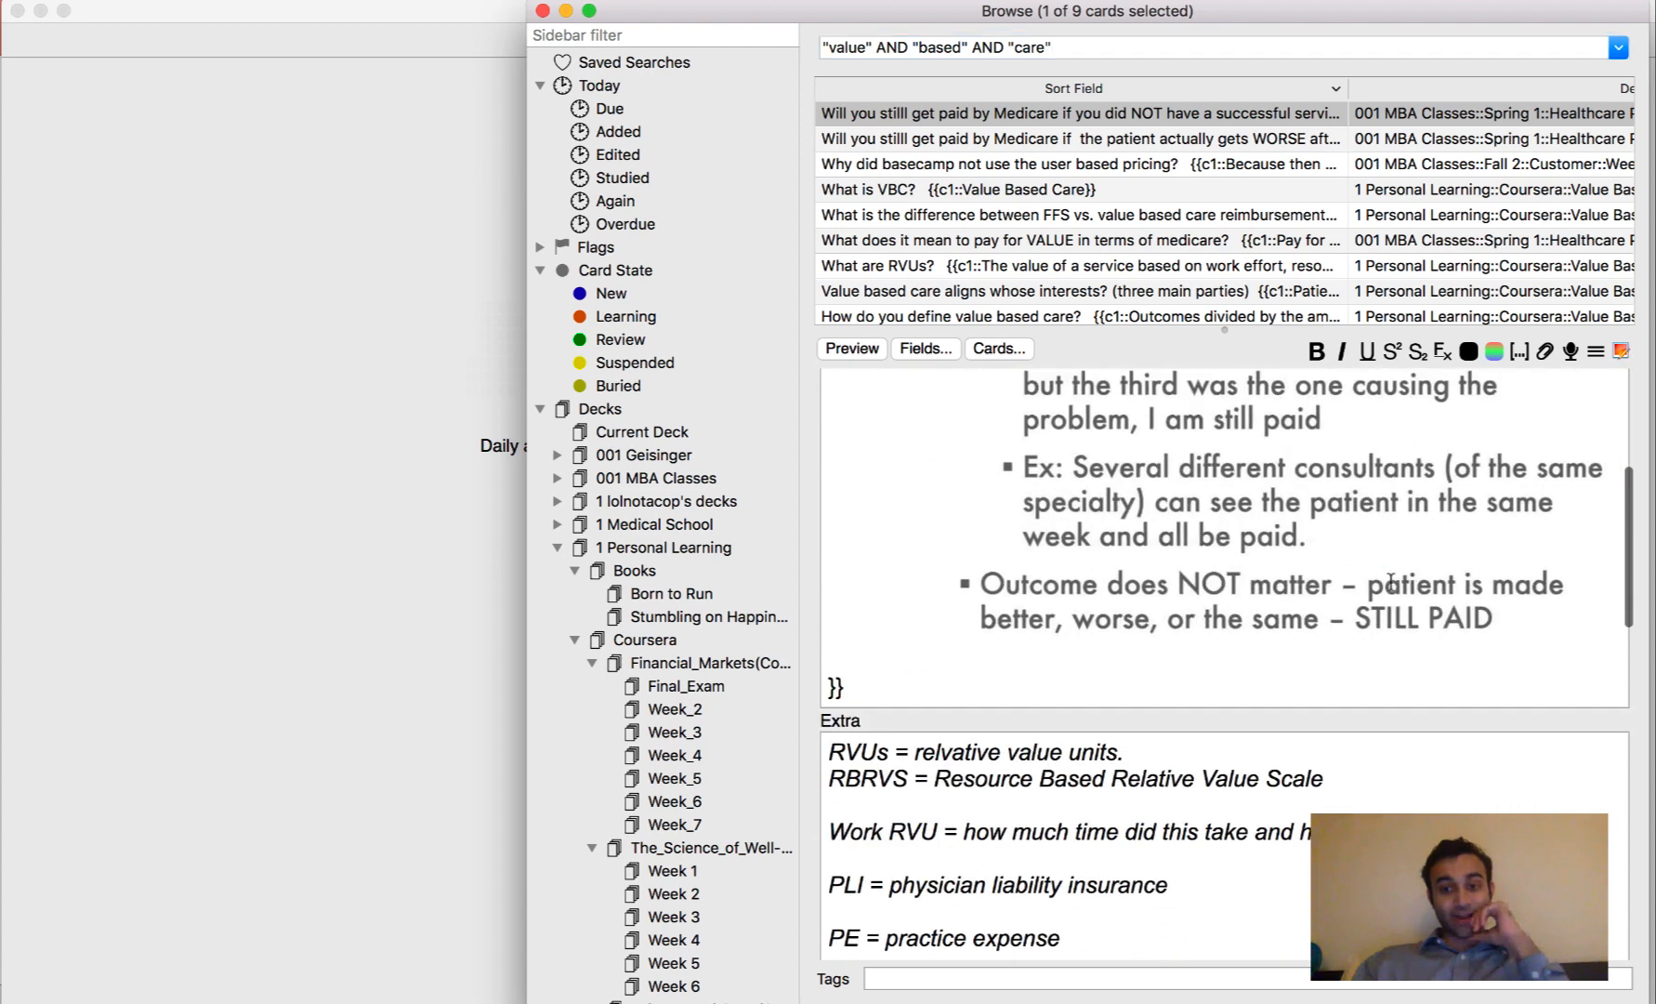
left_click(1077, 113)
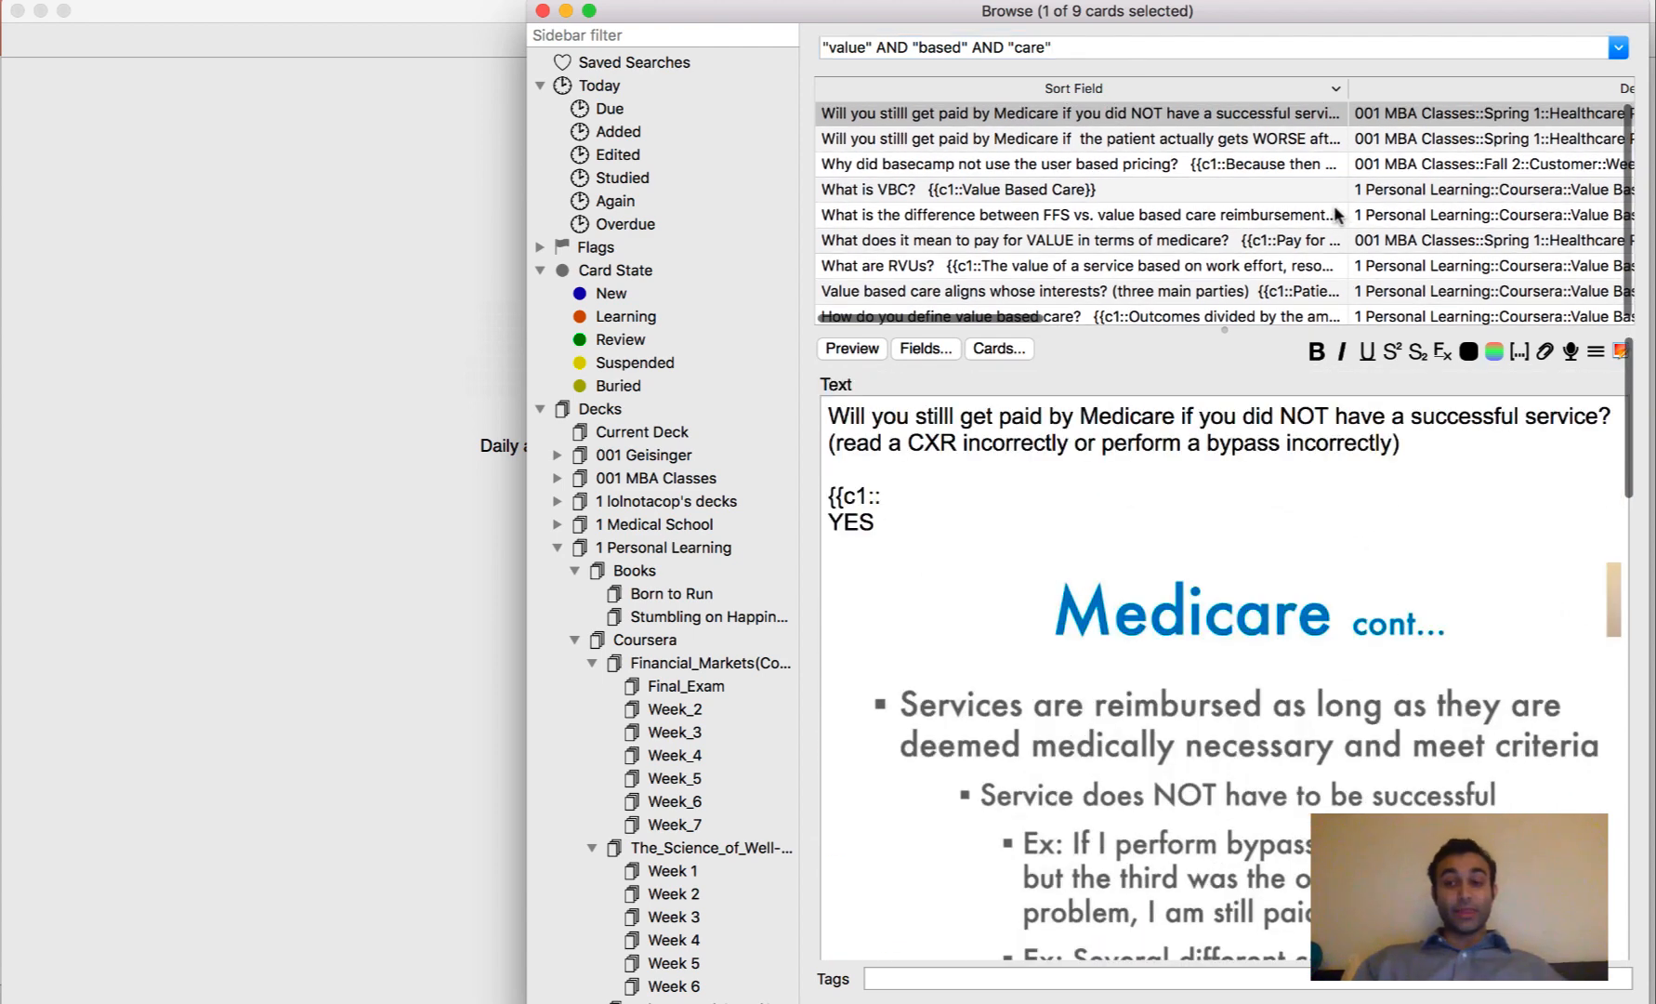
left_click(1077, 139)
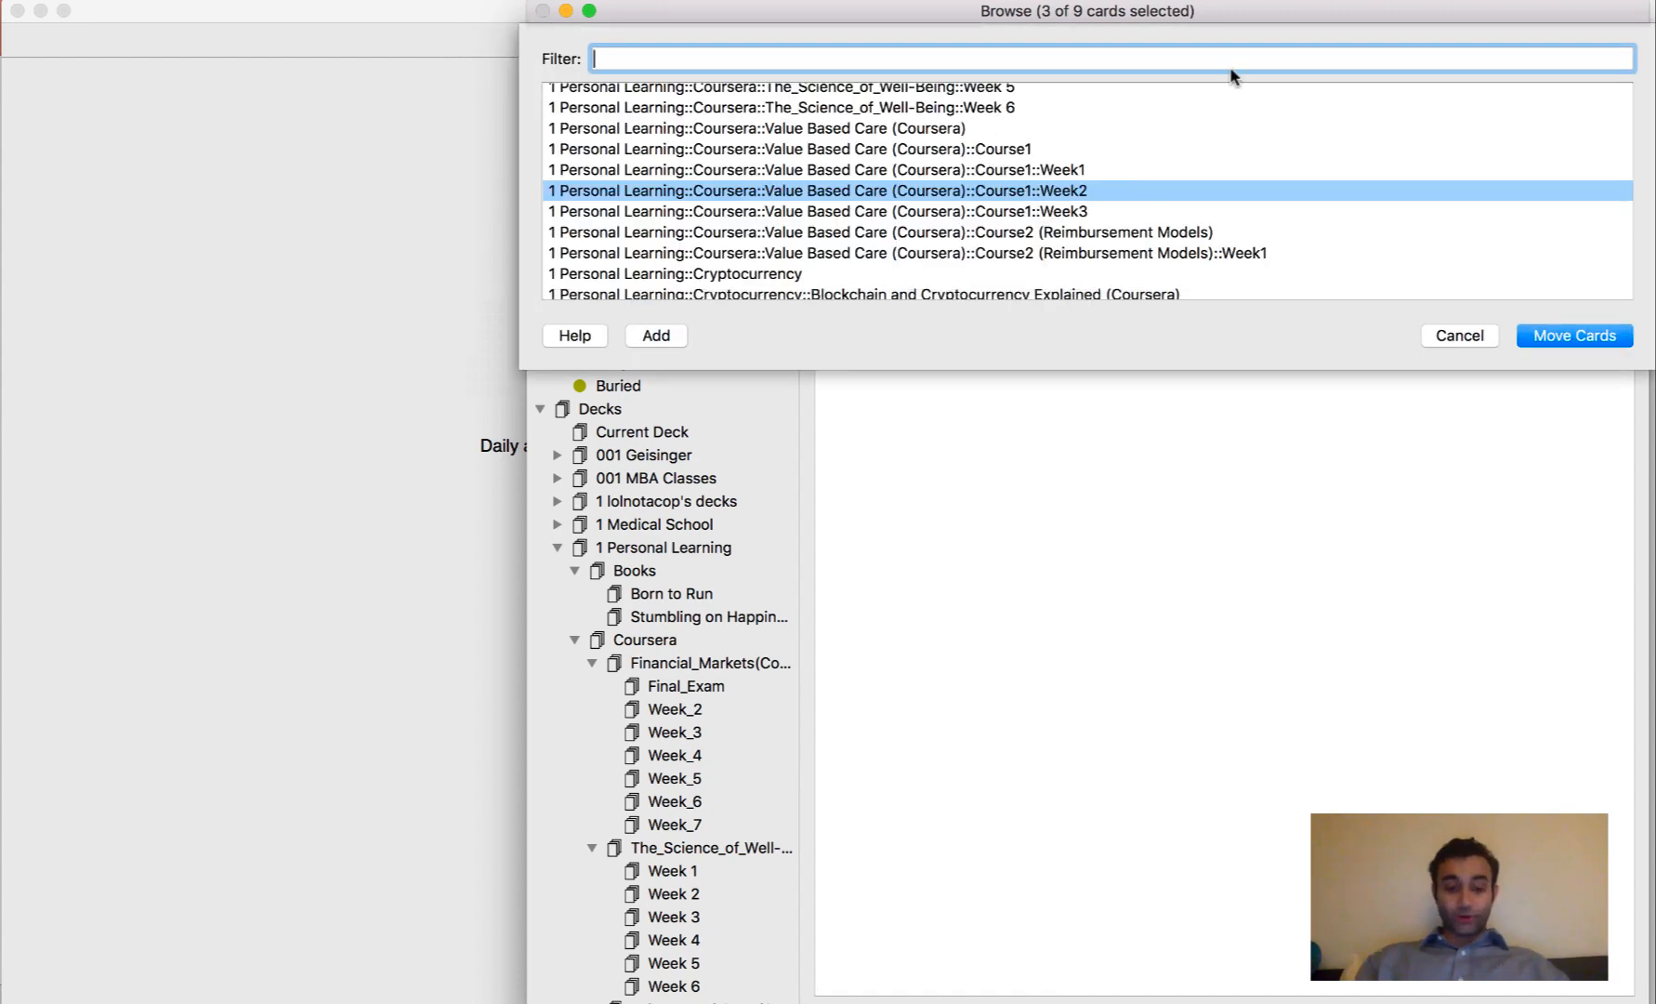
- Filter the deck chooser with 'geisinger week 3' to reveal 001 Geisinger::Week3
type("geisinger week")
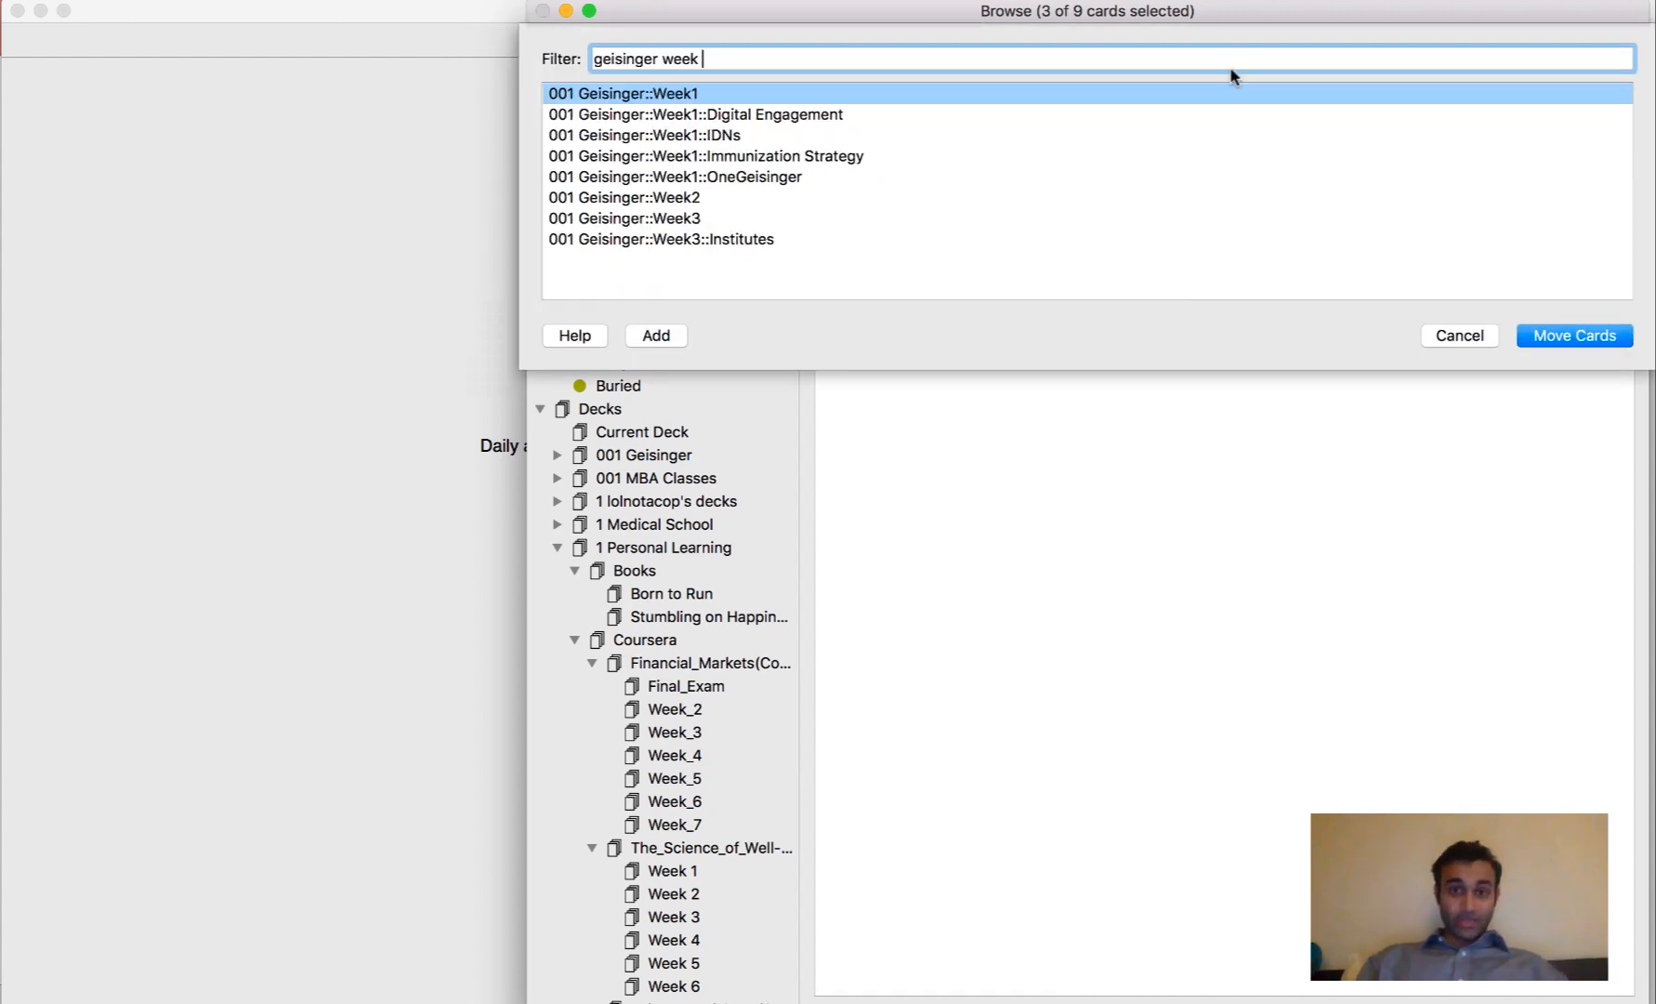
type("3")
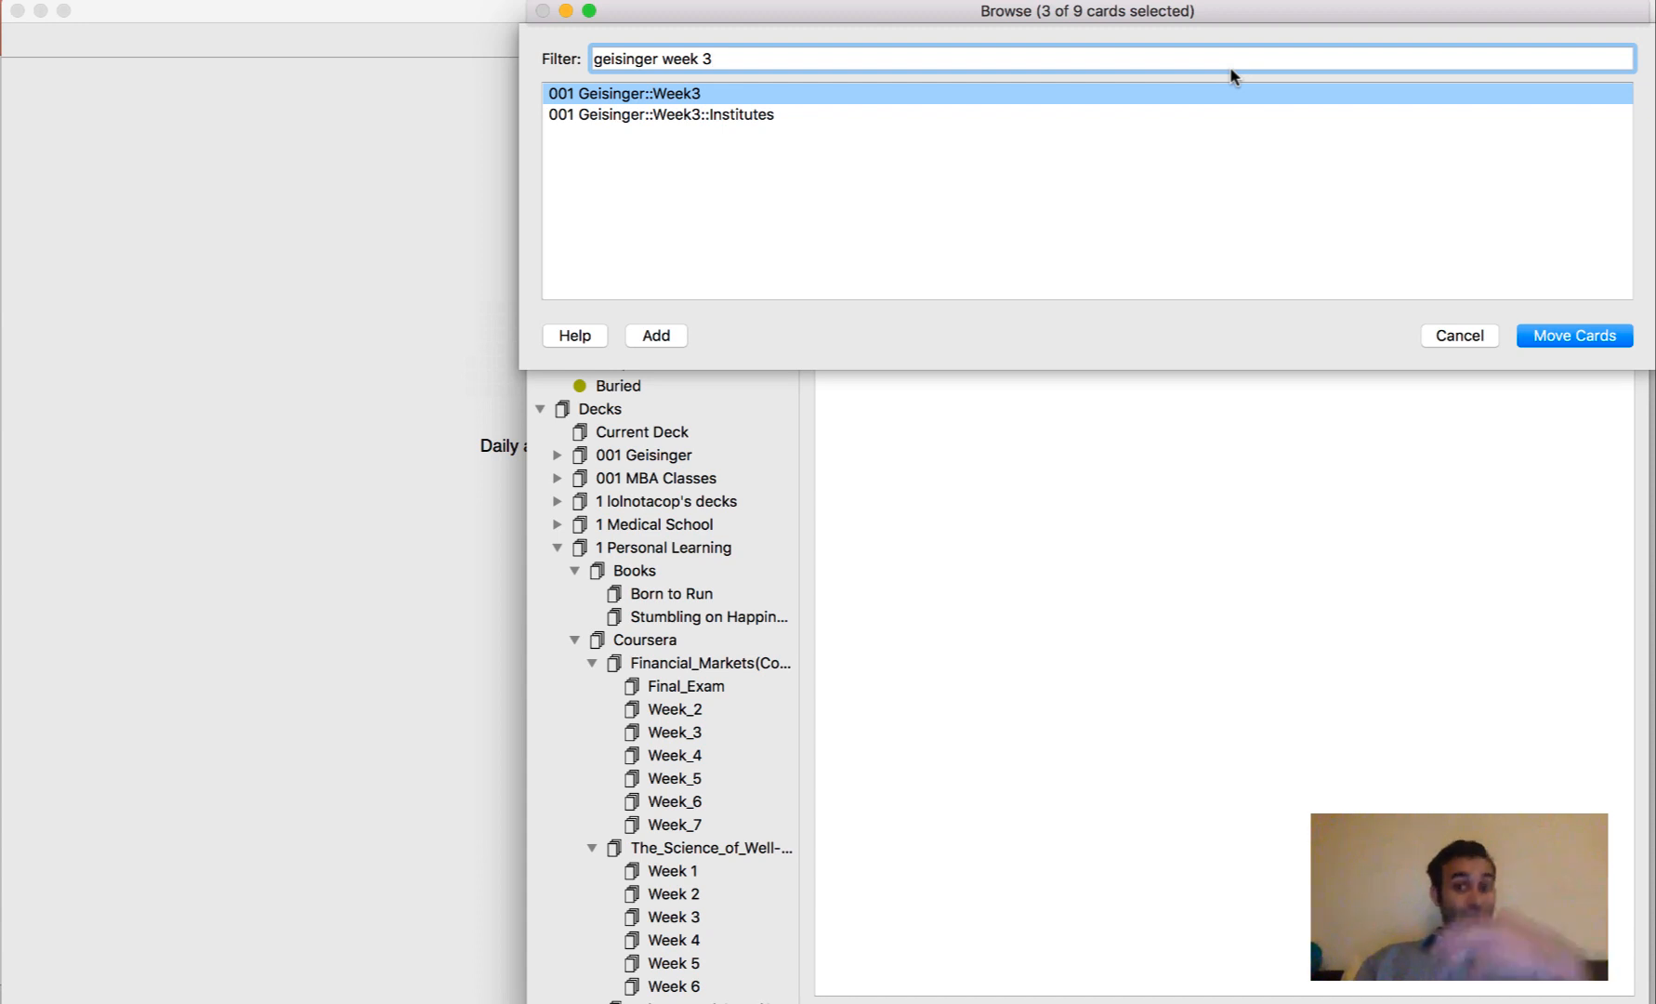